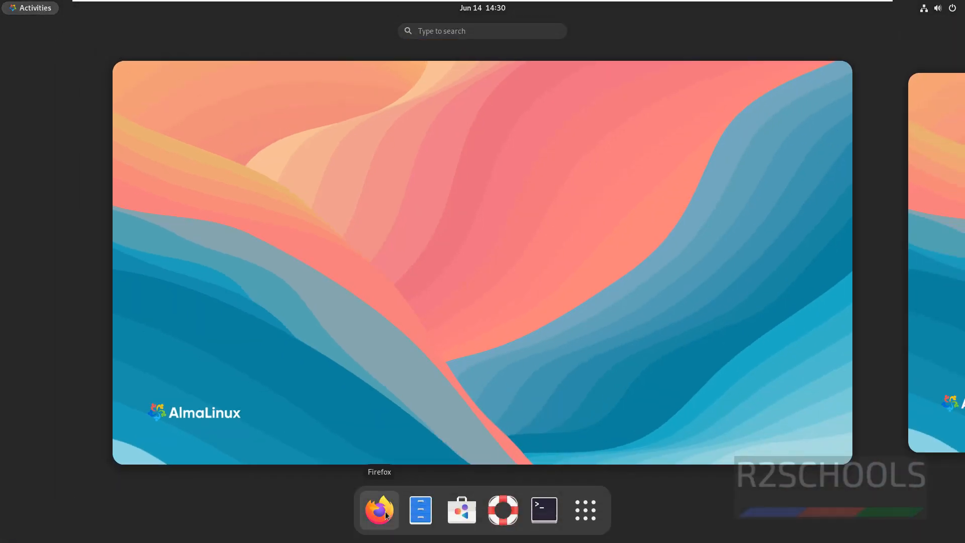
# Go to mysql.com from the Firefox address bar.
pyautogui.write('m')
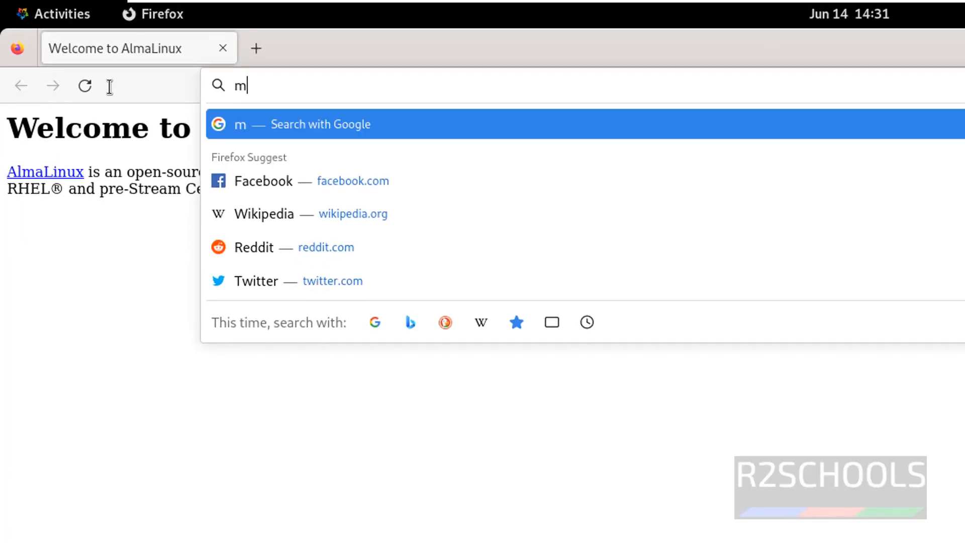
pyautogui.write('ysql.com')
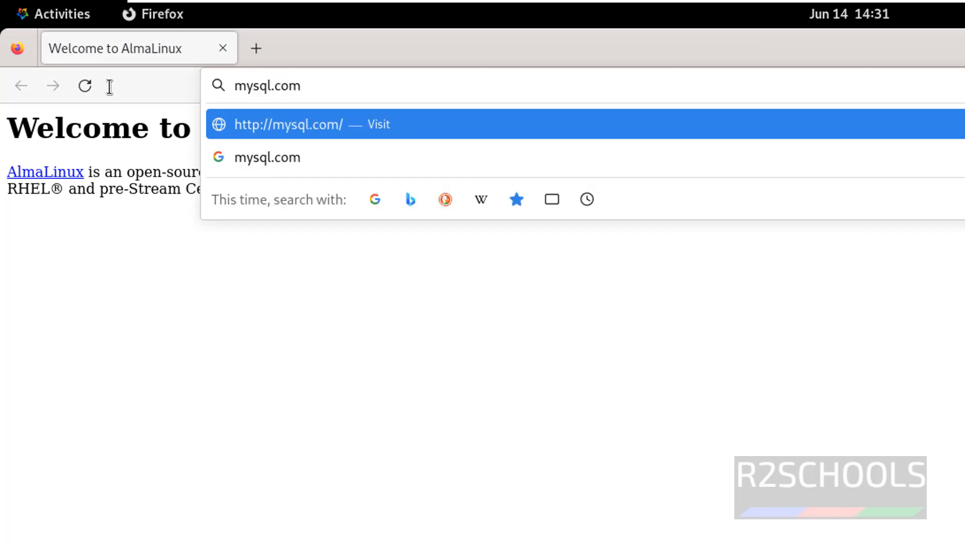
pyautogui.click(290, 125)
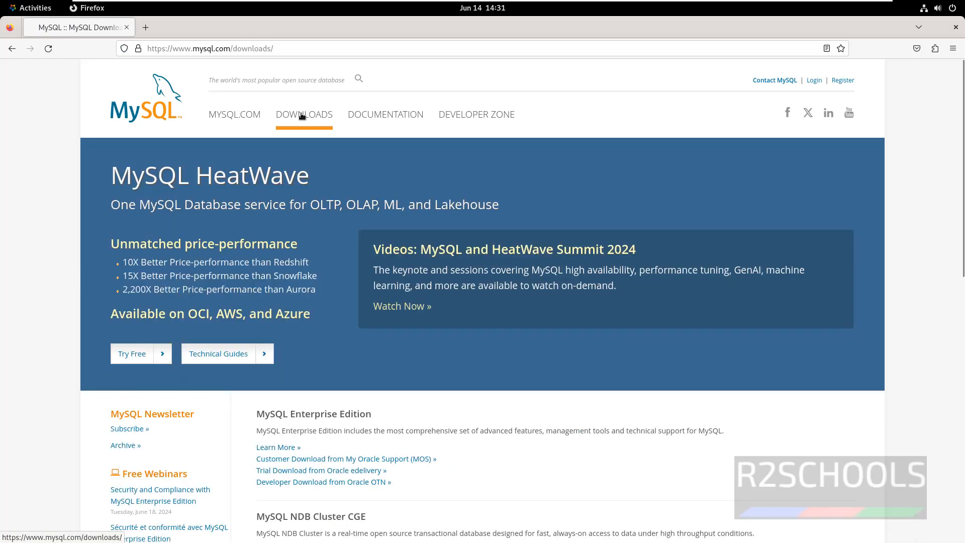
# Navigate through MySQL Community (GPL) Downloads to the MySQL Yum Repository page.
pyautogui.scroll(-3)
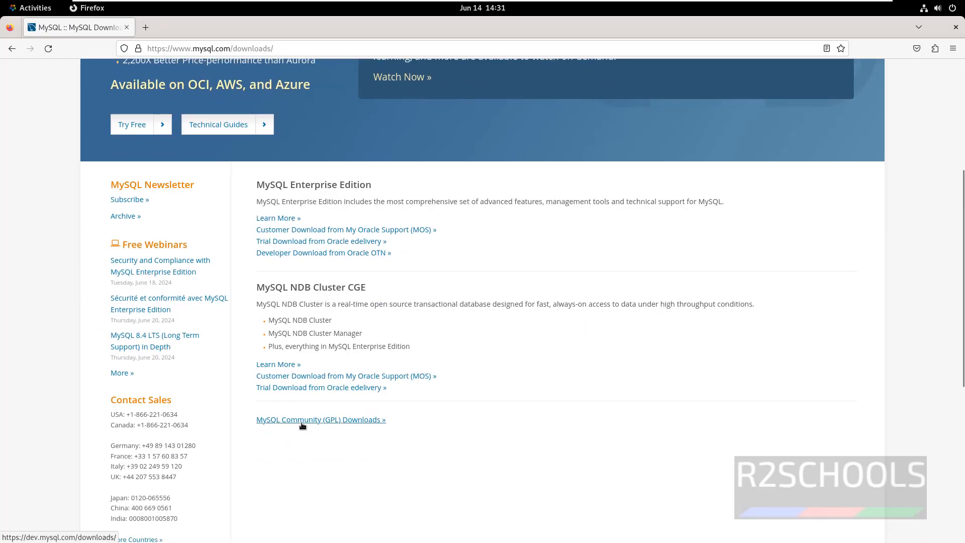
pyautogui.click(319, 420)
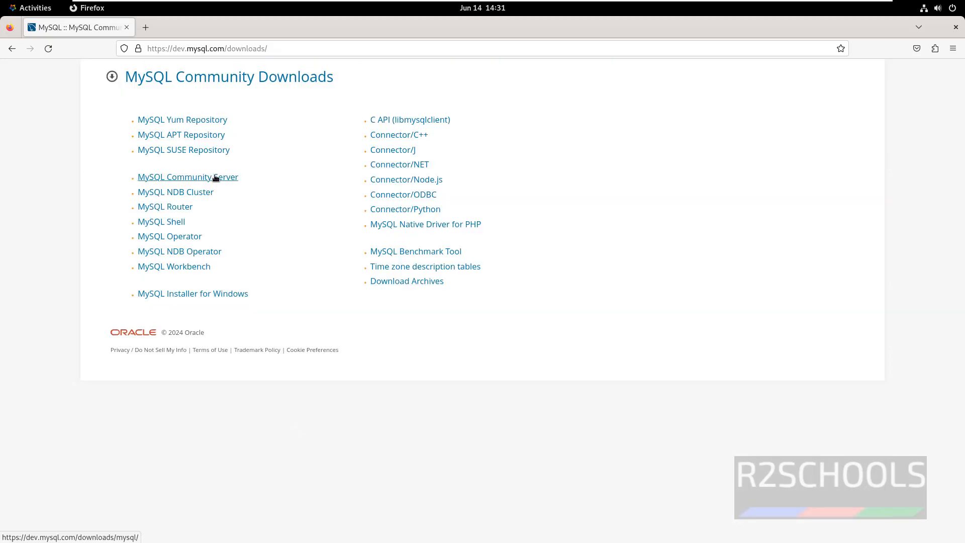
pyautogui.moveTo(182, 120)
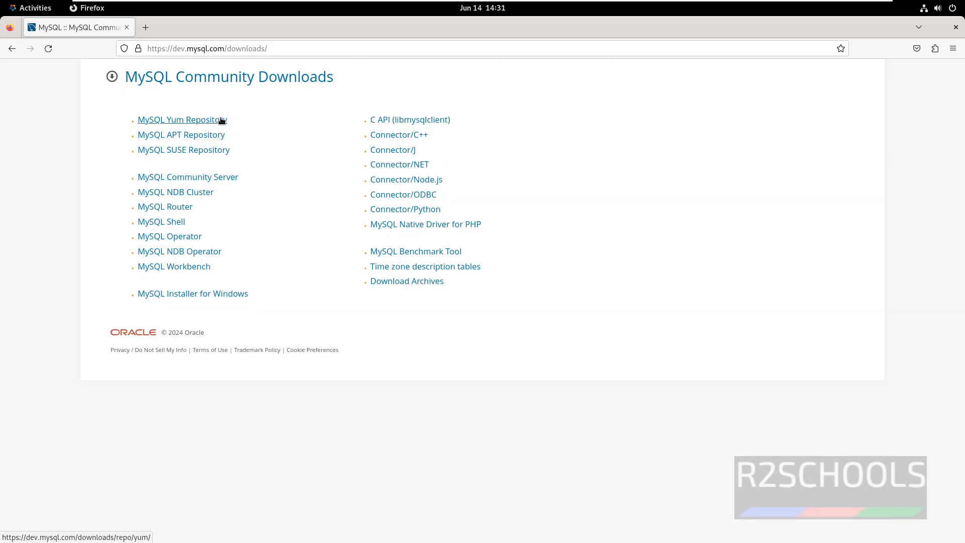
pyautogui.click(179, 119)
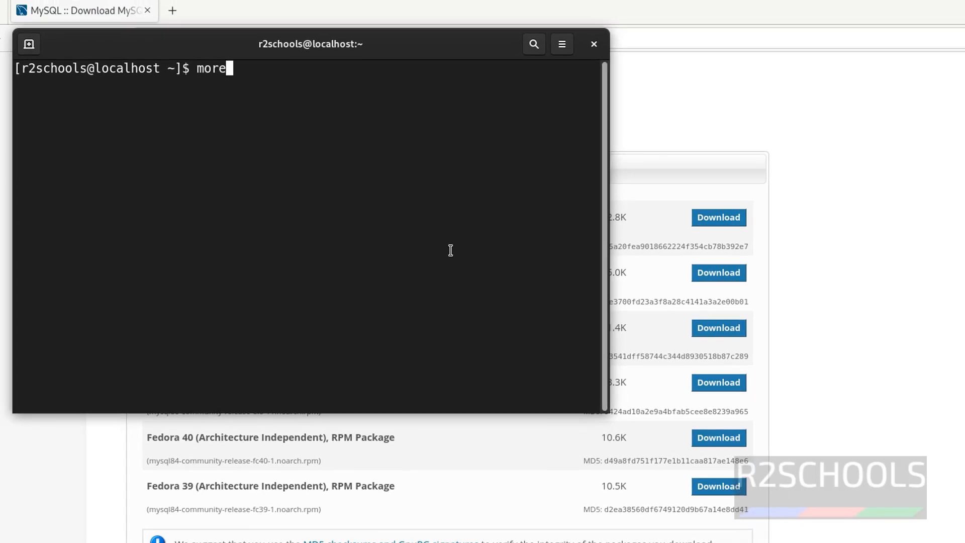
# Show /etc/os-release confirming AlmaLinux 9.4, highlighting the name and version, then return to Firefox.
pyautogui.write('/etc/os-release')
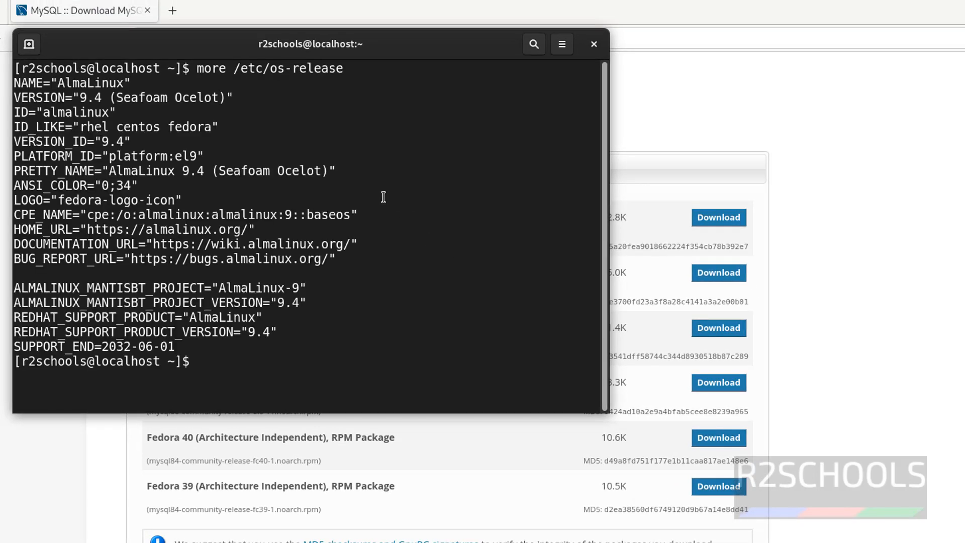
pyautogui.doubleClick(90, 83)
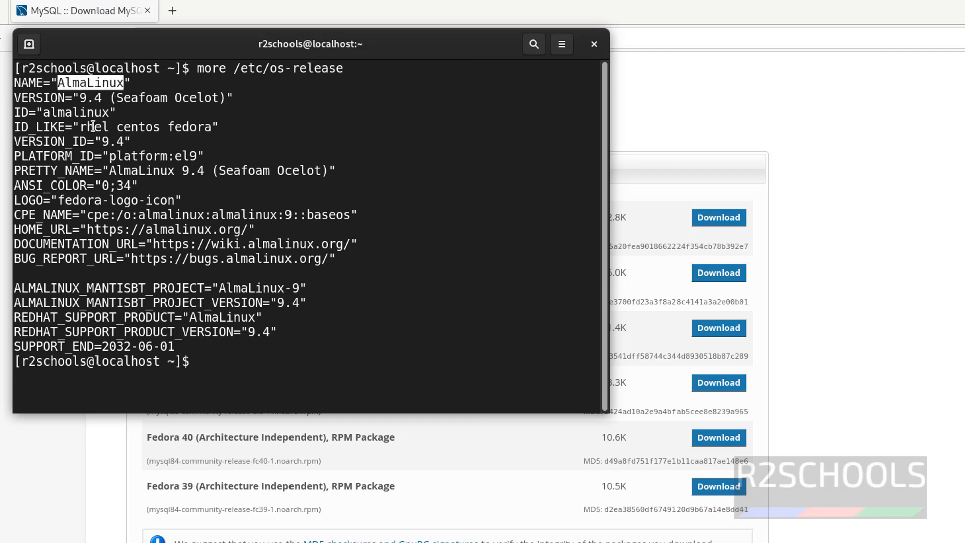
pyautogui.doubleClick(112, 141)
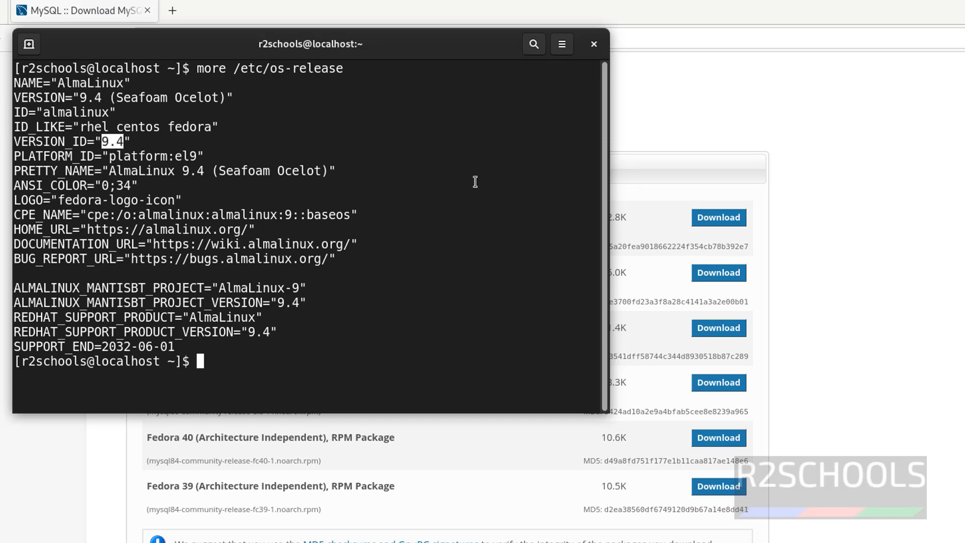
pyautogui.click(593, 43)
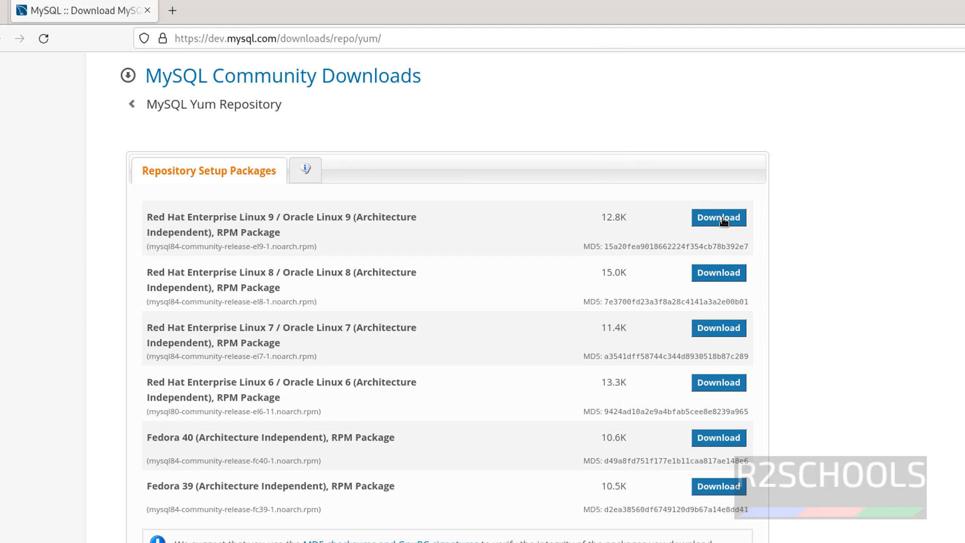
# Copy the direct download link for the RHEL 9 repository setup package.
pyautogui.click(718, 217)
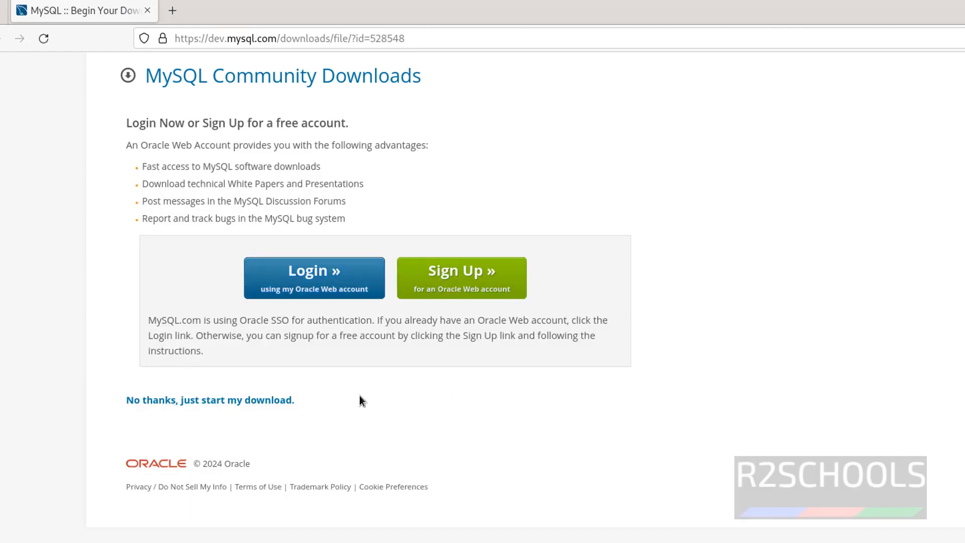
pyautogui.moveTo(170, 413)
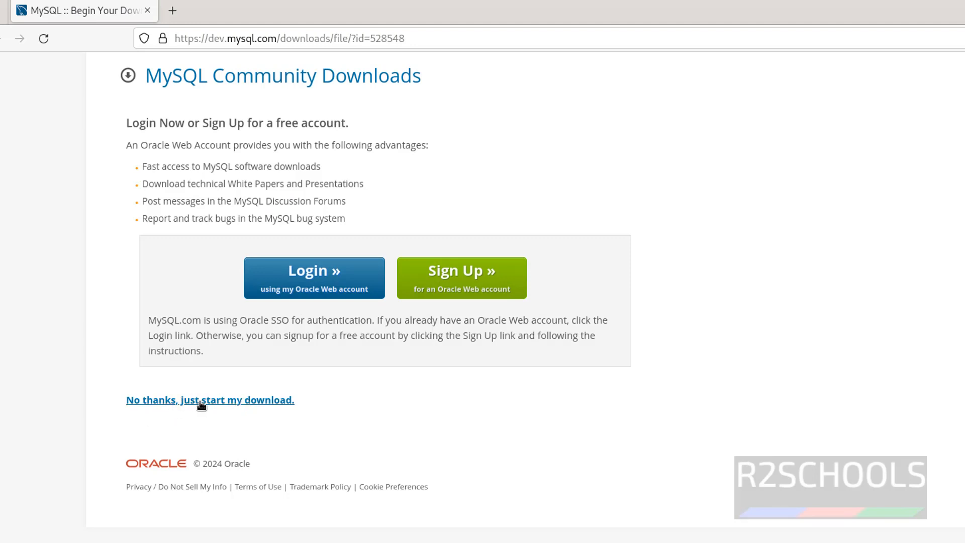
pyautogui.rightClick(209, 399)
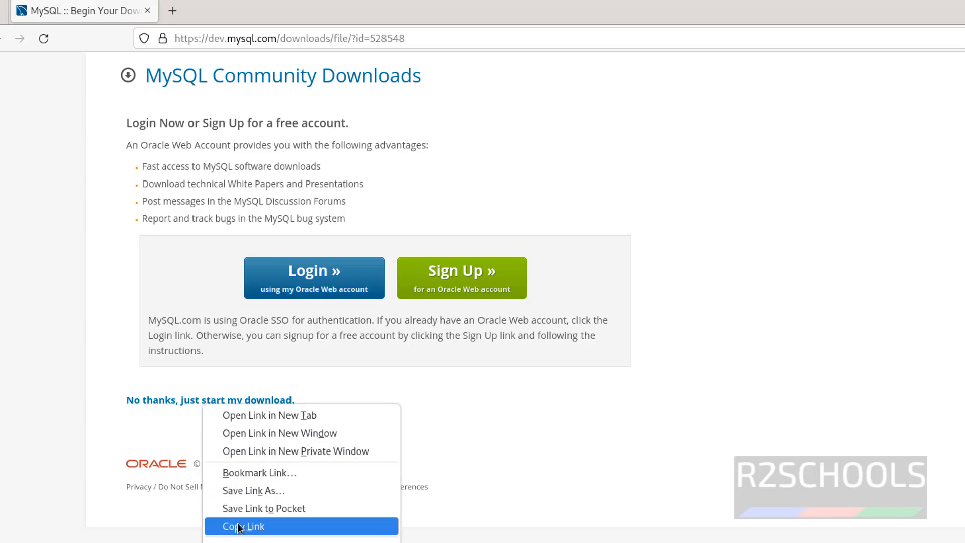
pyautogui.click(243, 526)
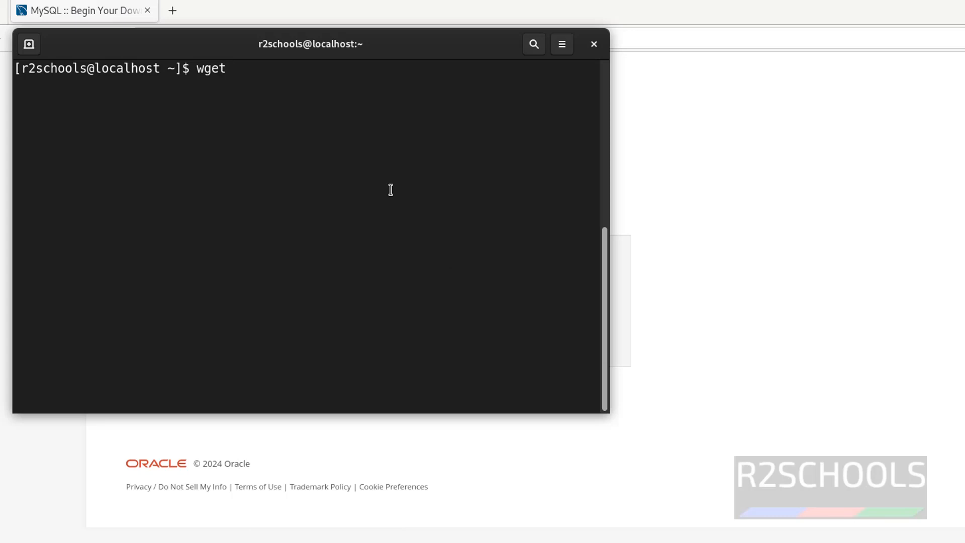
# Download mysql84-community-release-el9-1.noarch.rpm with wget and list it in the home folder.
pyautogui.write('https://dev.mysql.com/get/mysql84-community-release-el9-1.noarch.rpm')
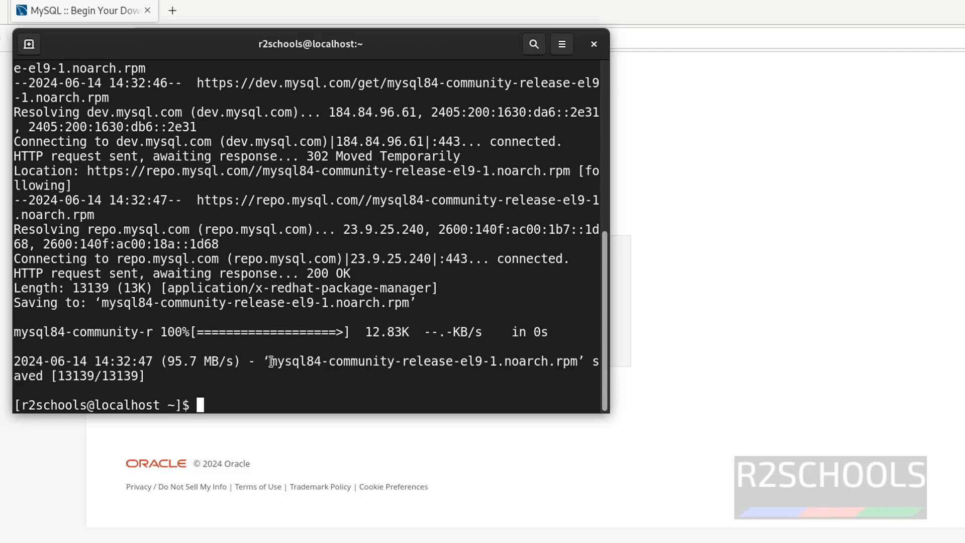
pyautogui.write('l')
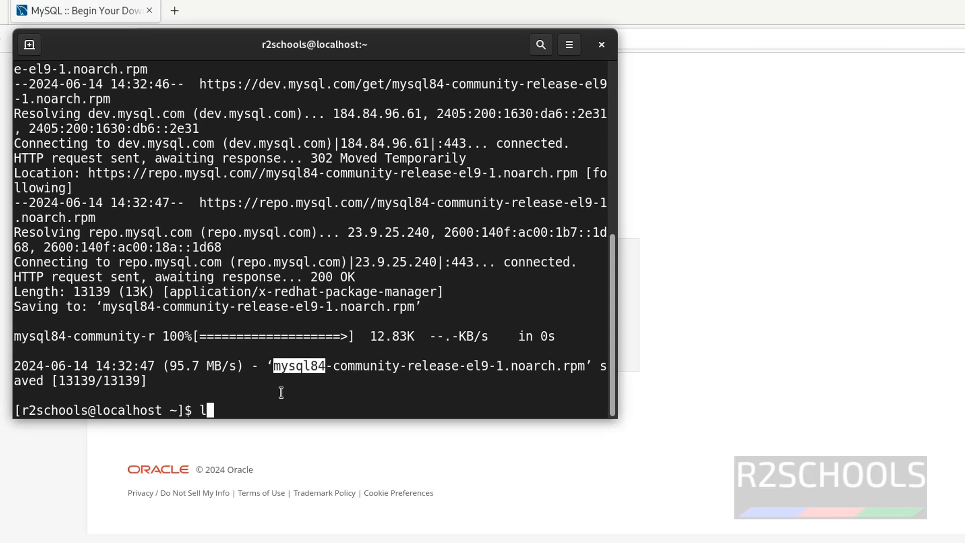
pyautogui.write('s')
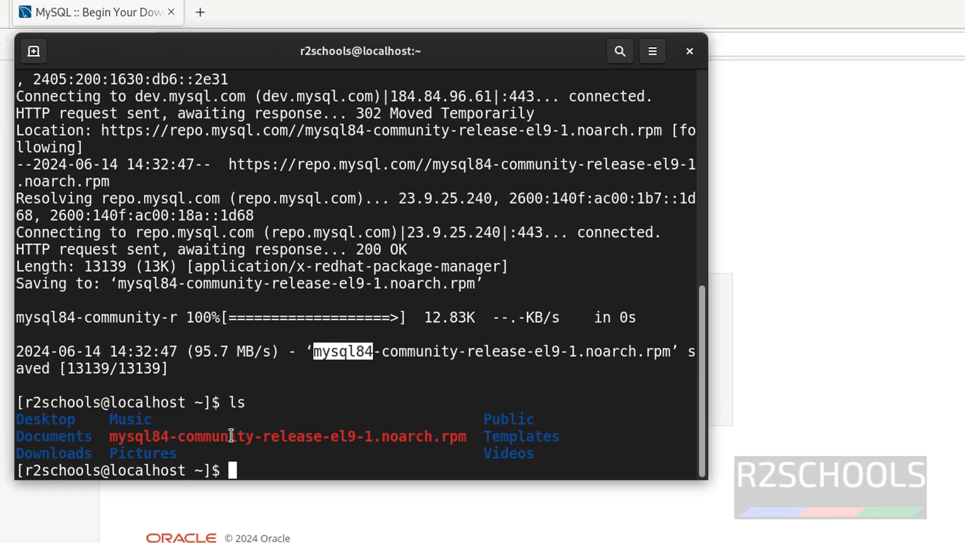
pyautogui.moveTo(224, 406)
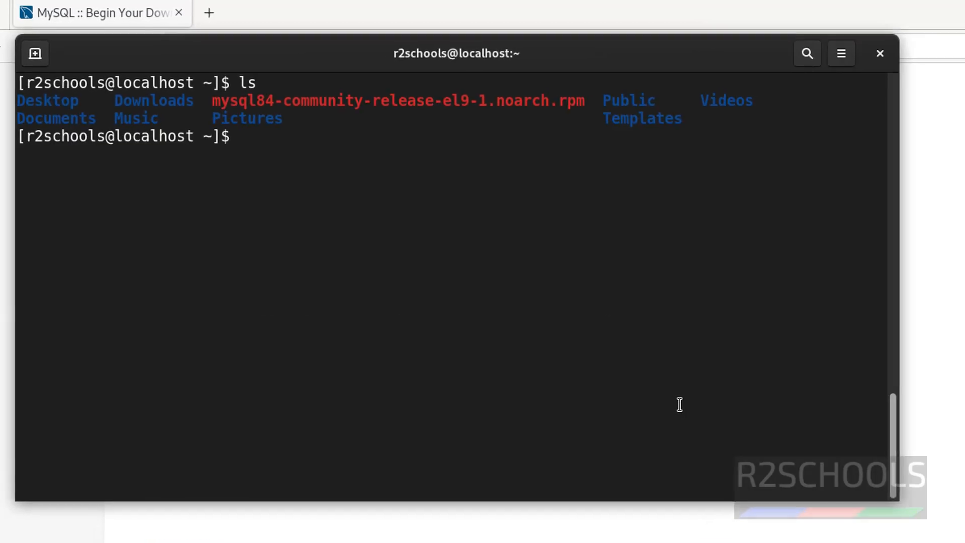
# Install the downloaded repository rpm with sudo rpm -i.
pyautogui.write('sudo')
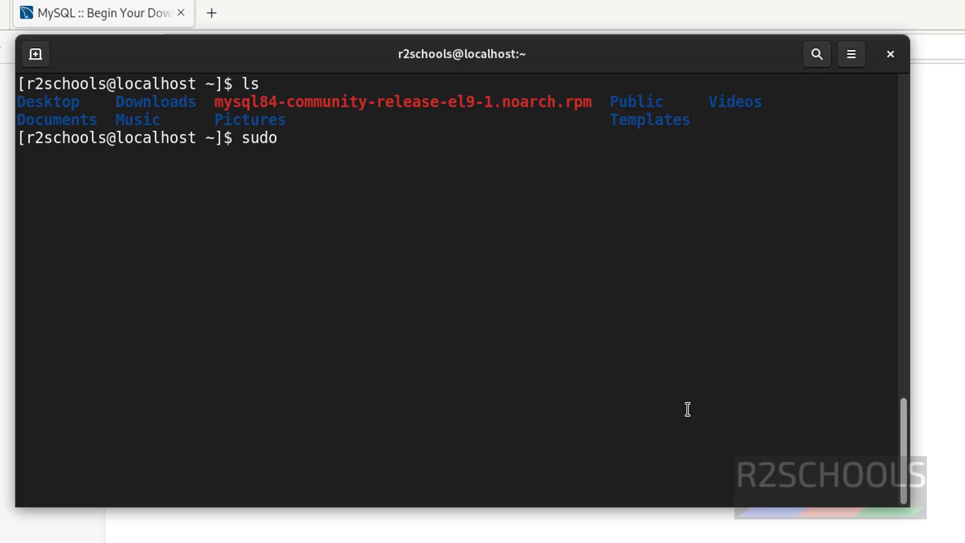
pyautogui.write('rpm -i')
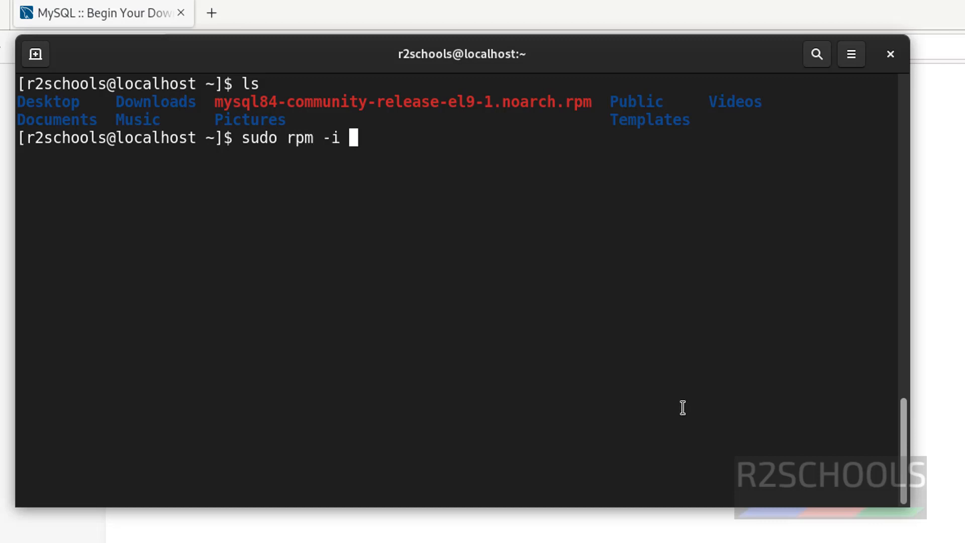
pyautogui.write('mysql')
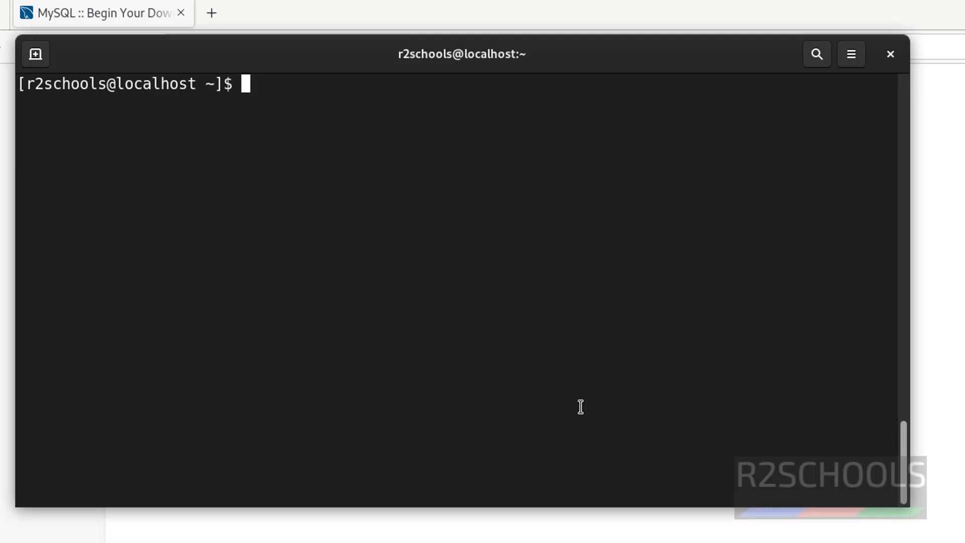
# Install mysql-community-server with sudo dnf install, answering y to accept the six packages.
pyautogui.write('sudo')
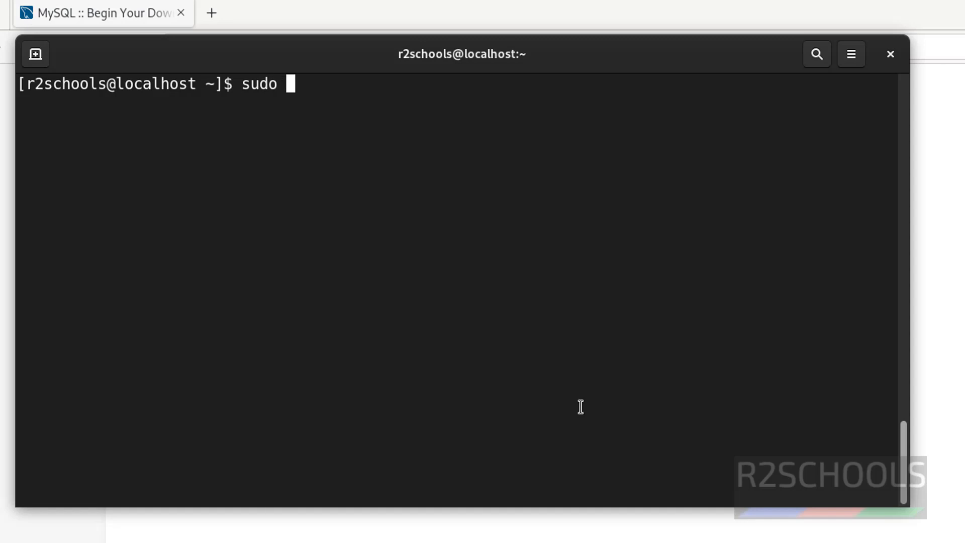
pyautogui.write('dnf install')
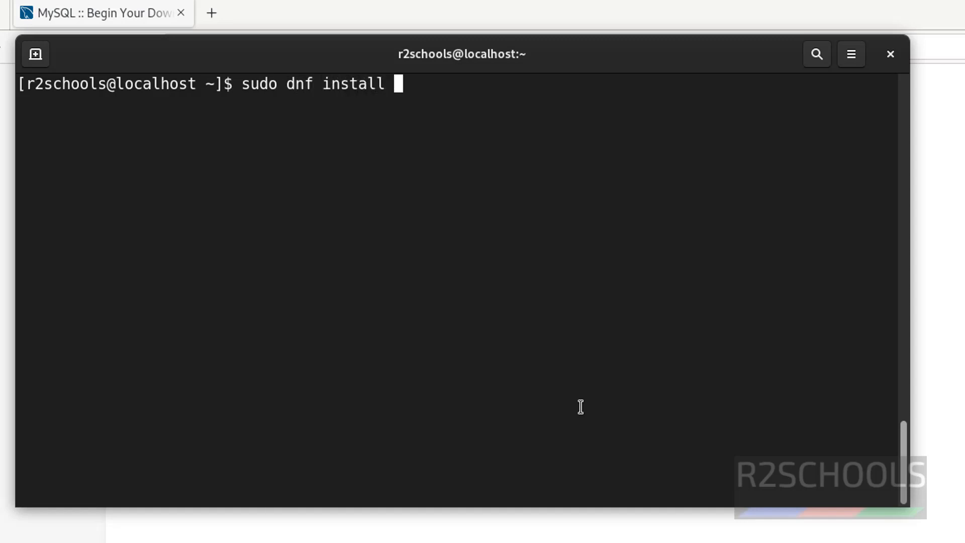
pyautogui.write('mysql-comm')
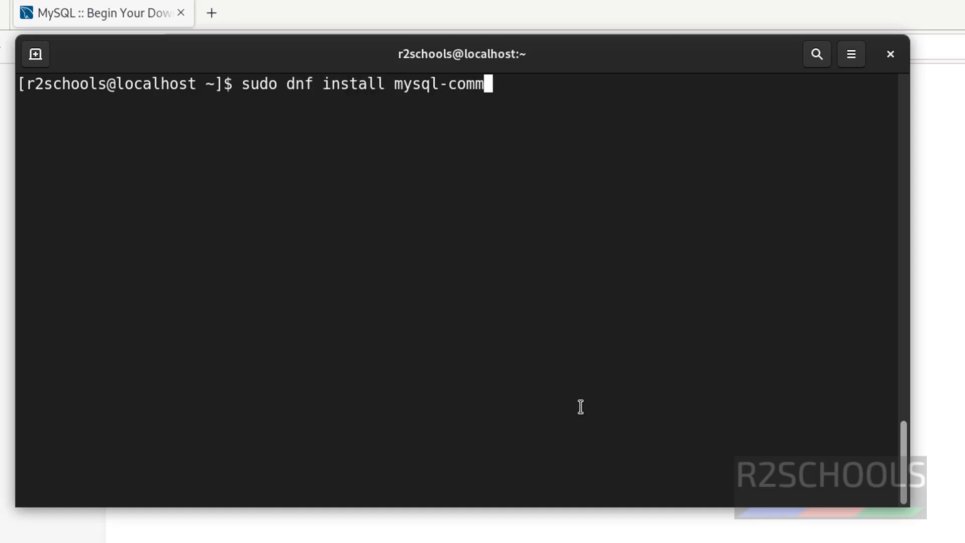
pyautogui.write('unity-s')
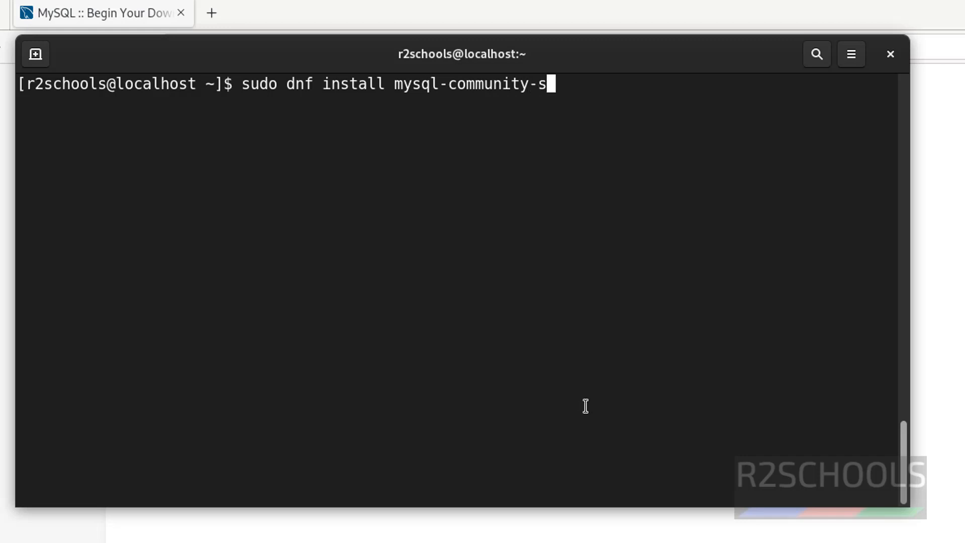
pyautogui.write('erver')
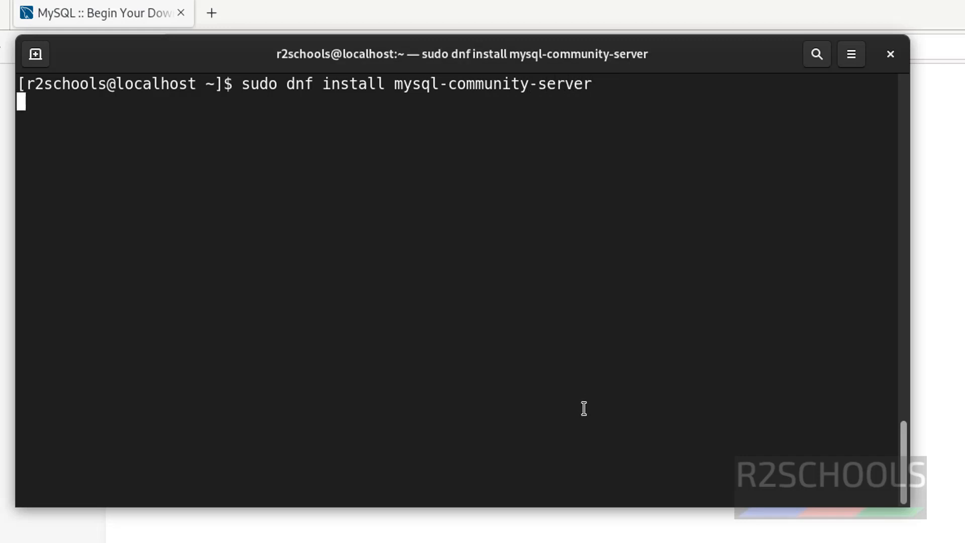
pyautogui.press('Return')
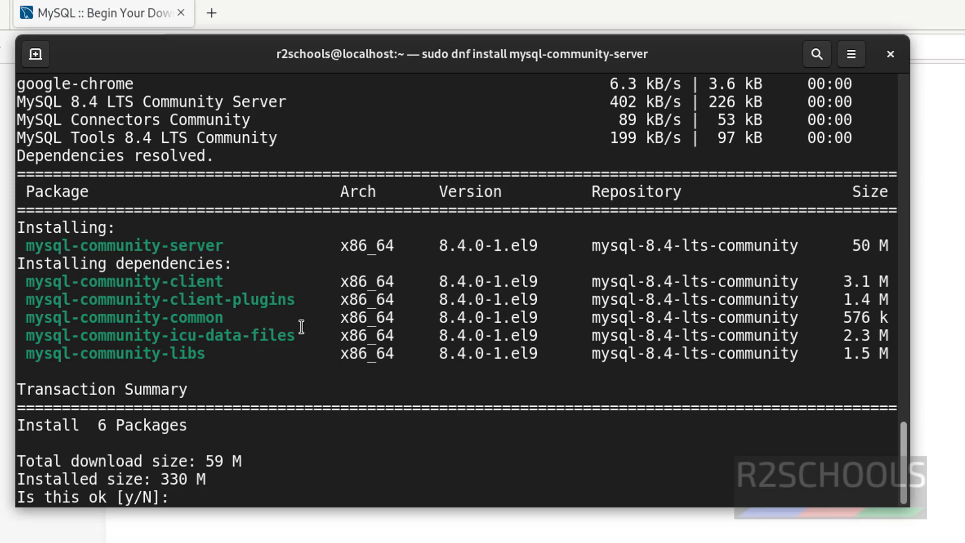
pyautogui.doubleClick(132, 245)
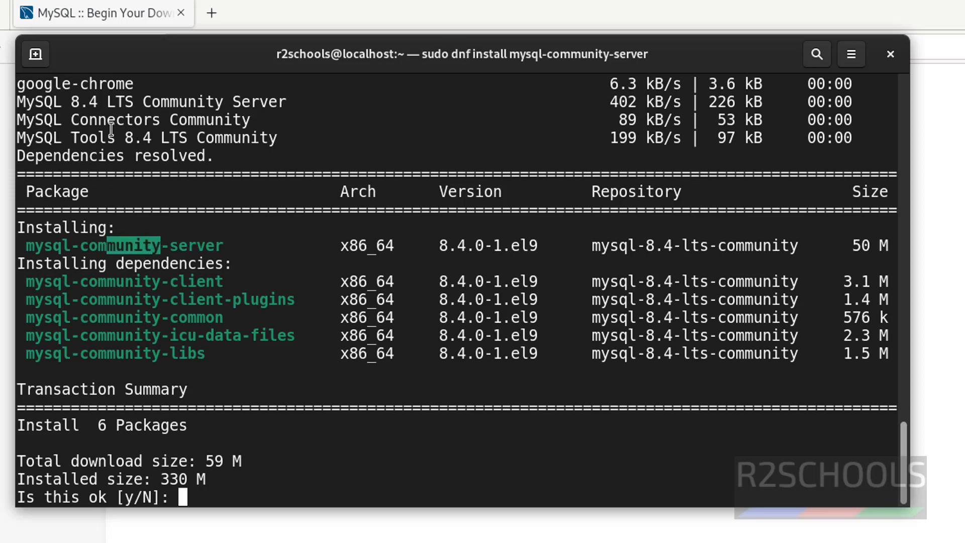
pyautogui.moveTo(264, 477)
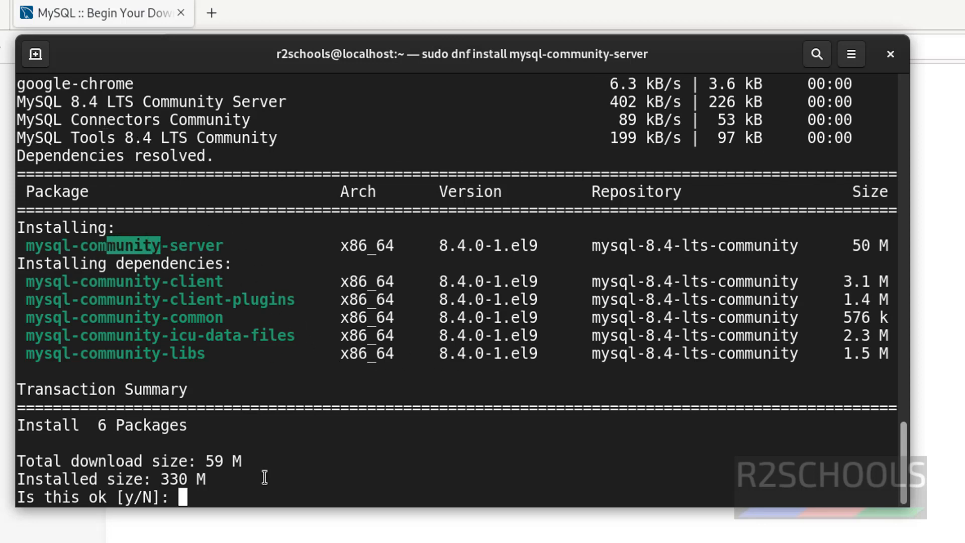
pyautogui.write('y')
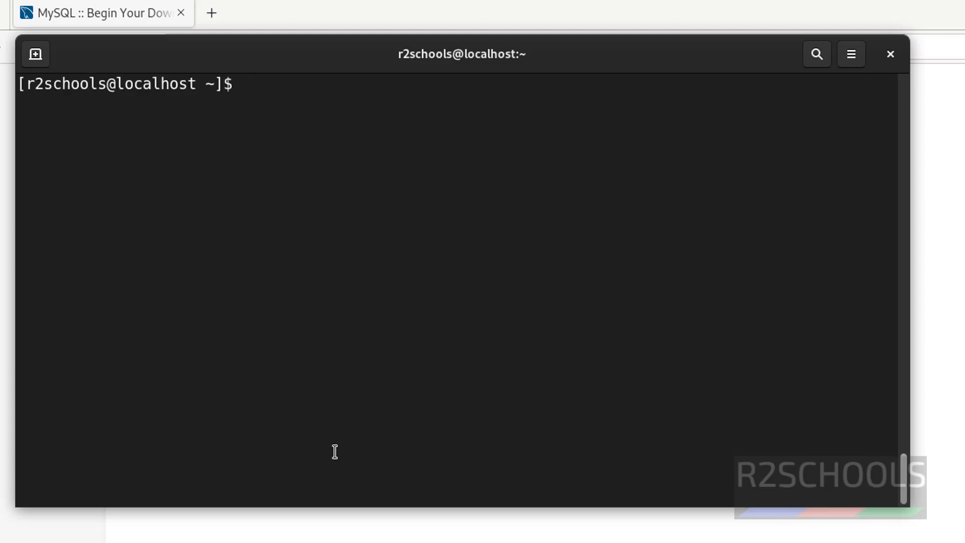
# Check mysqld.service status with systemctl, highlighting that it is enabled but inactive.
pyautogui.write('sudo sys')
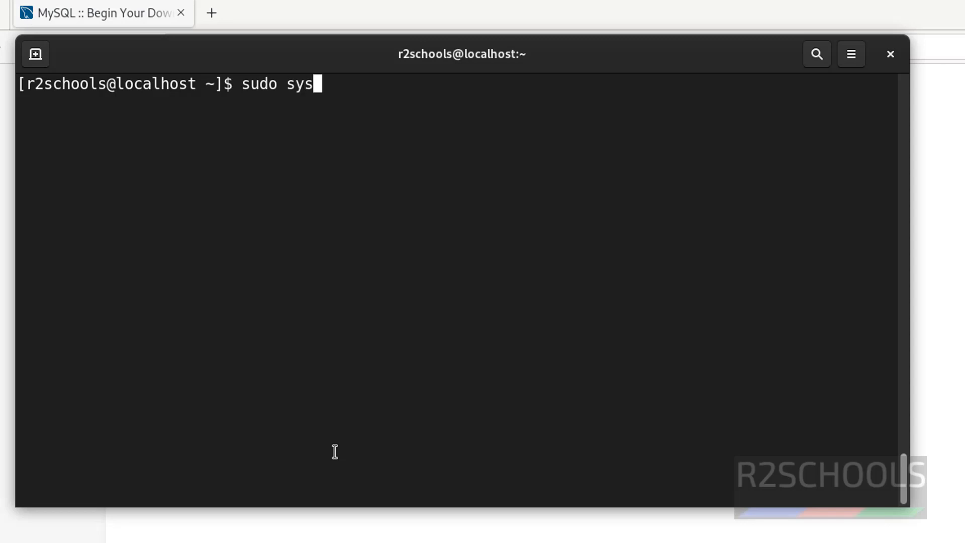
pyautogui.write('temctl stat')
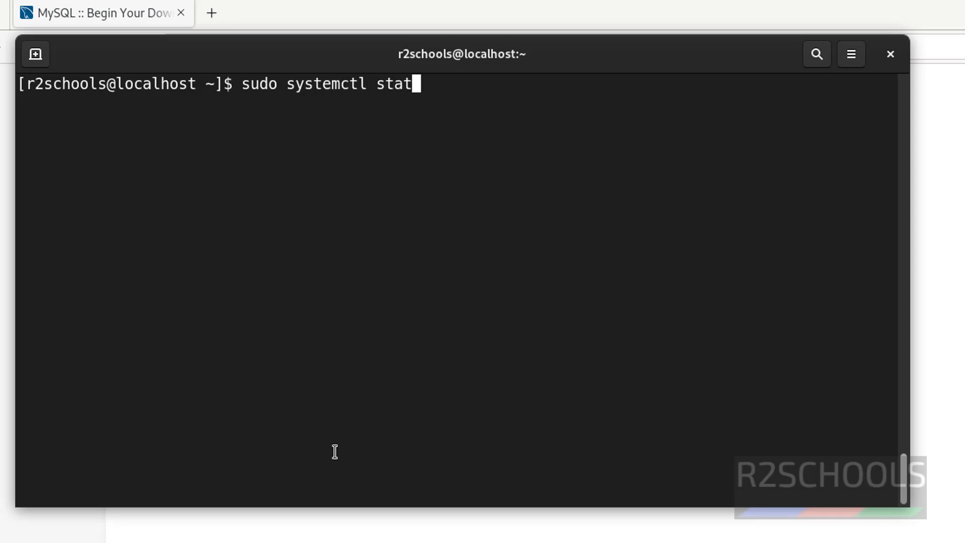
pyautogui.write('us mysqld.service')
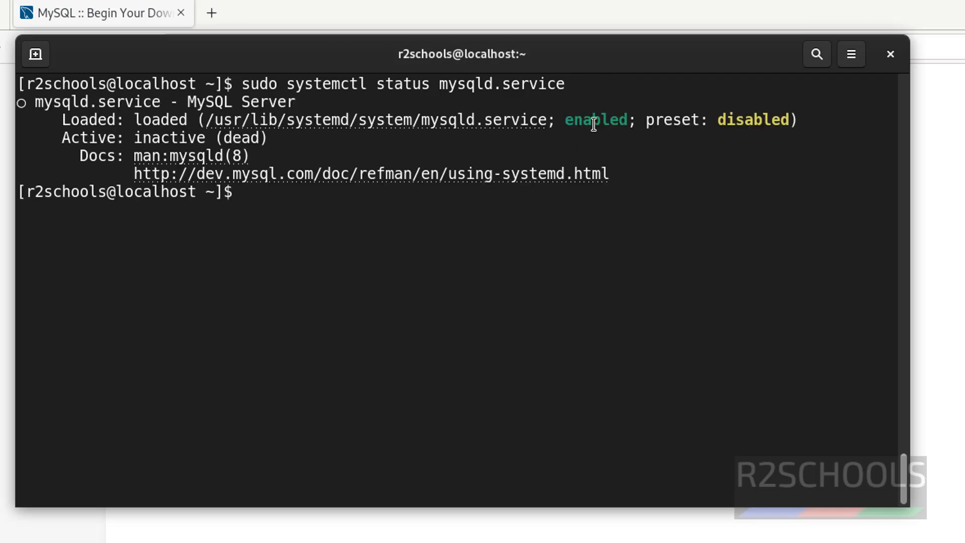
pyautogui.doubleClick(594, 119)
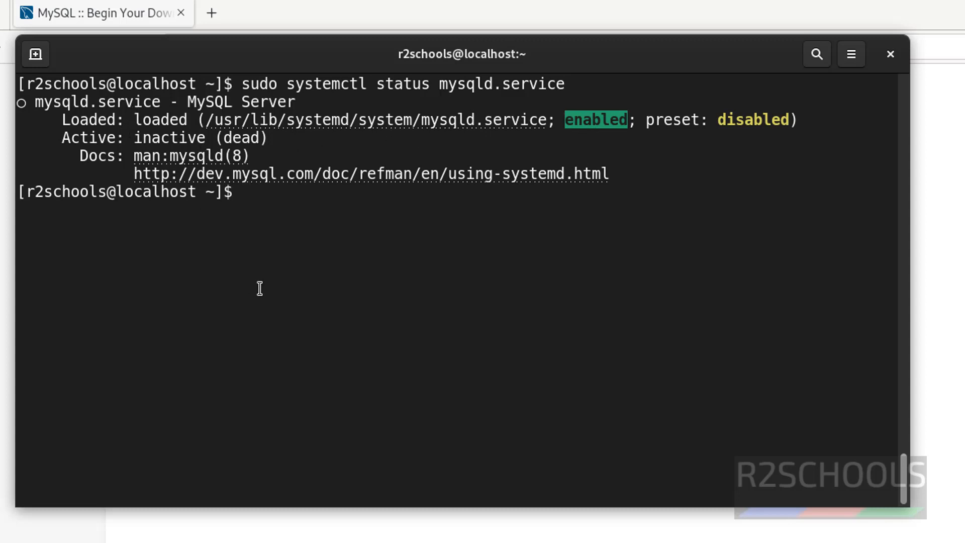
# Start the mysqld service with sudo systemctl start mysqld.
pyautogui.write('sudo')
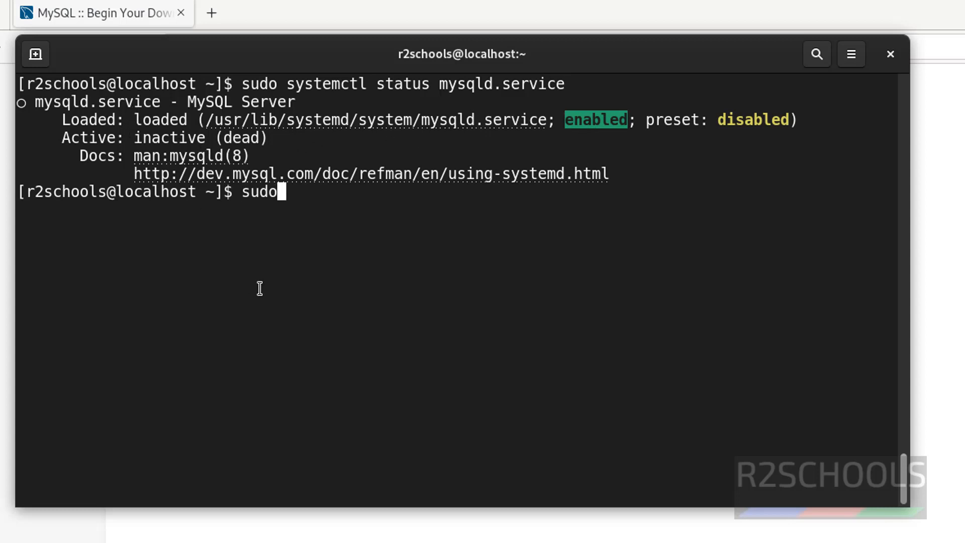
pyautogui.write('systemctl')
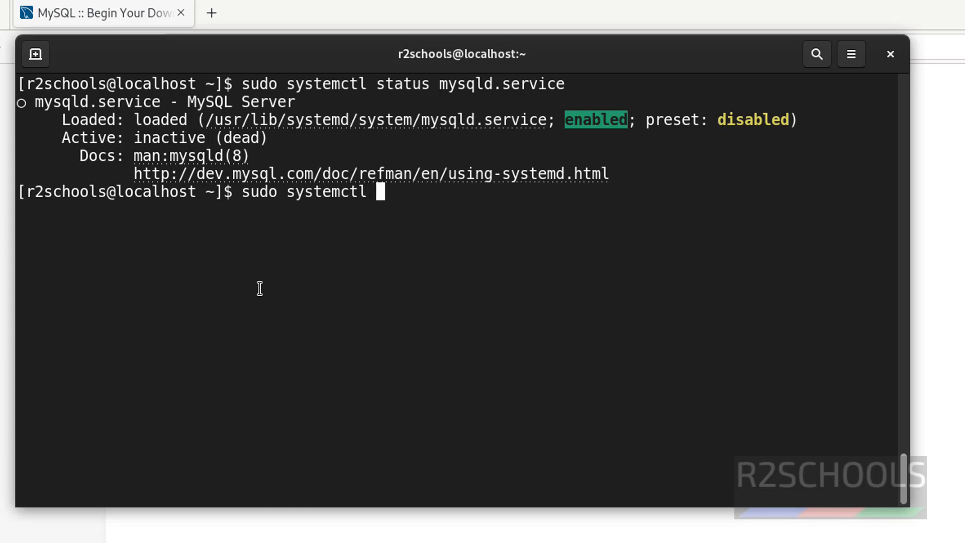
pyautogui.write('start mysql')
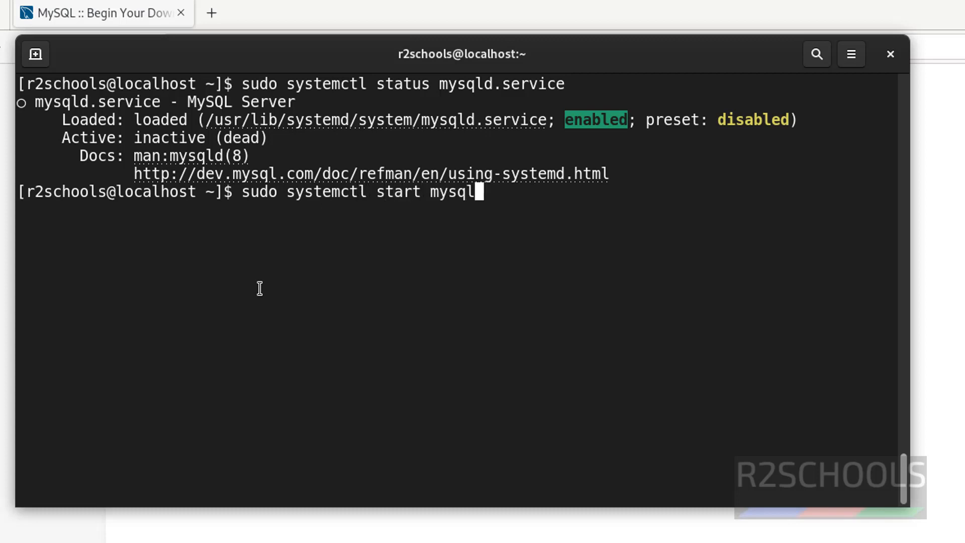
pyautogui.write('d')
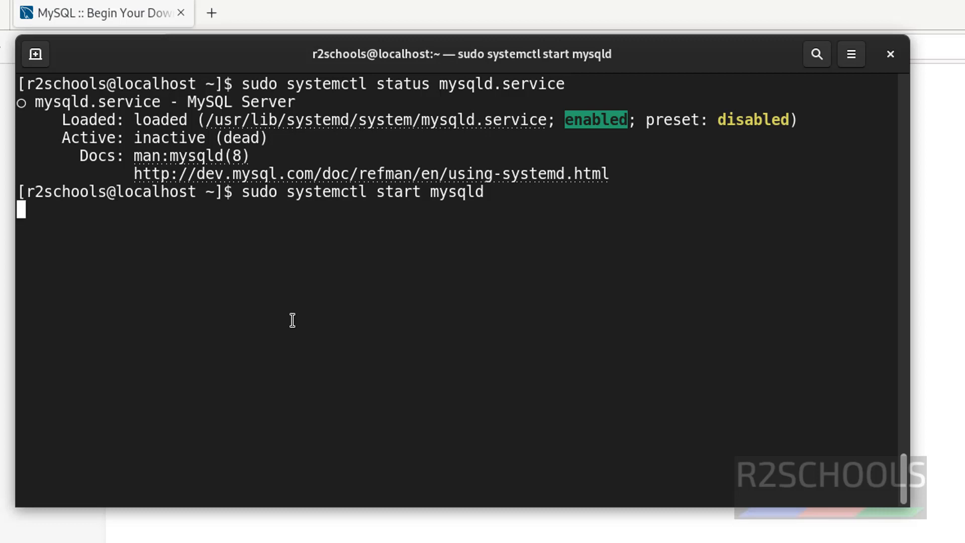
pyautogui.write('sudo')
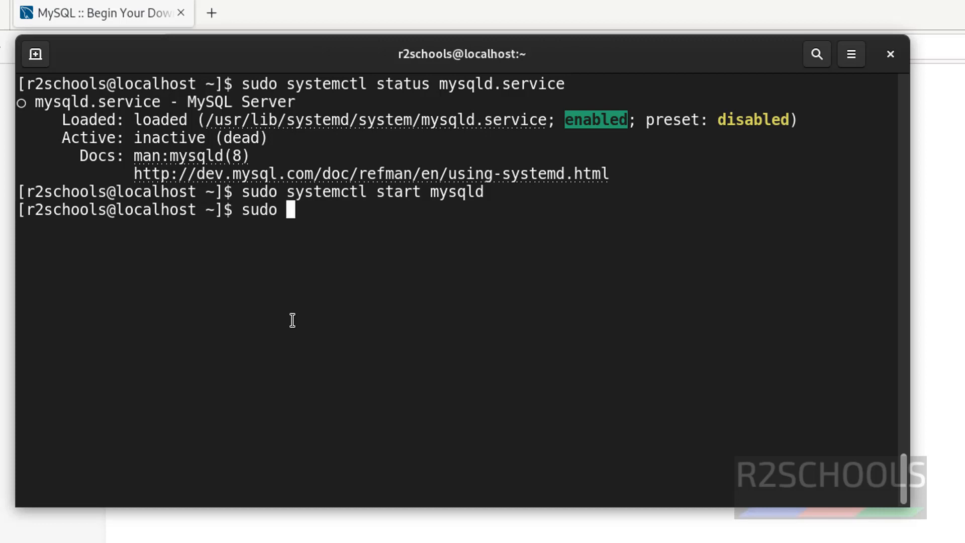
pyautogui.write('systemctl')
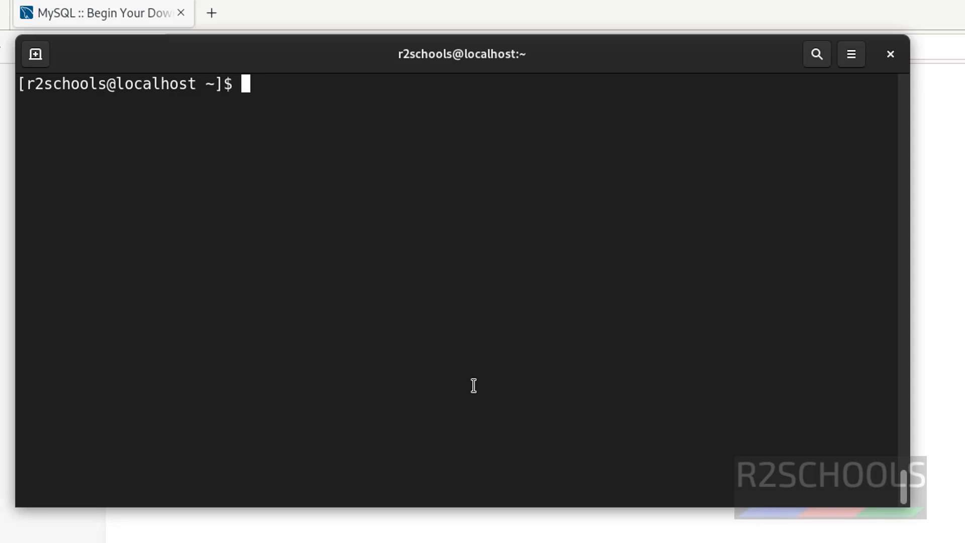
pyautogui.moveTo(475, 402)
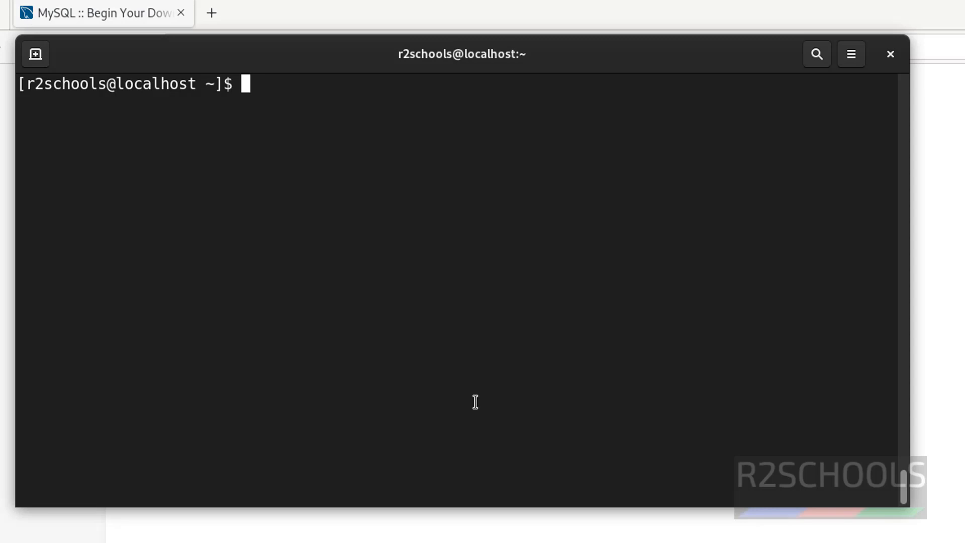
# Grep 'password' in /var/log/mysqld.log to reveal the temporary root password.
pyautogui.write('grep')
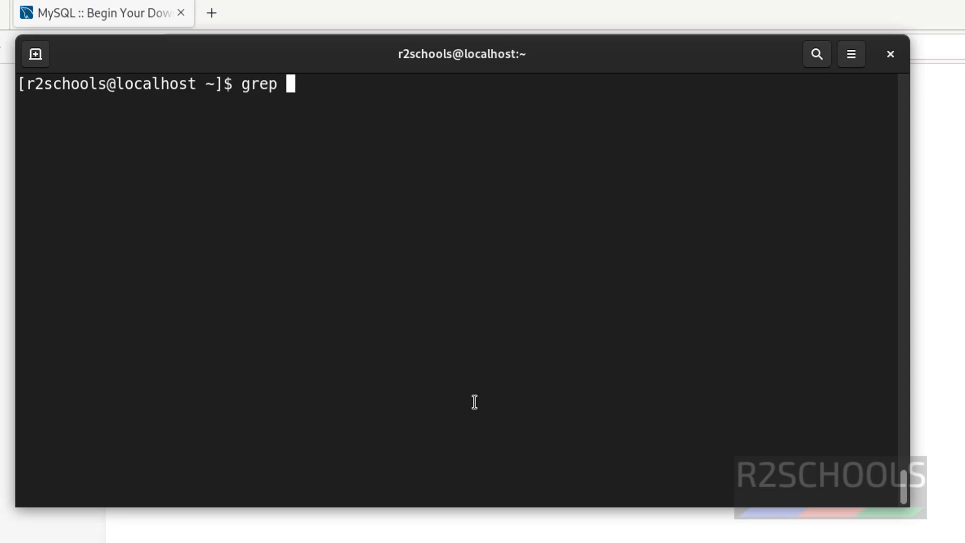
pyautogui.write("'")
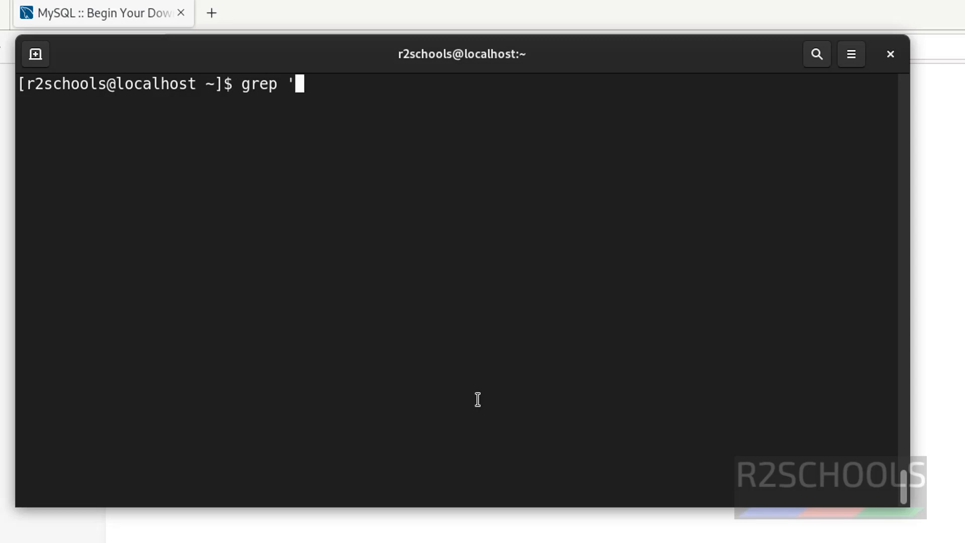
pyautogui.write("password' /")
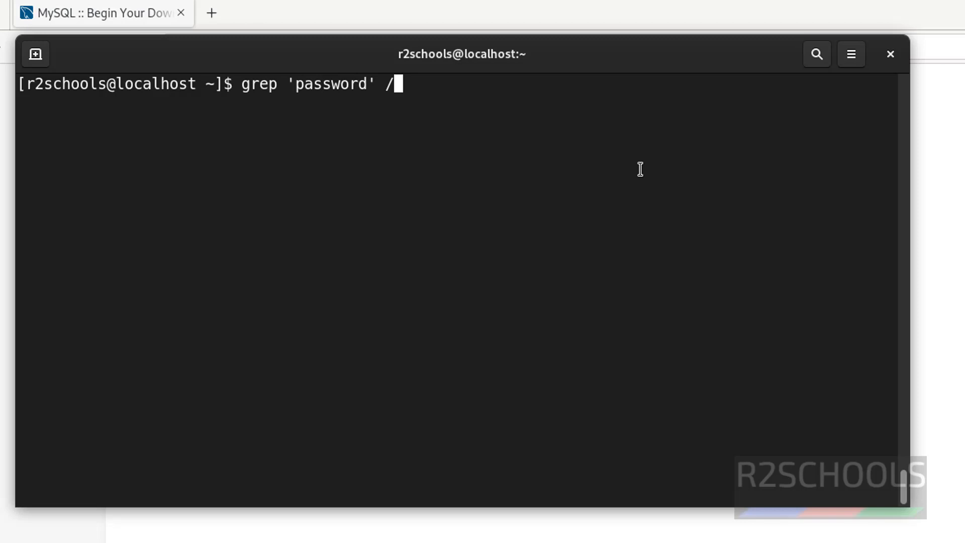
pyautogui.write('var/log/')
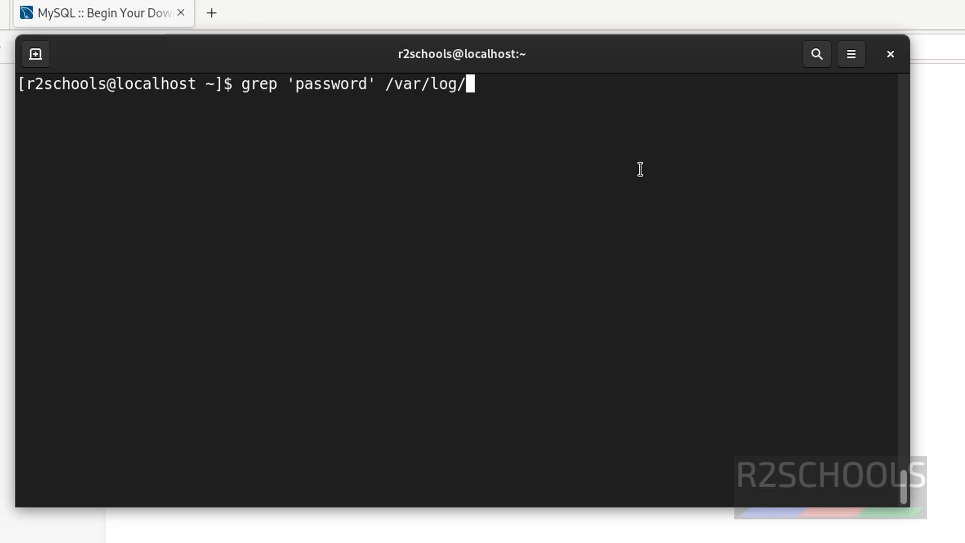
pyautogui.write('mysqld.log')
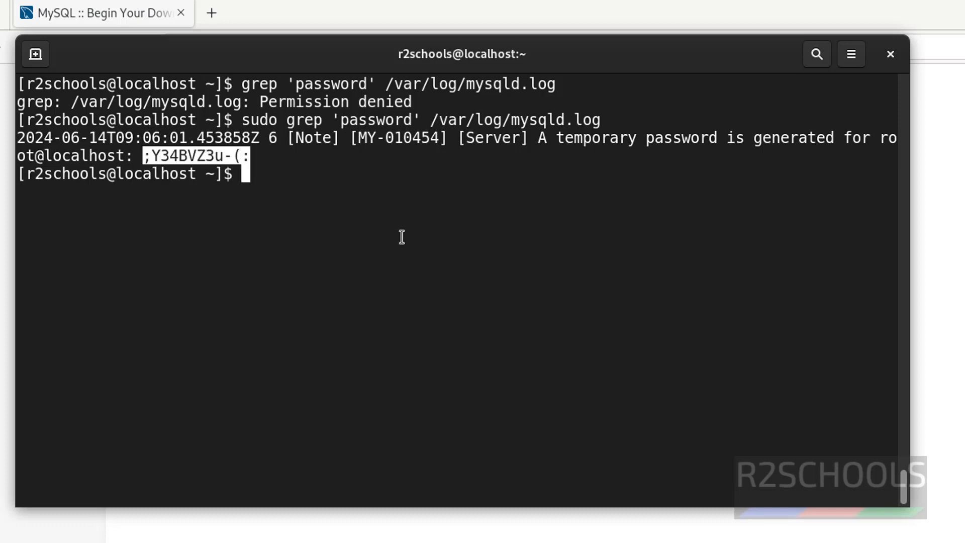
pyautogui.write('mysql -y')
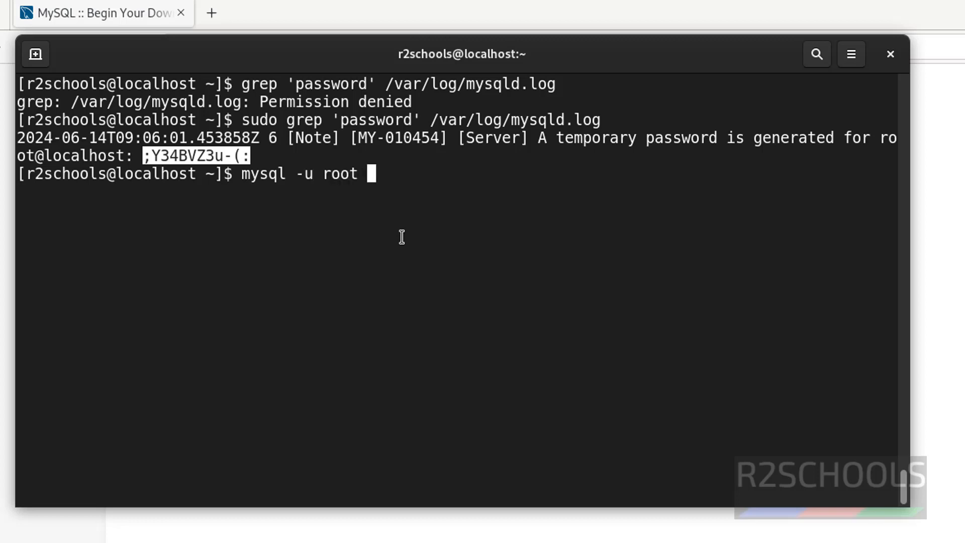
# Log in with mysql -u root -p using the copied temporary password and run select version();.
pyautogui.write('-p')
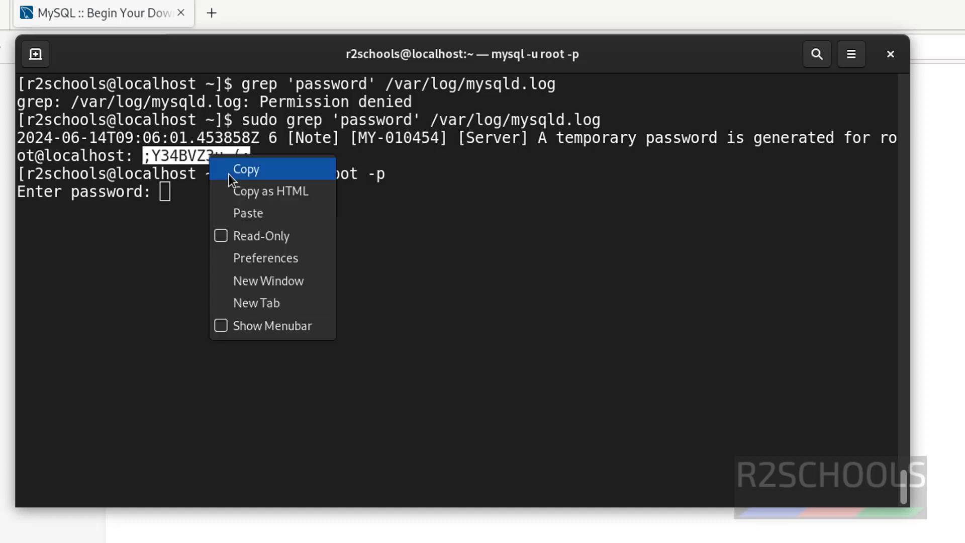
pyautogui.click(245, 169)
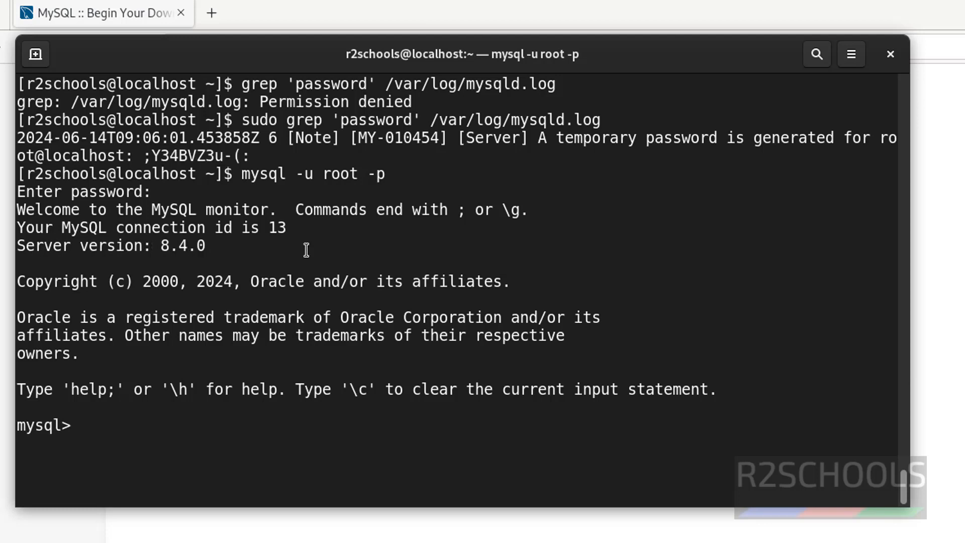
pyautogui.write('select ver')
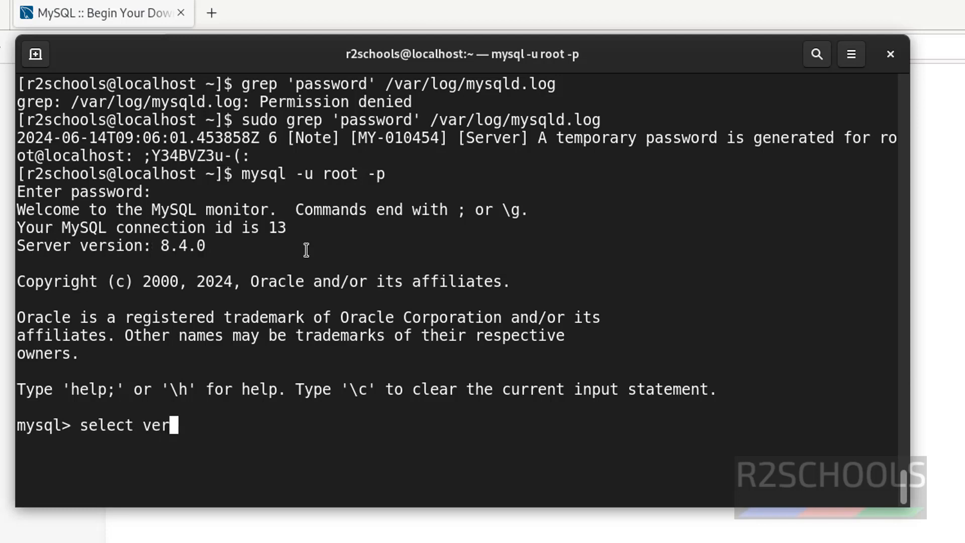
pyautogui.write('sion();')
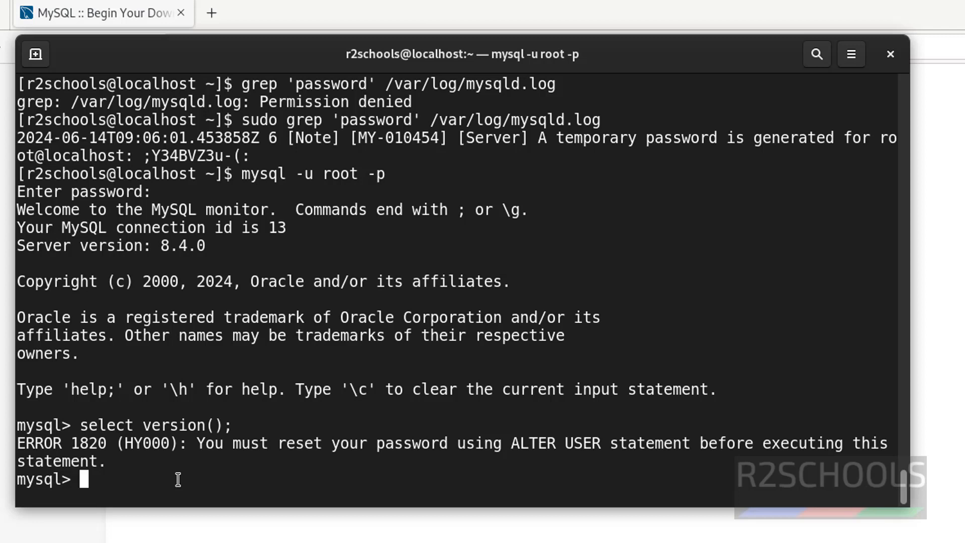
pyautogui.write('alter user r')
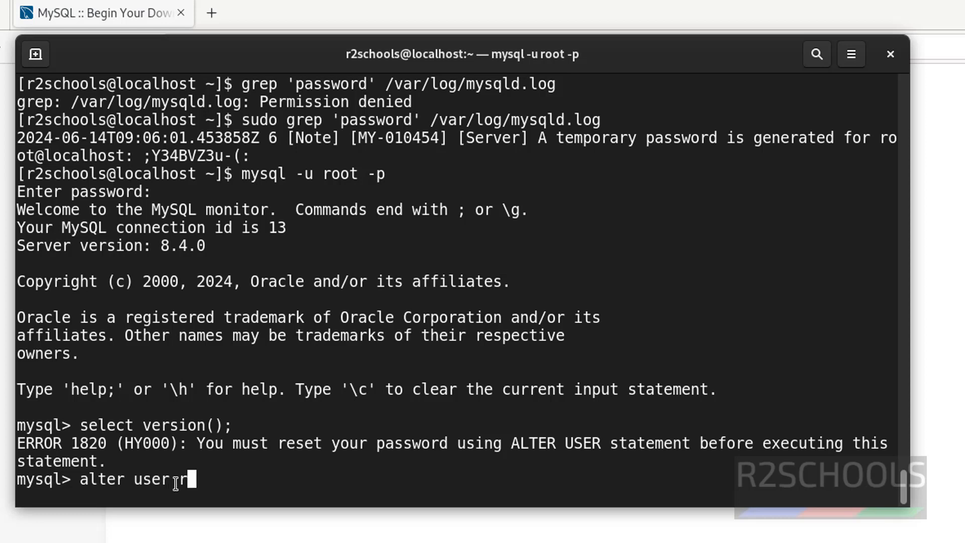
pyautogui.write('oot@localh')
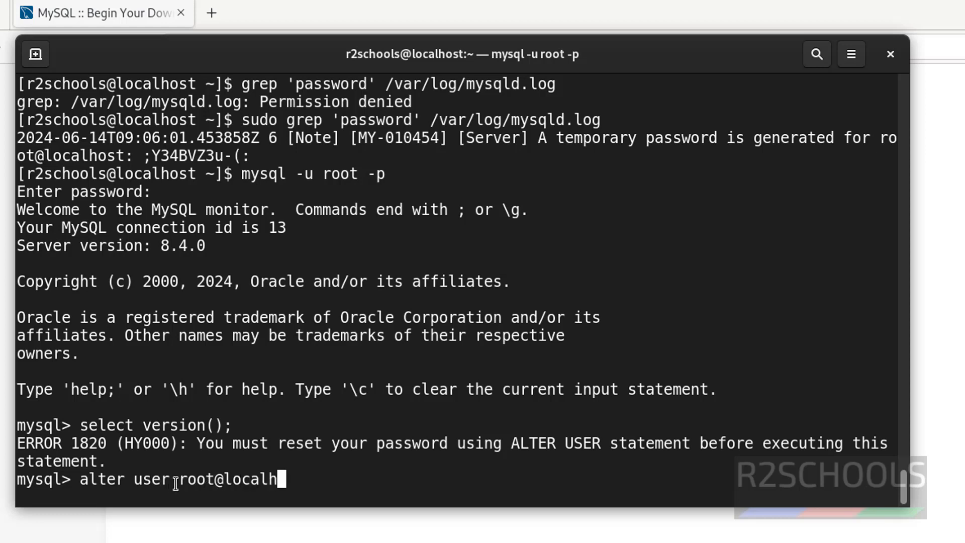
pyautogui.write('ost identfied')
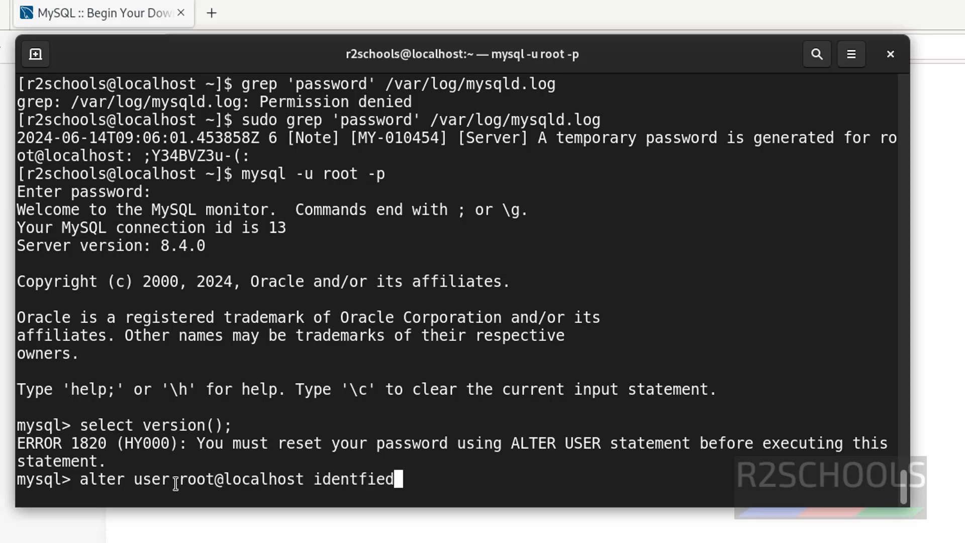
pyautogui.write('by')
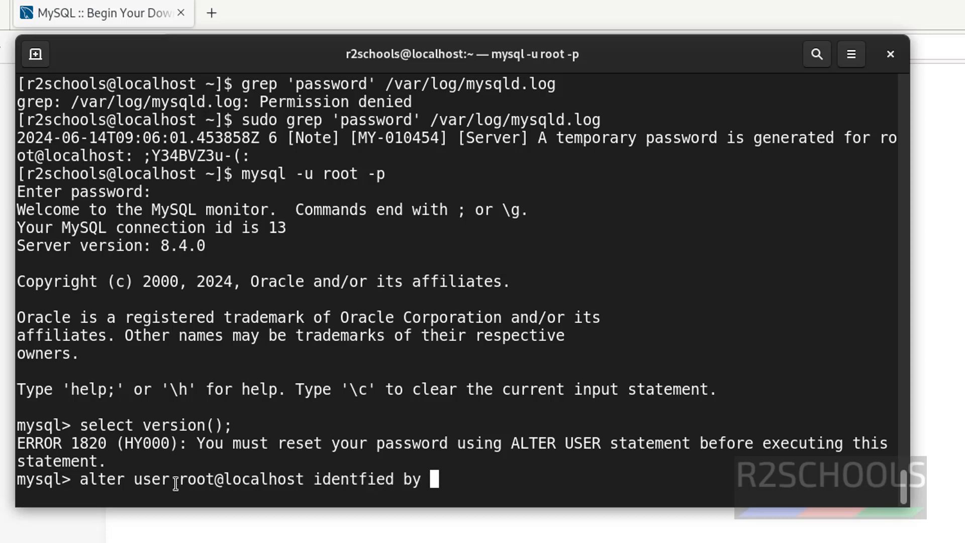
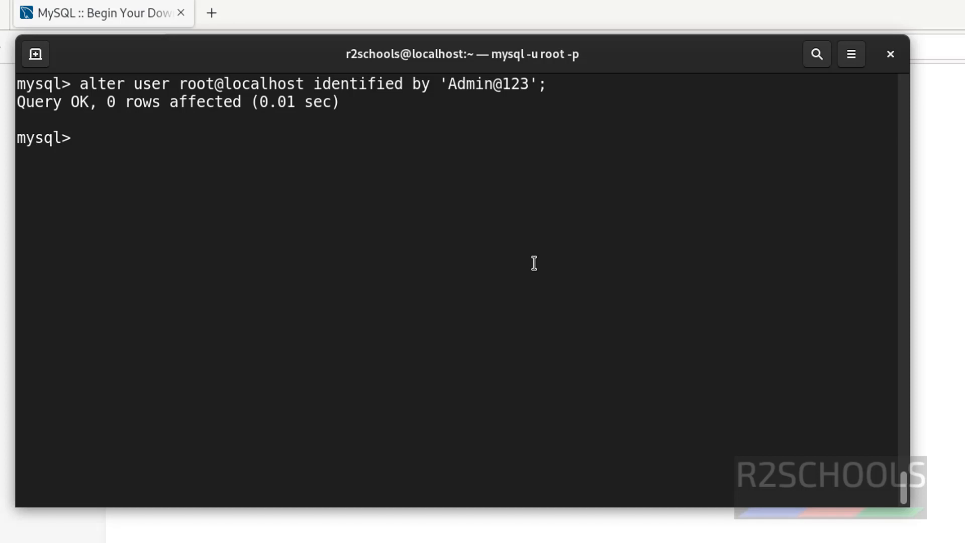
# Run SELECT version() reporting 8.4.0 and SHOW DATABASES listing the four defaults.
pyautogui.write('s')
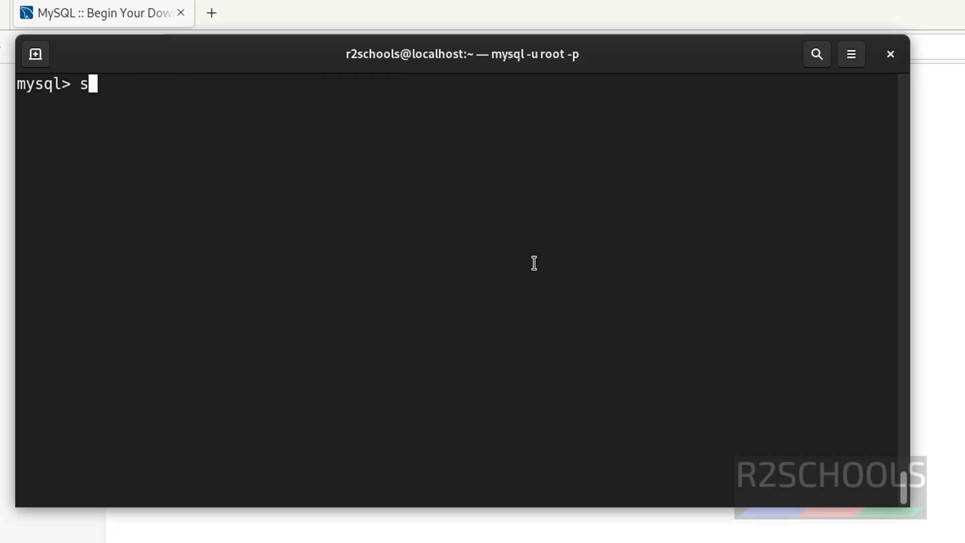
pyautogui.write('elect versio')
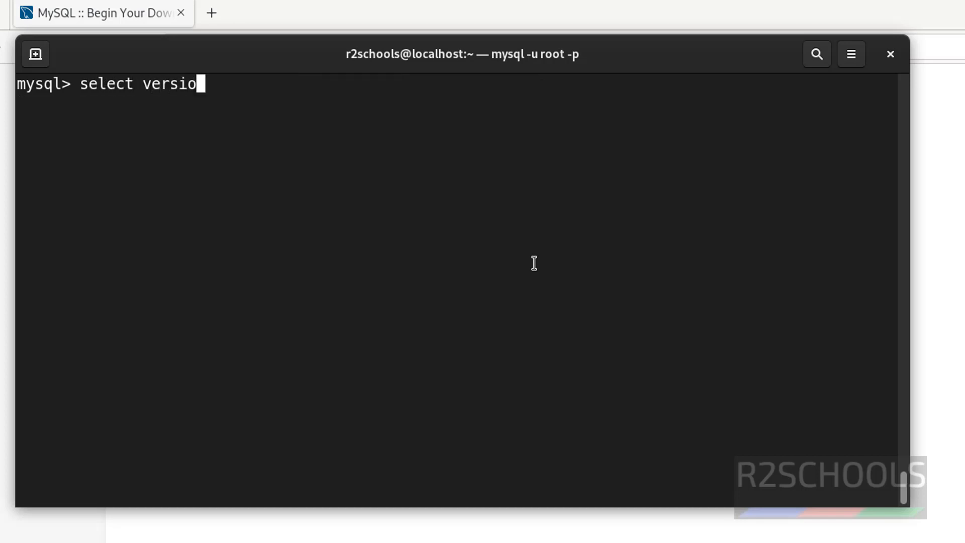
pyautogui.write('n();')
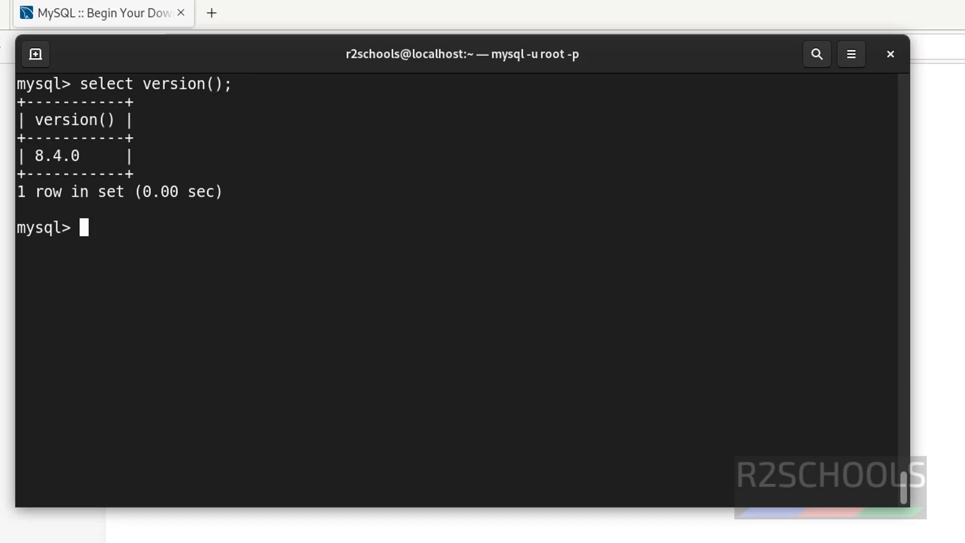
pyautogui.write('s')
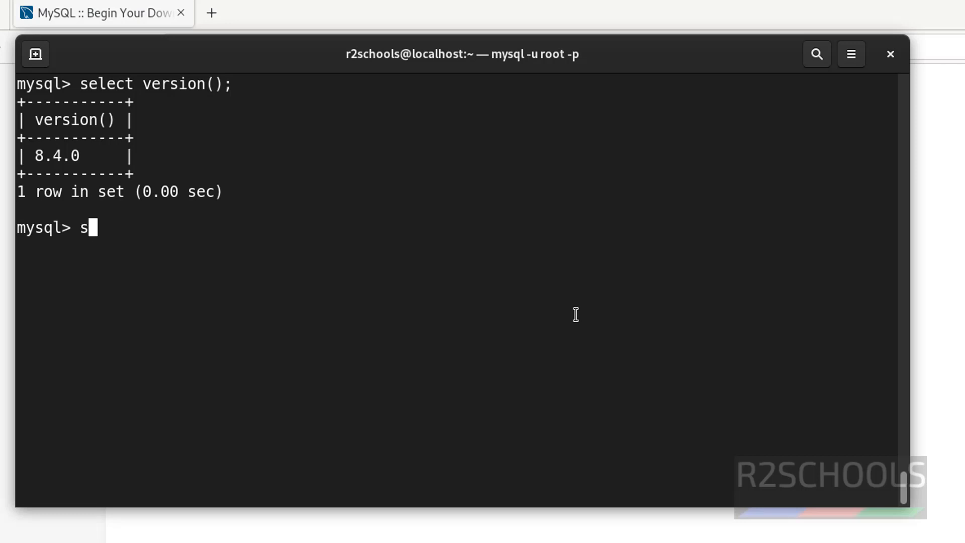
pyautogui.write('h')
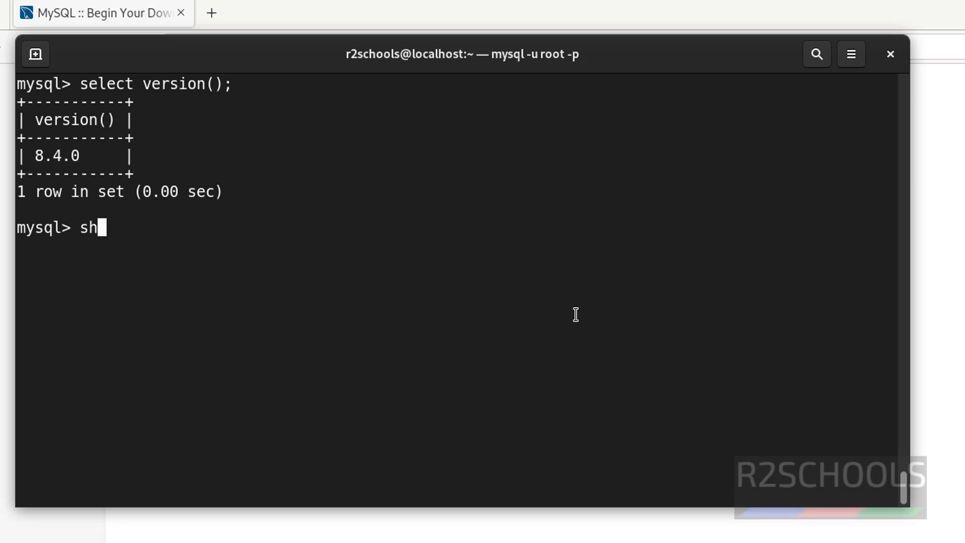
pyautogui.write('ow databases;')
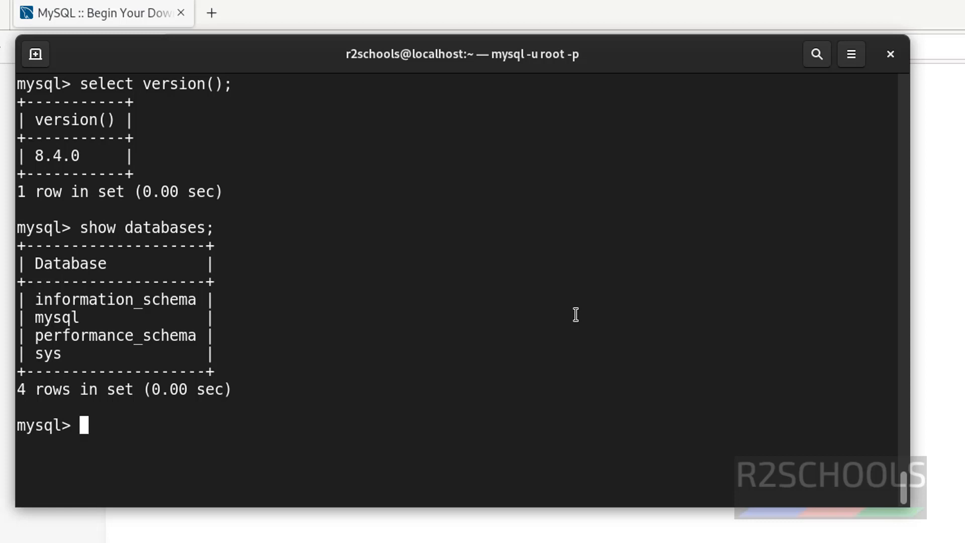
# Create the r2schools database and list databases to confirm it appears.
pyautogui.write('create')
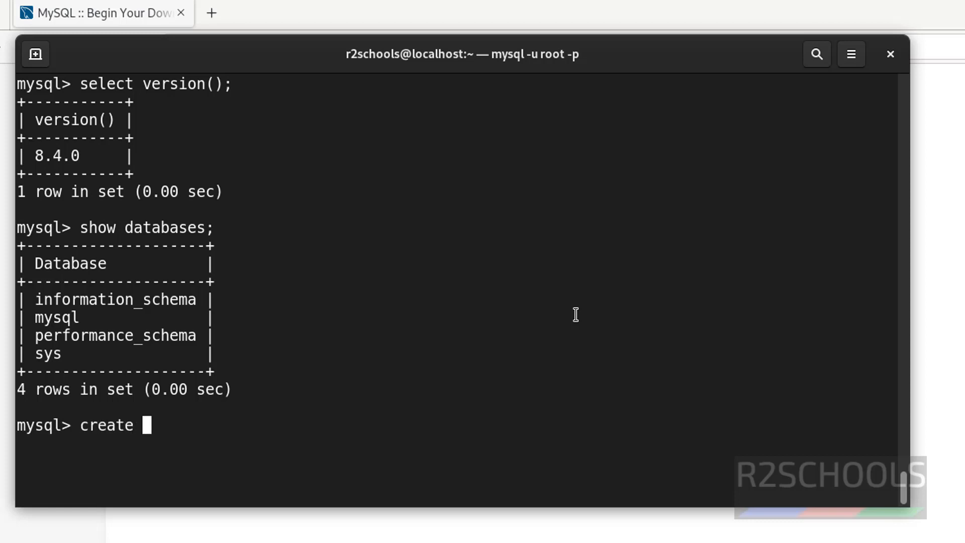
pyautogui.write('database r2s')
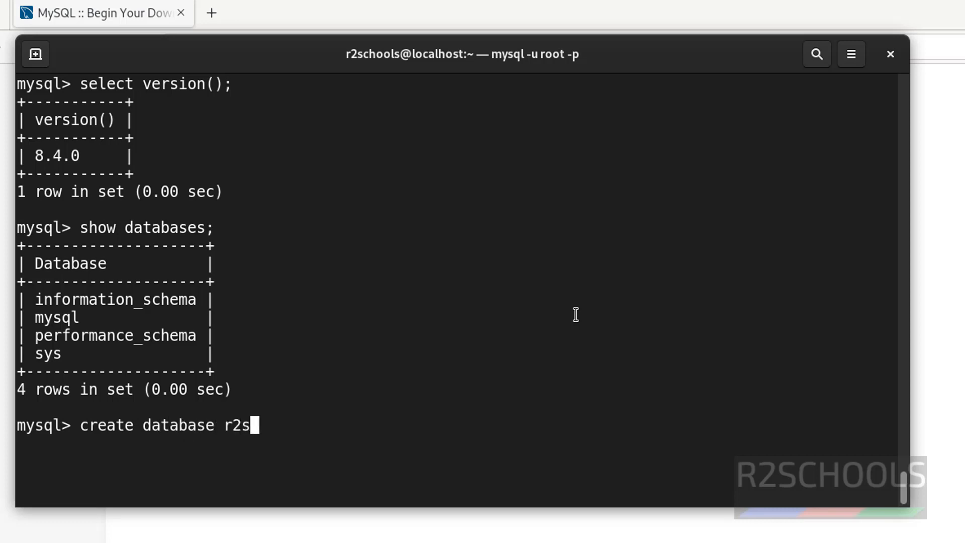
pyautogui.write('chools;')
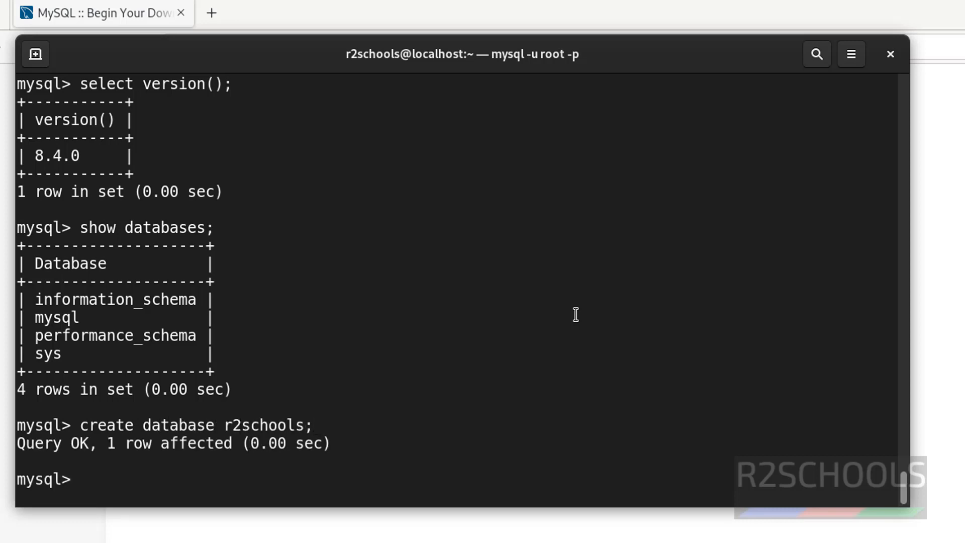
pyautogui.write('show databases;')
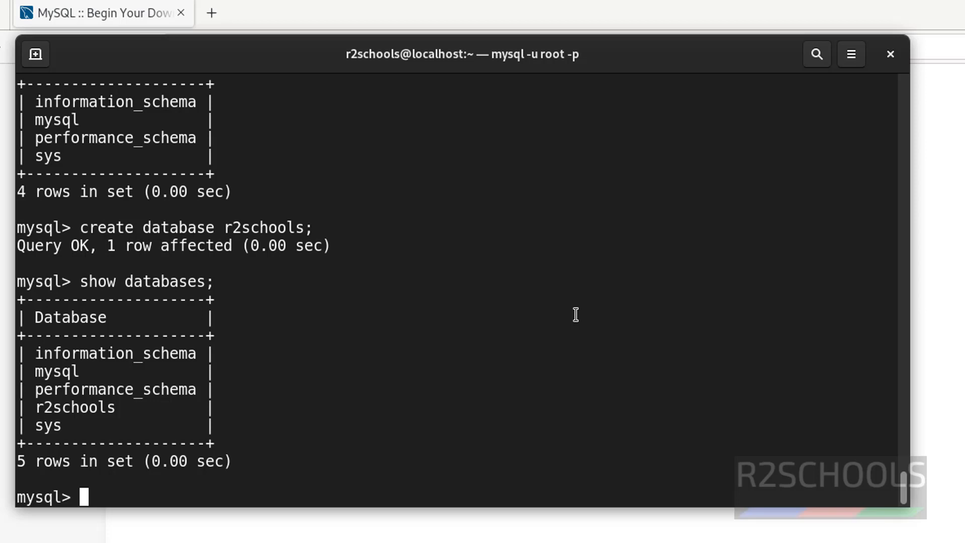
# Make r2schools the current database with USE r2schools.
pyautogui.write('use')
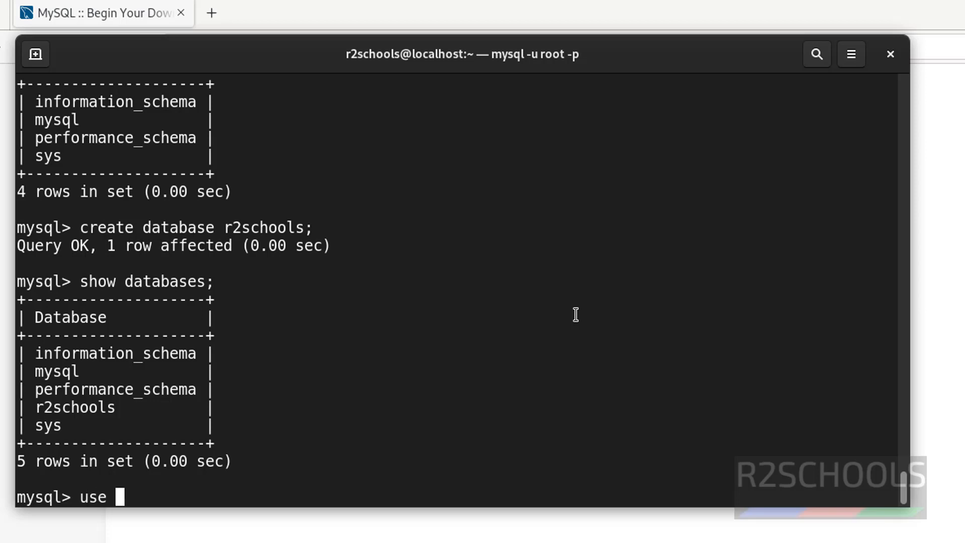
pyautogui.write('r2schools;')
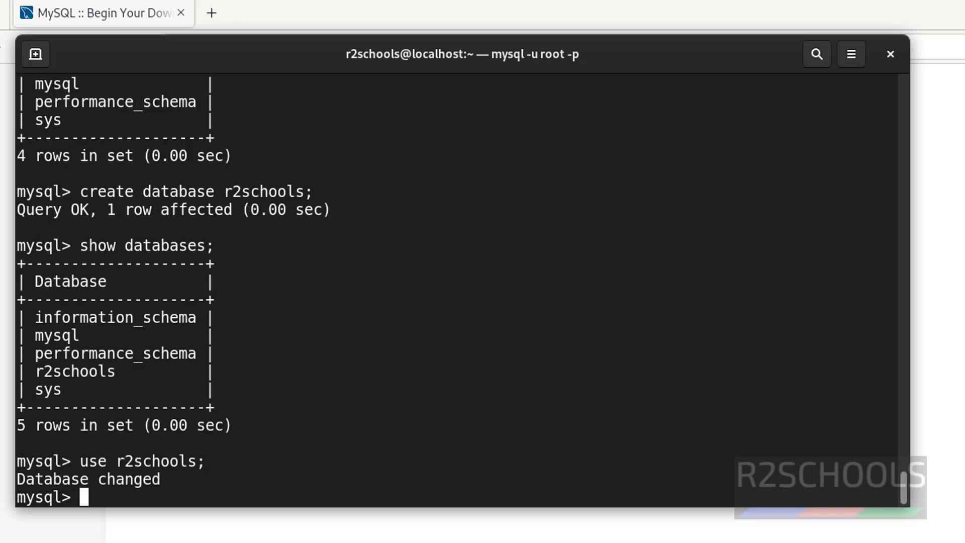
# Create table student(sno int primary key, sname varchar(100)) and list tables to confirm it.
pyautogui.write('create table')
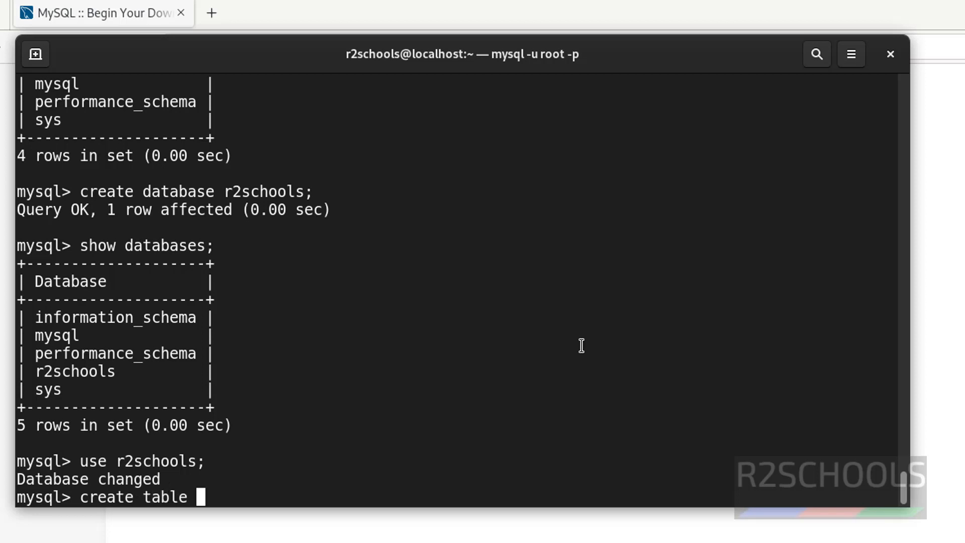
pyautogui.write('studen')
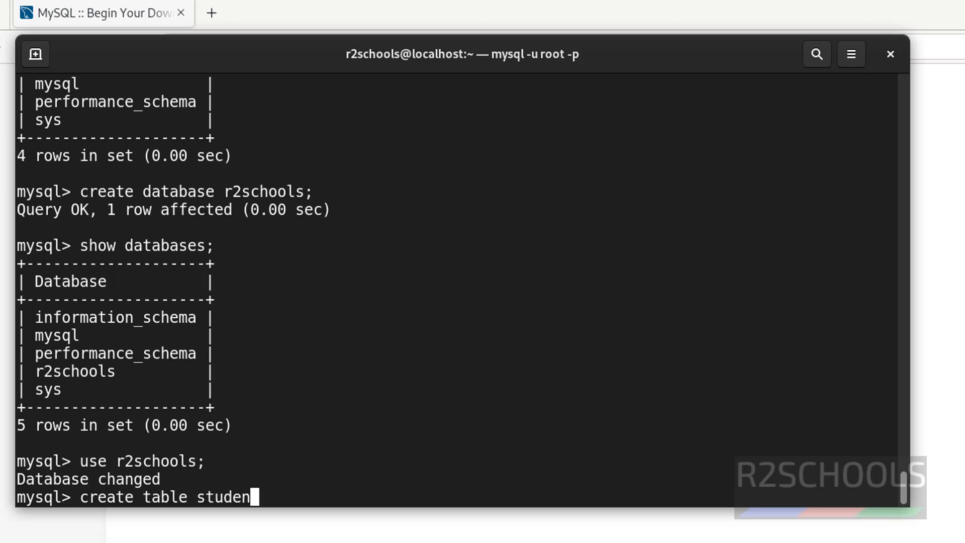
pyautogui.write('t(sno int')
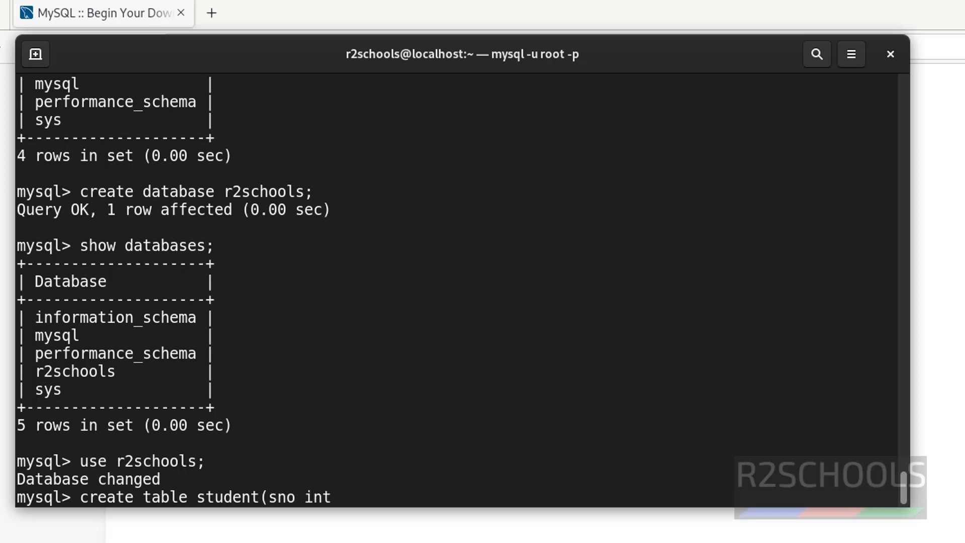
pyautogui.write('primary e')
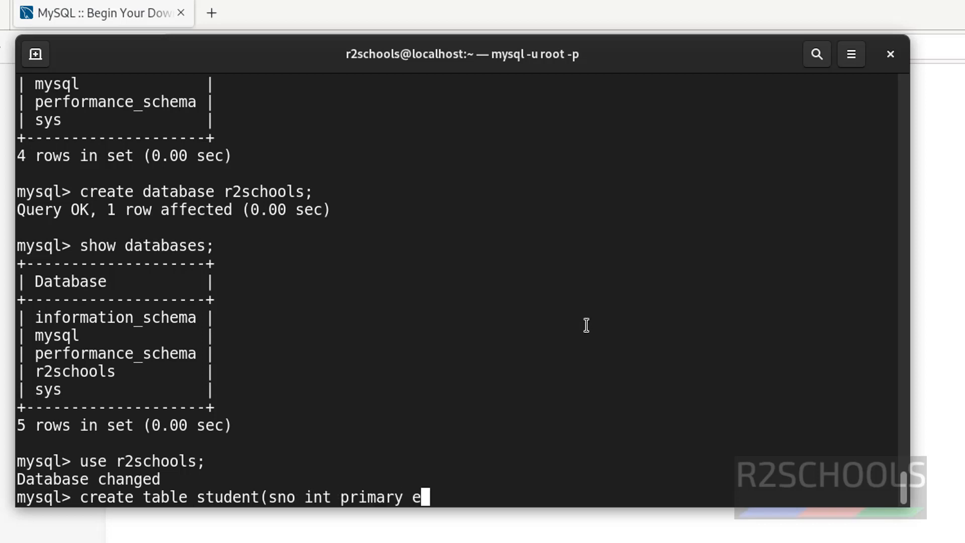
pyautogui.write('key,')
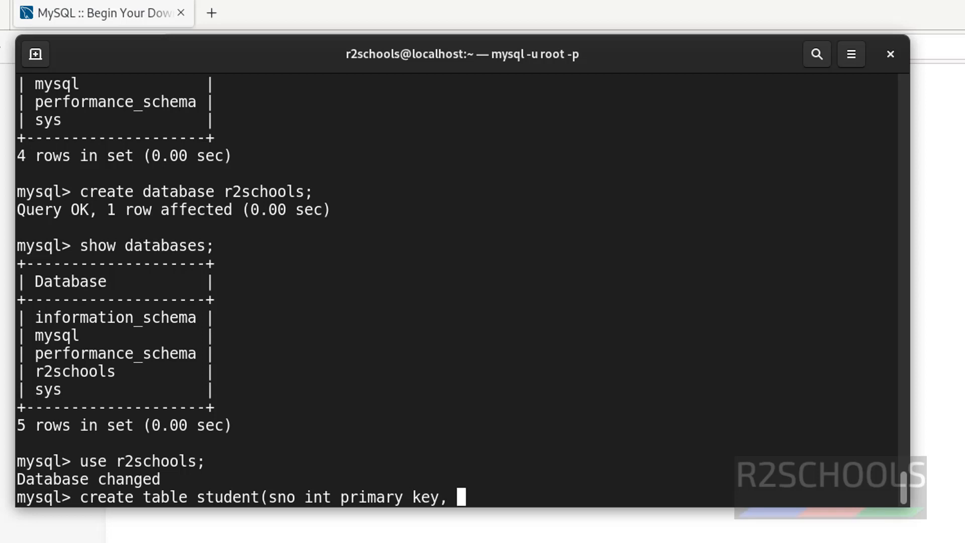
pyautogui.write('sname var')
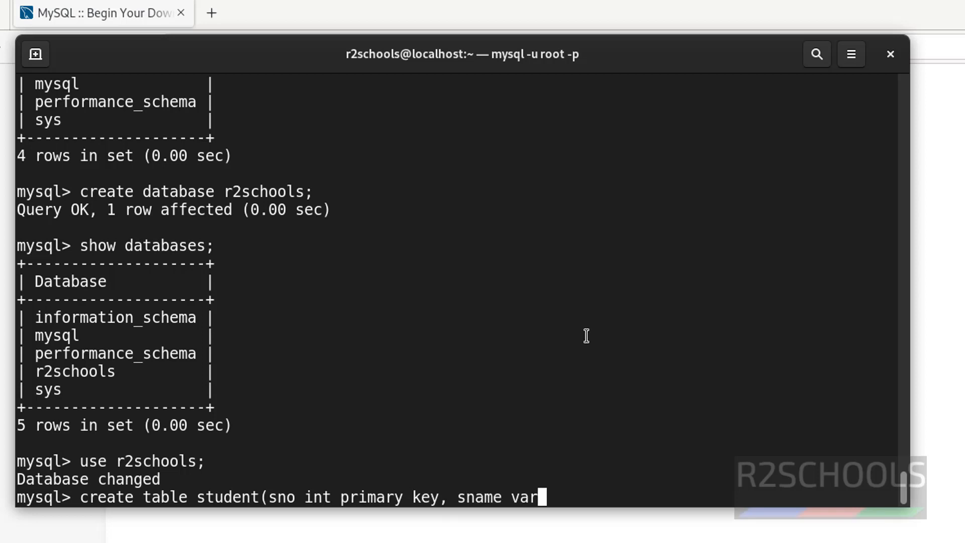
pyautogui.write('char(100));')
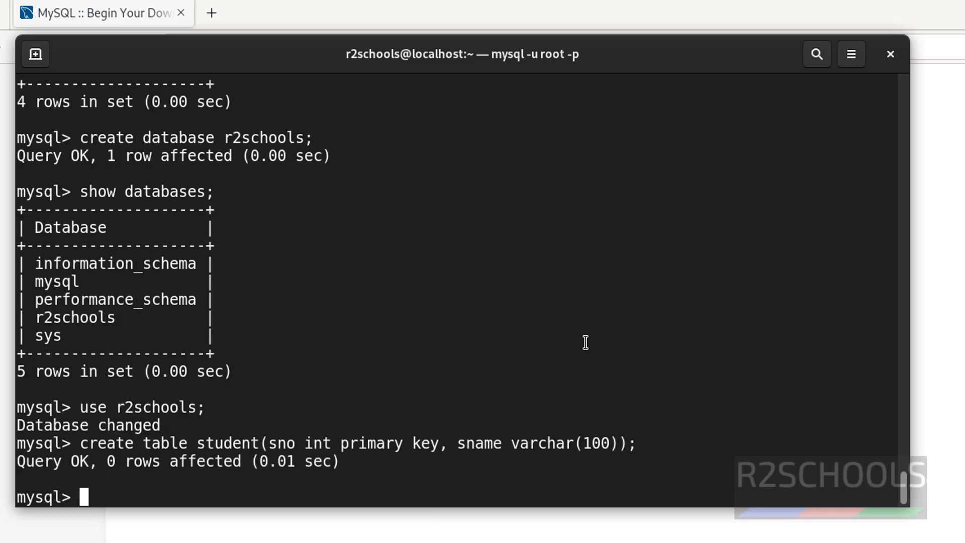
pyautogui.write('show tables;')
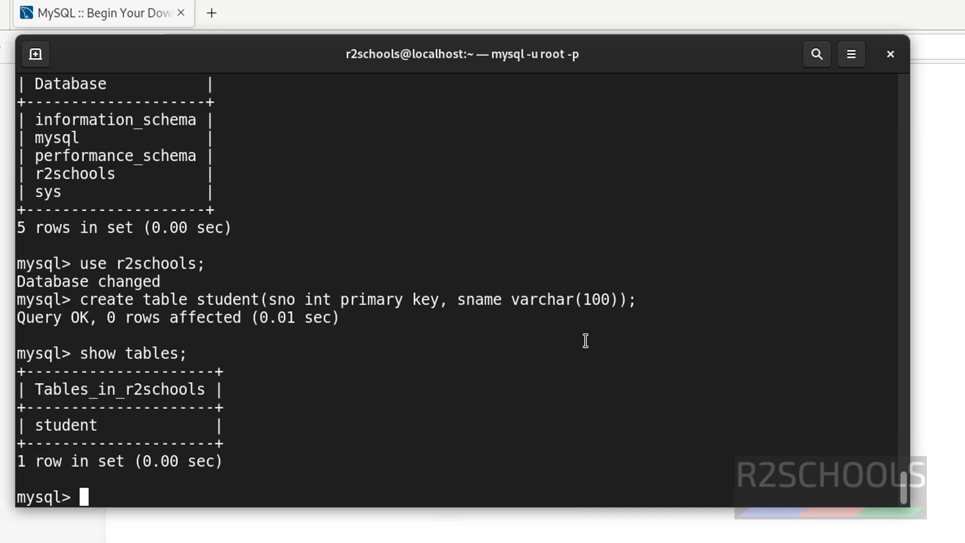
# Insert student row 100 'Vijay' into the student table.
pyautogui.write('ins')
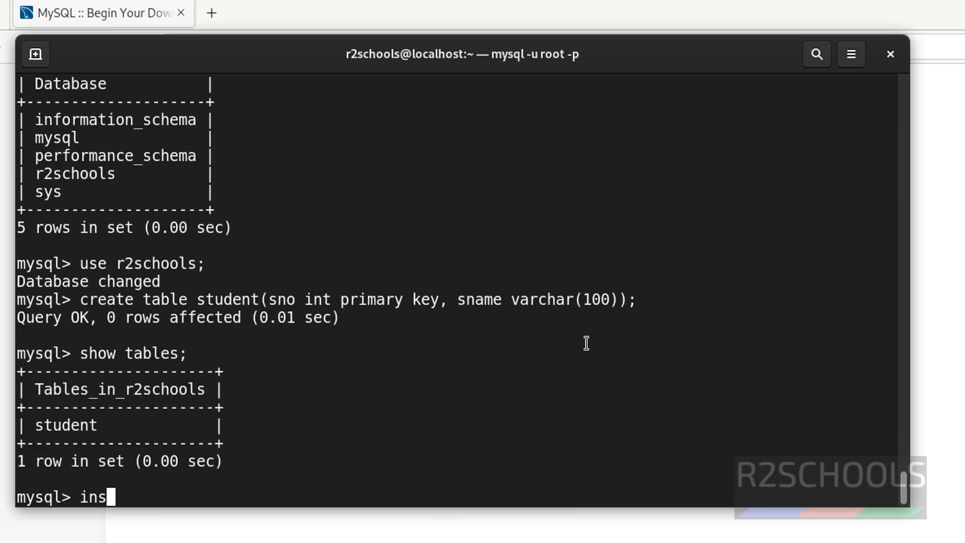
pyautogui.write('ert into')
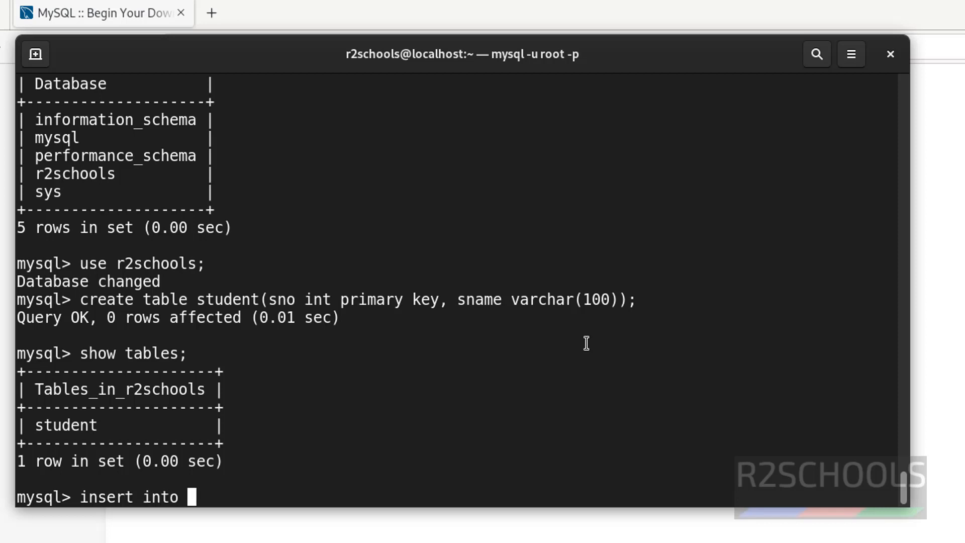
pyautogui.write('s')
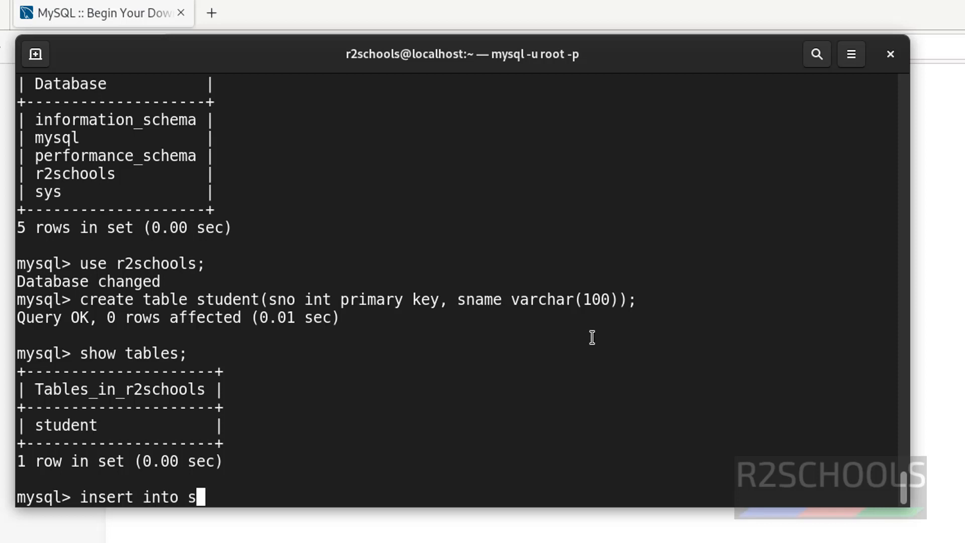
pyautogui.write('tudent valu')
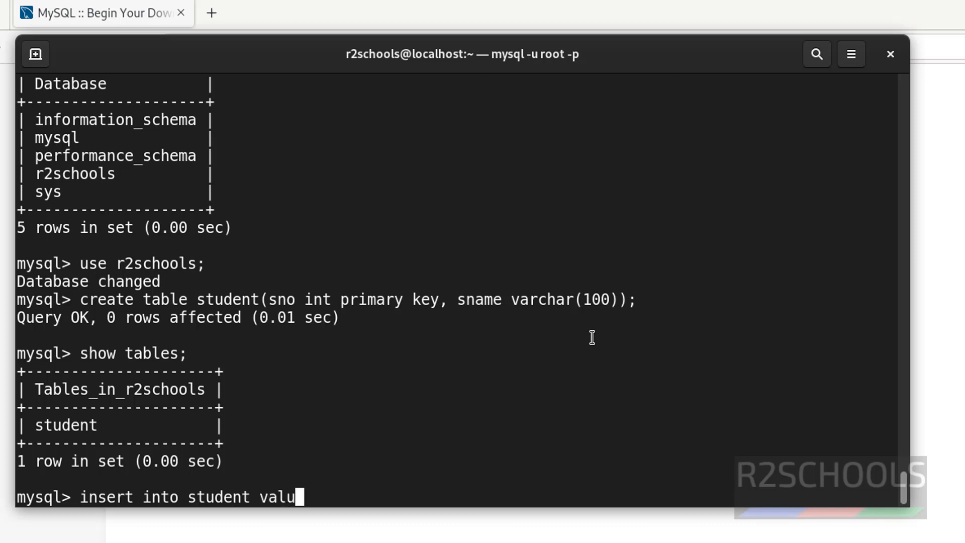
pyautogui.write('es(100,')
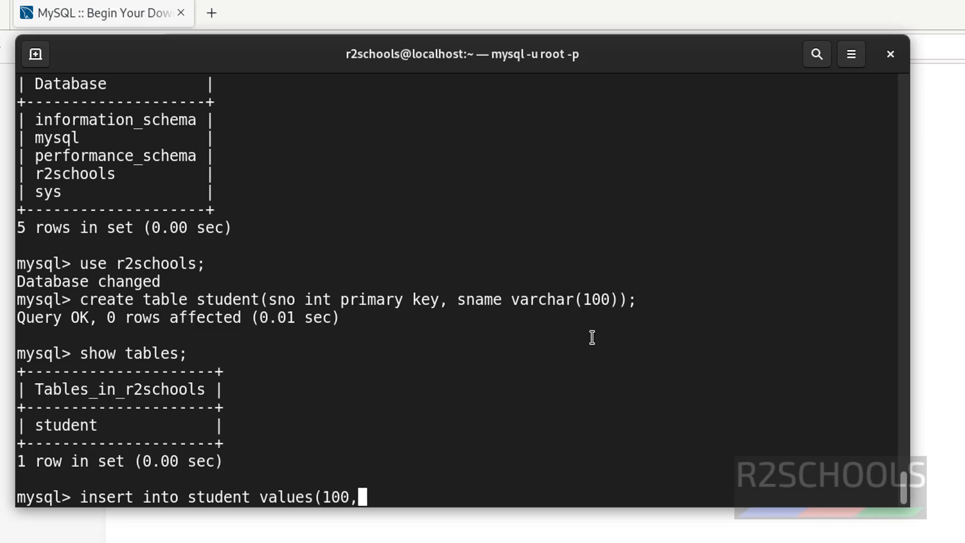
pyautogui.write("'Vijay")
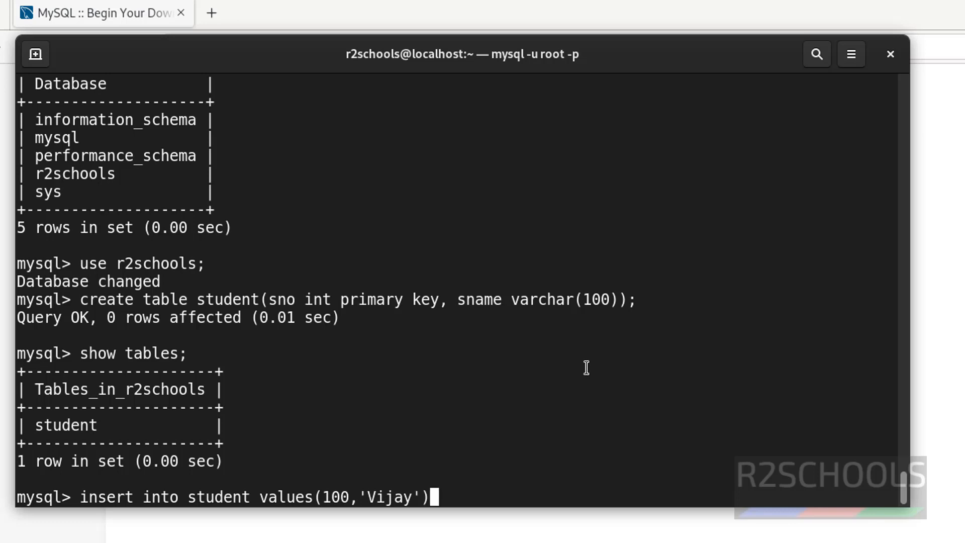
pyautogui.press('Return')
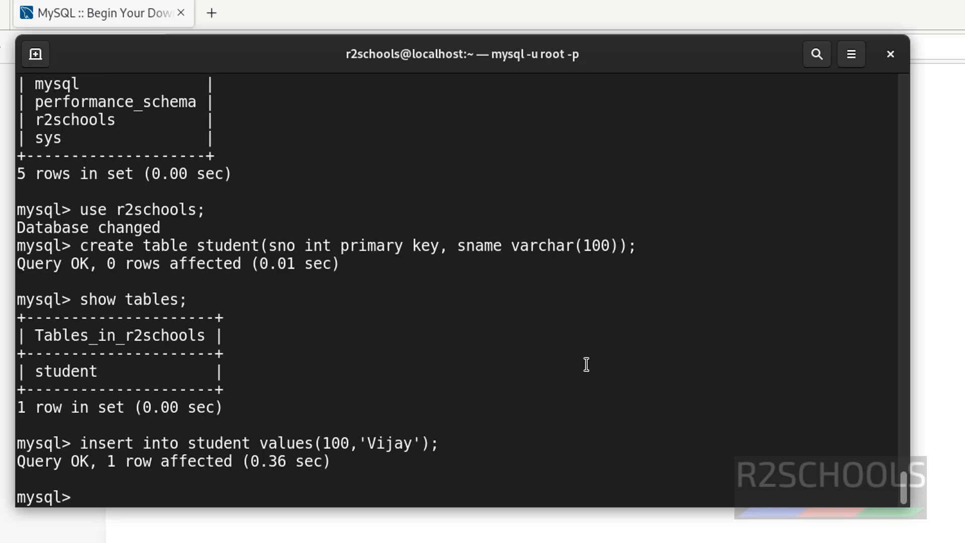
# Insert student row 101 'James' into the student table.
pyautogui.write('insert into')
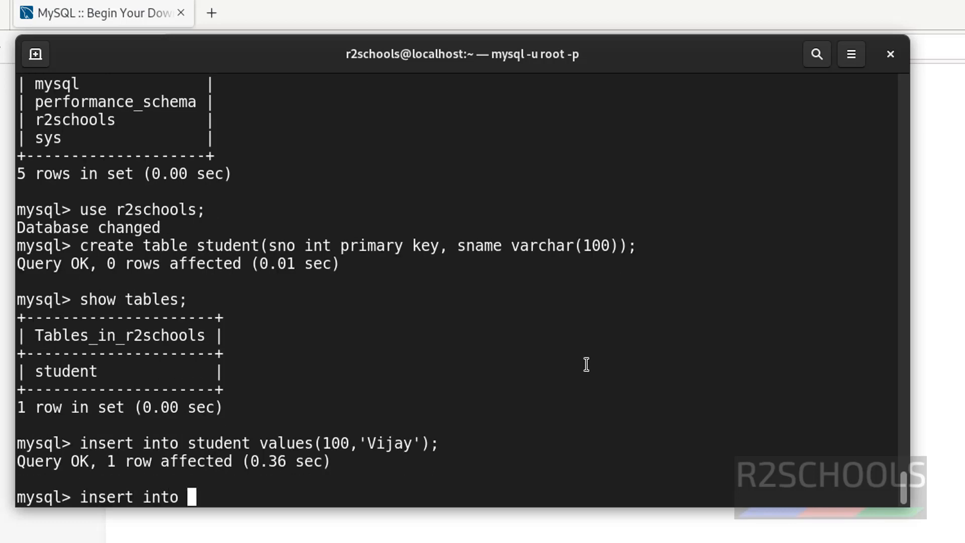
pyautogui.write('student v')
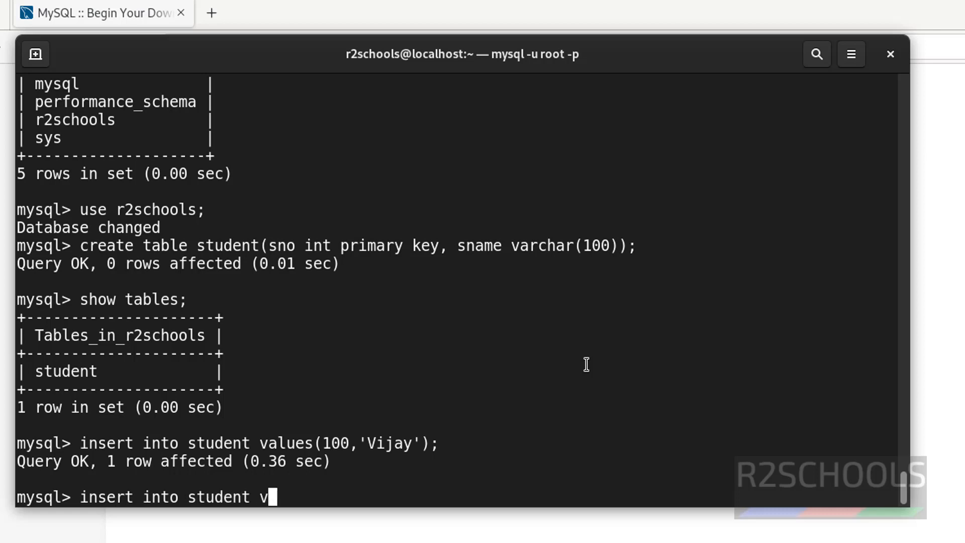
pyautogui.write('alues(101')
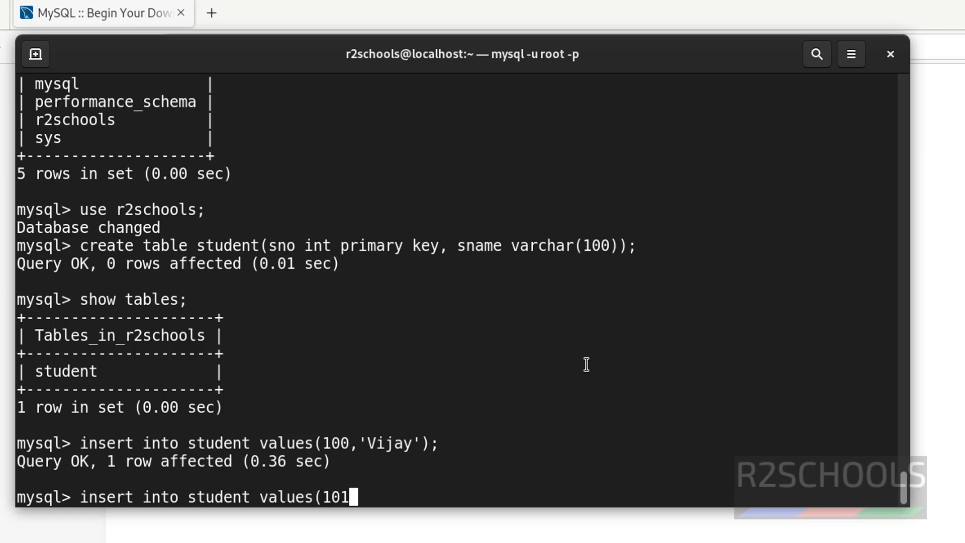
pyautogui.write(".'Jam")
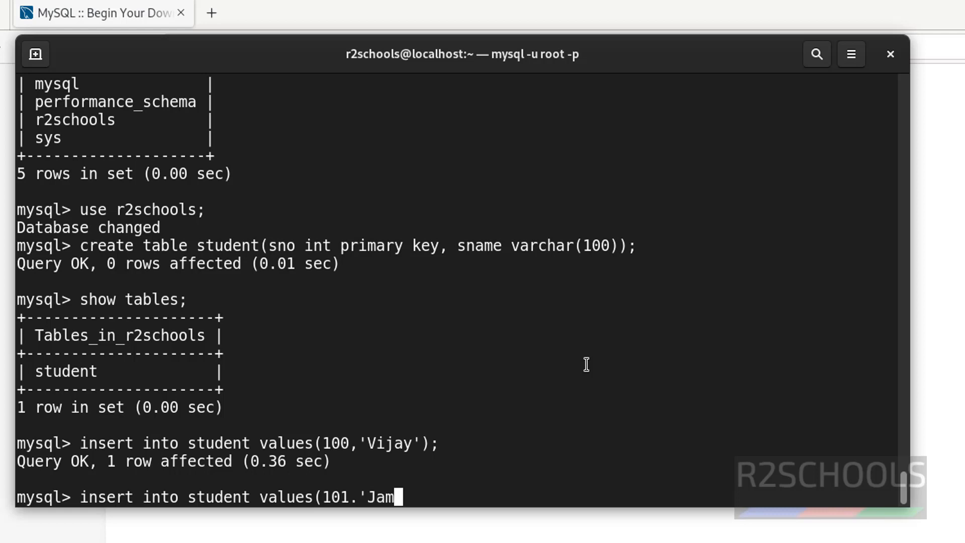
pyautogui.write("es');")
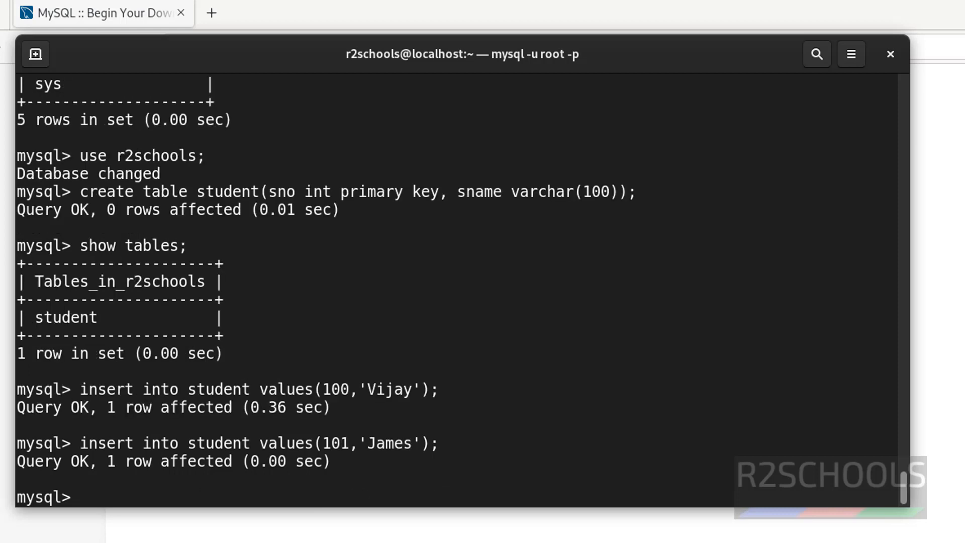
pyautogui.write("insert into student values(101,'James');")
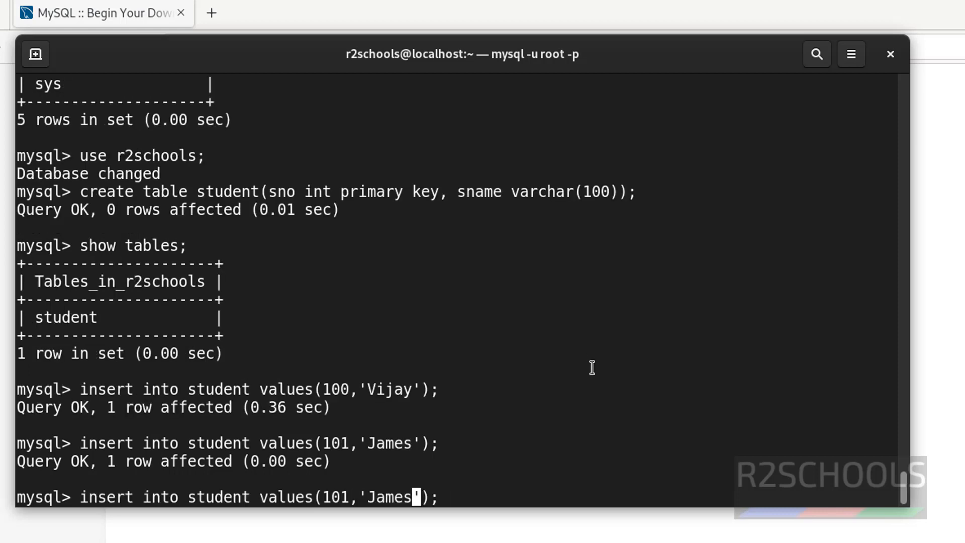
# Attempt 101 'David' (rejected as duplicate key), then insert David as 102.
pyautogui.write('D')
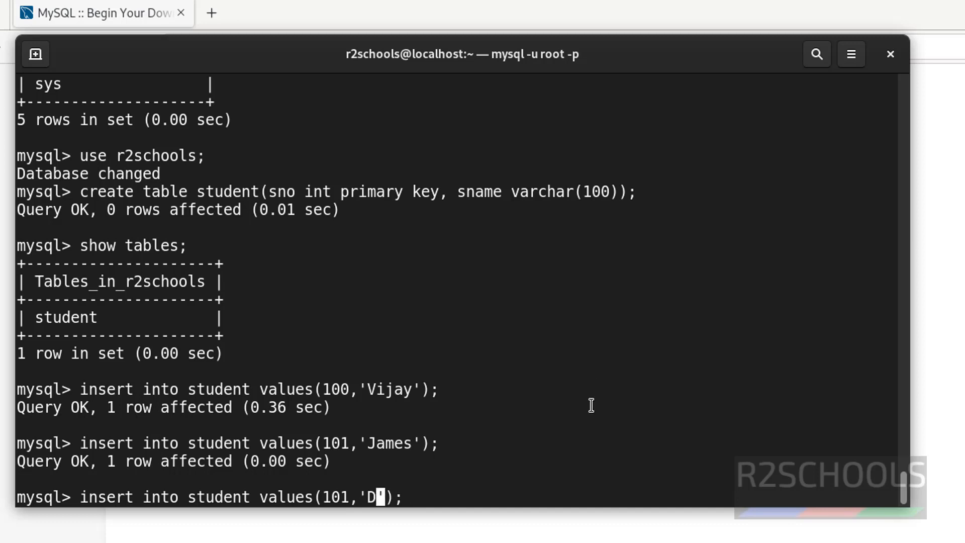
pyautogui.write('avid')
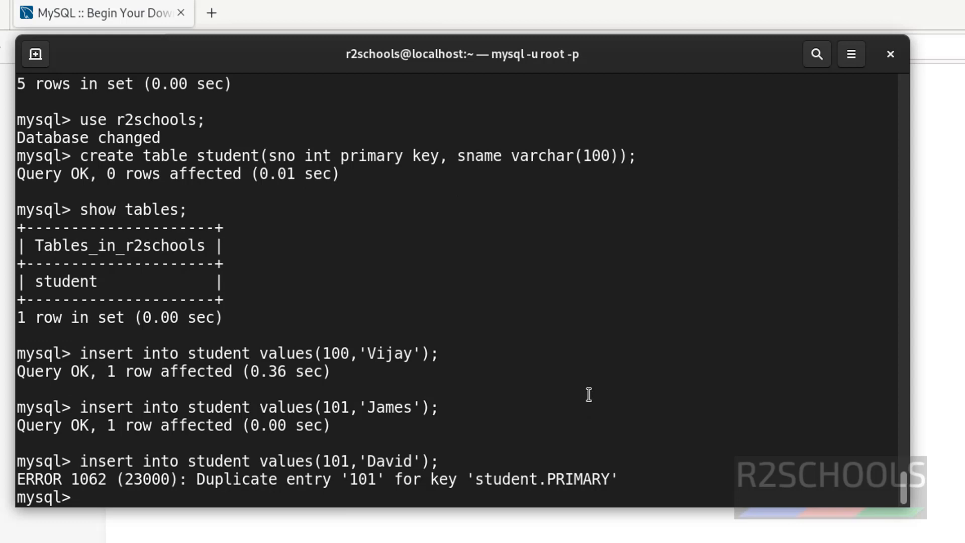
pyautogui.write("insert into student values(101,'David');")
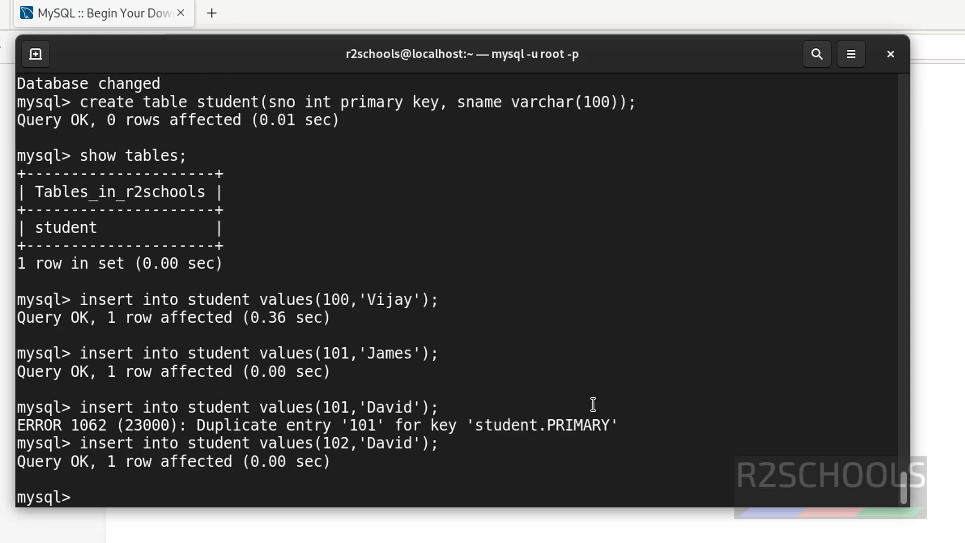
# Select all rows from student, then run SHOW USERS which fails with error 1064.
pyautogui.write('select * f')
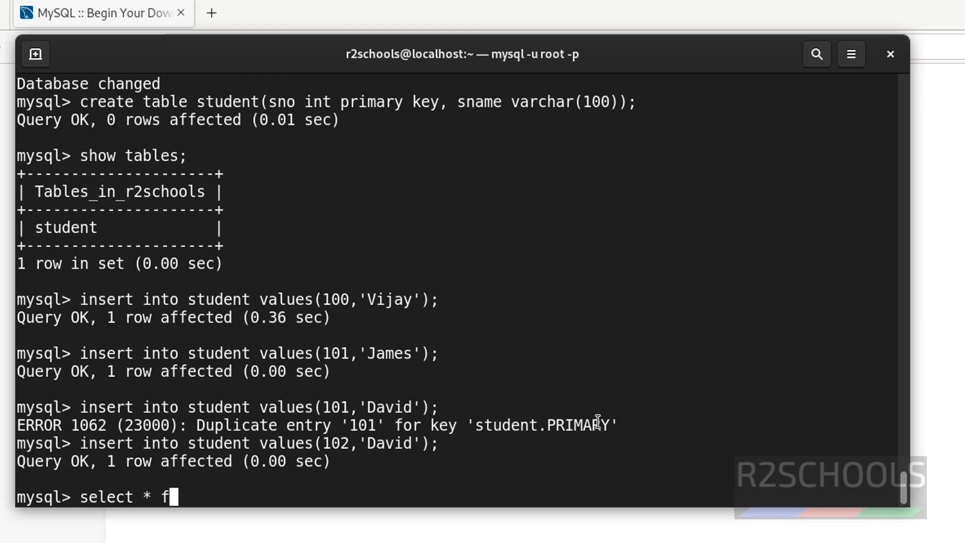
pyautogui.write('rom student;')
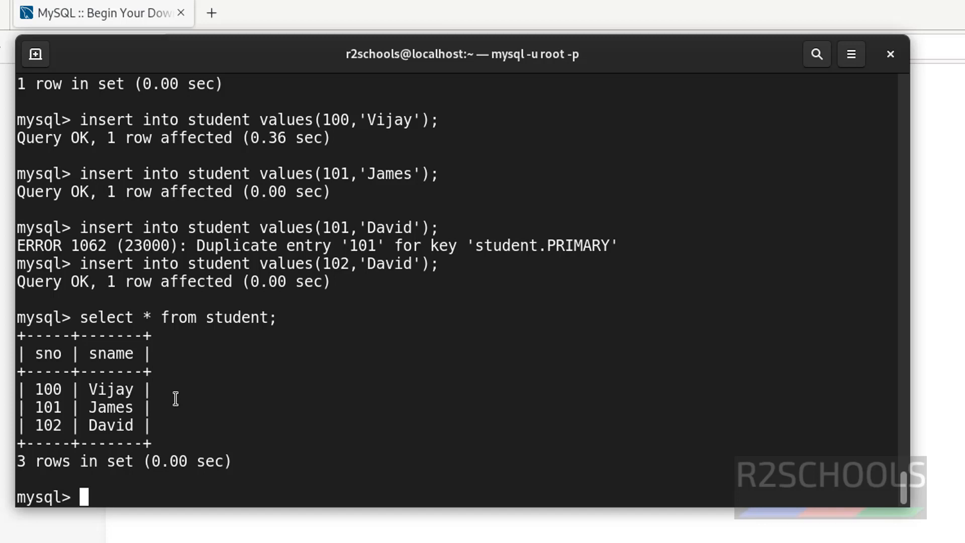
pyautogui.write('show users;')
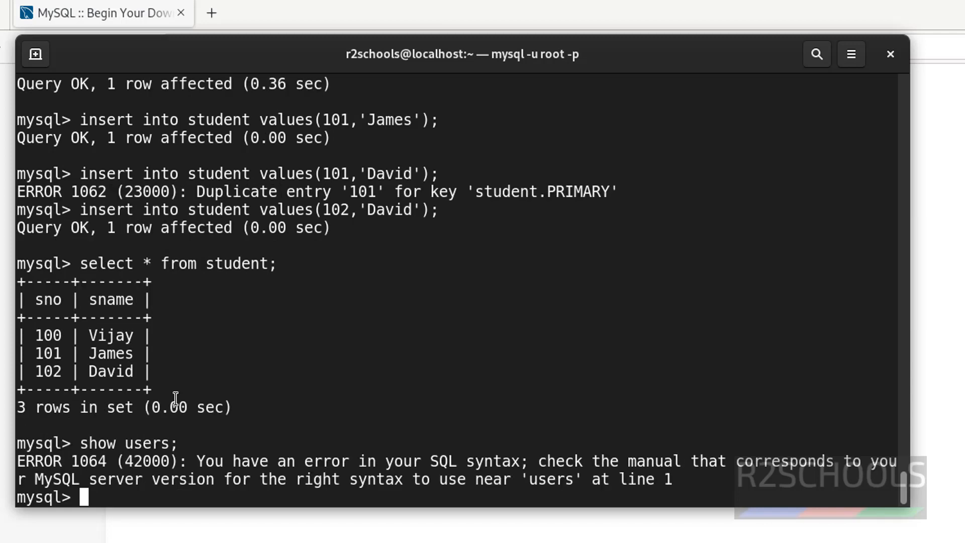
# List existing accounts with SELECT user FROM mysql.user.
pyautogui.write('select user from m')
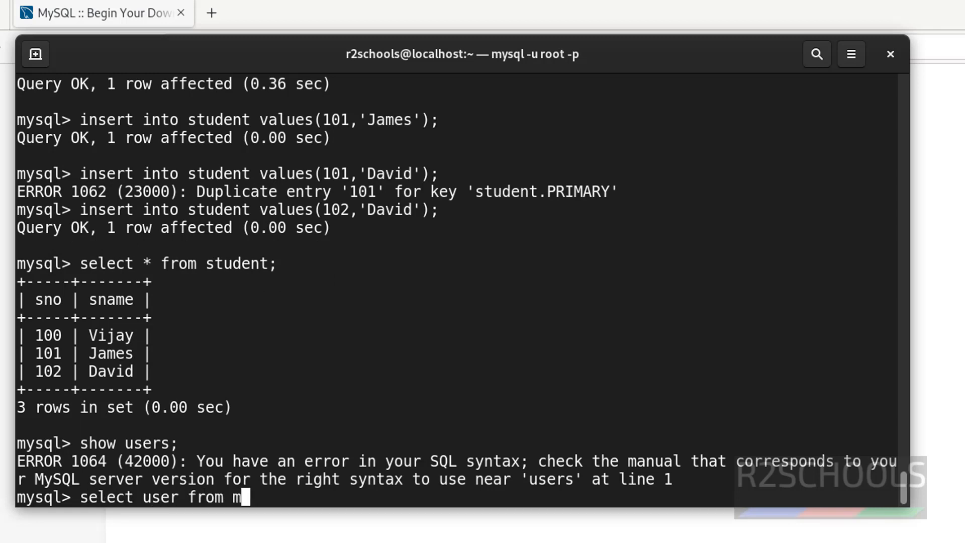
pyautogui.write('ysql.iser;')
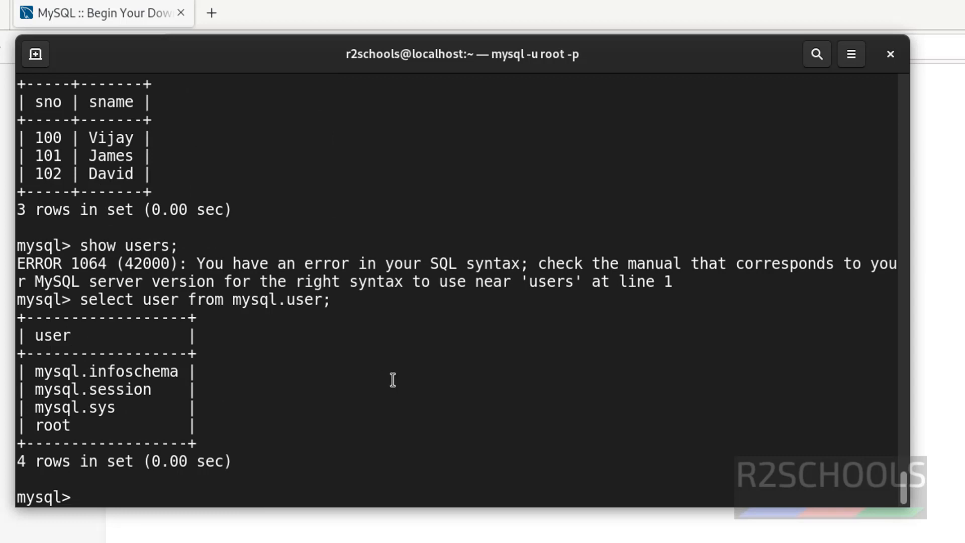
pyautogui.write('creat')
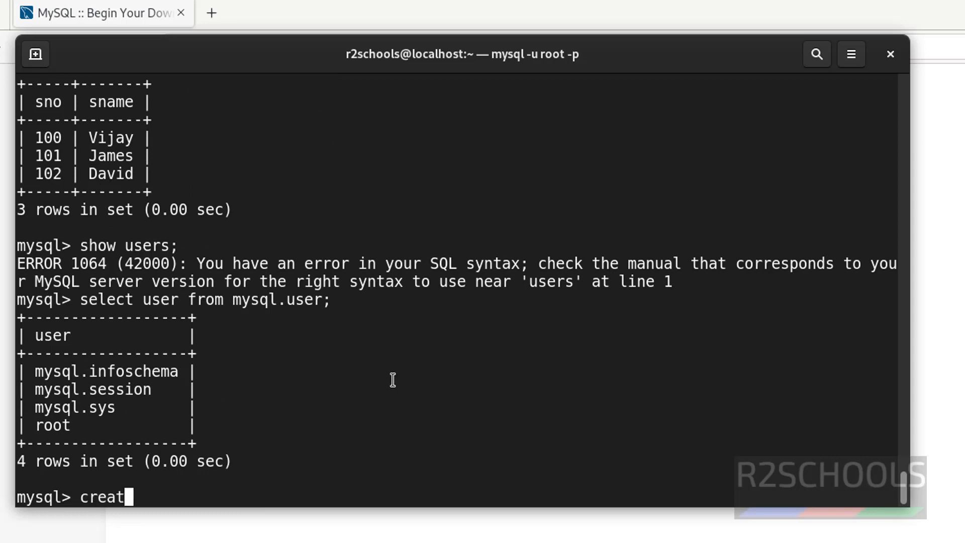
pyautogui.write('e user')
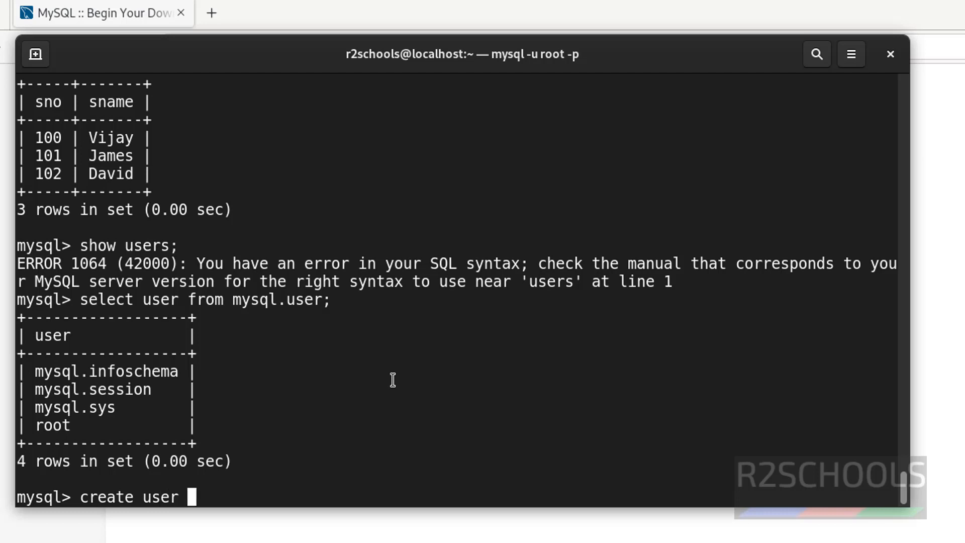
pyautogui.write('james')
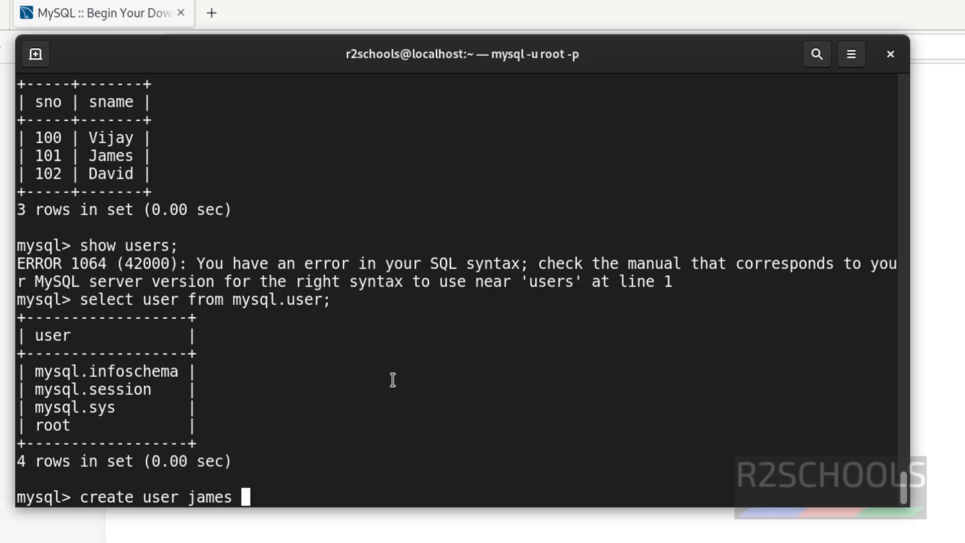
pyautogui.write('identified')
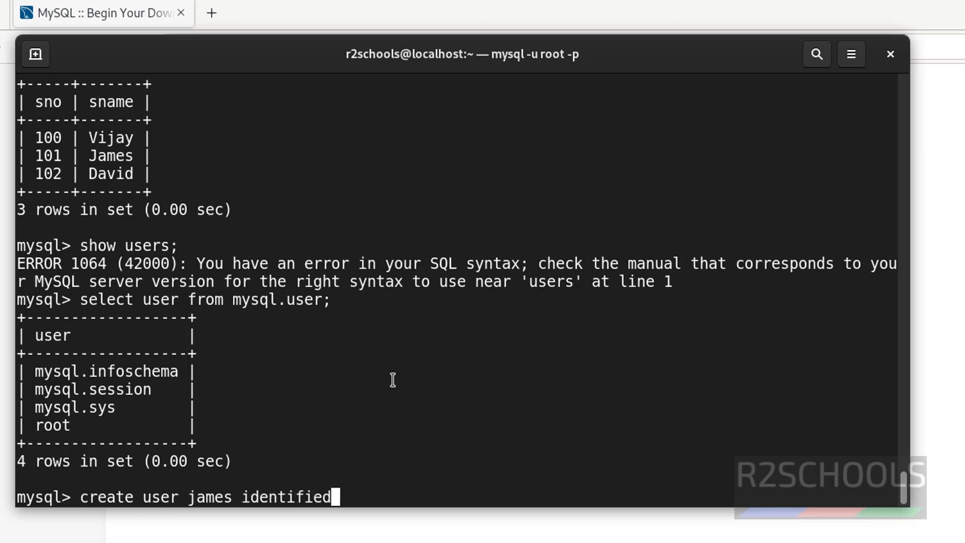
pyautogui.write("by '")
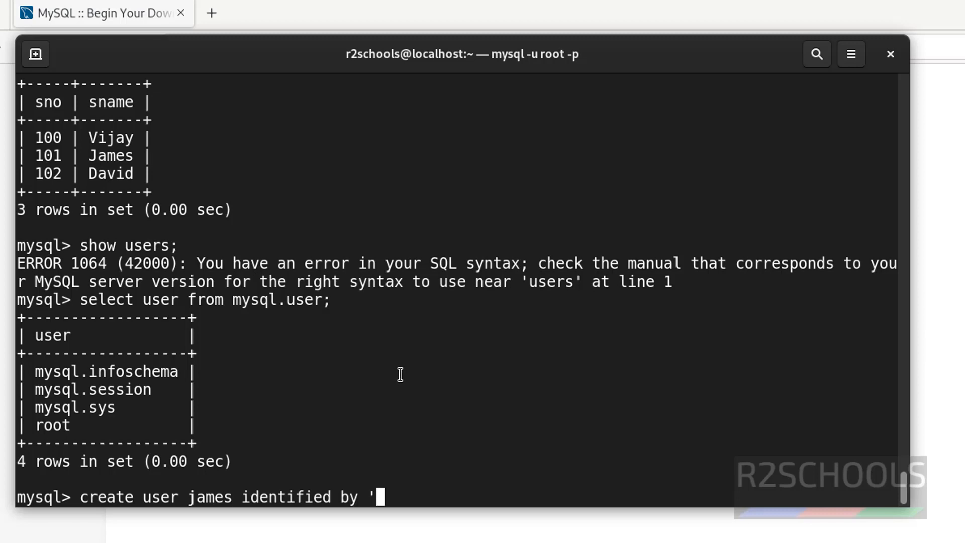
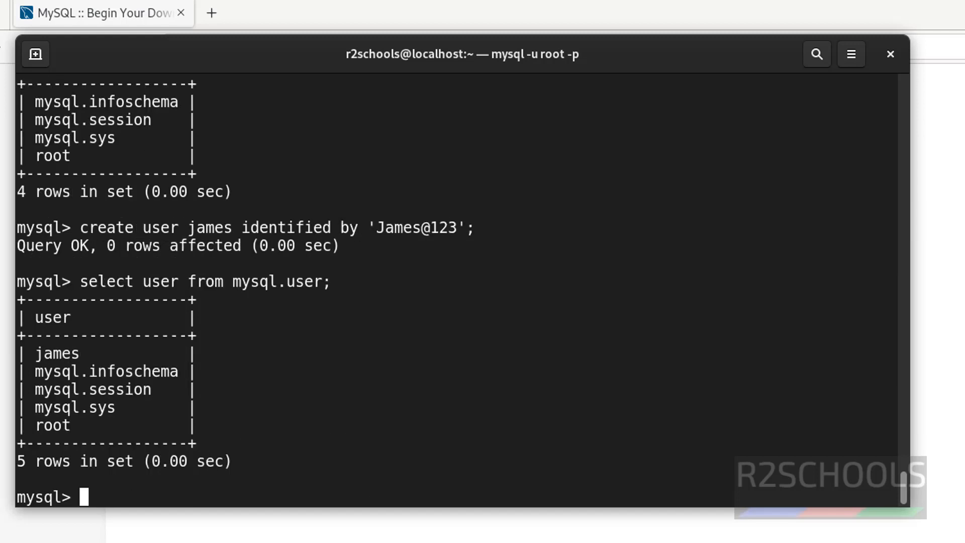
pyautogui.moveTo(63, 353)
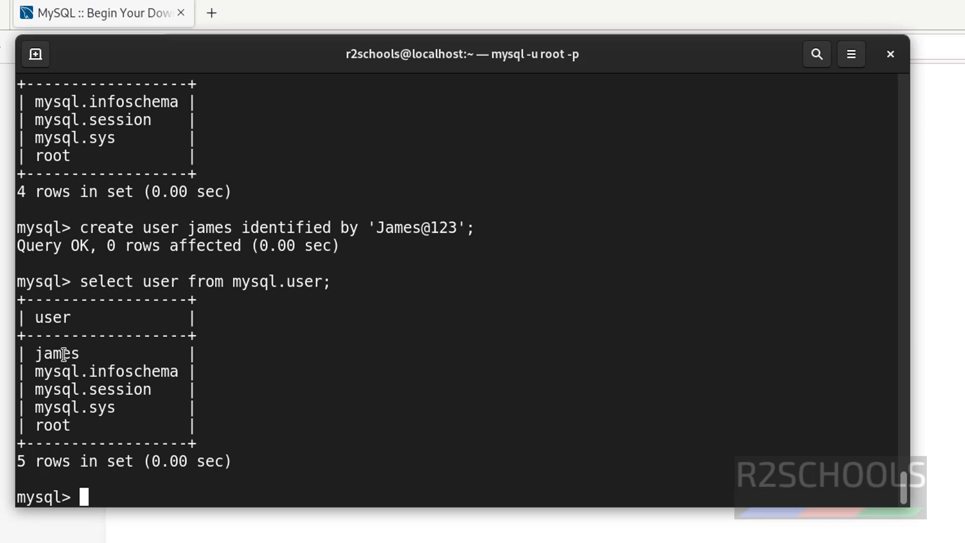
pyautogui.doubleClick(56, 353)
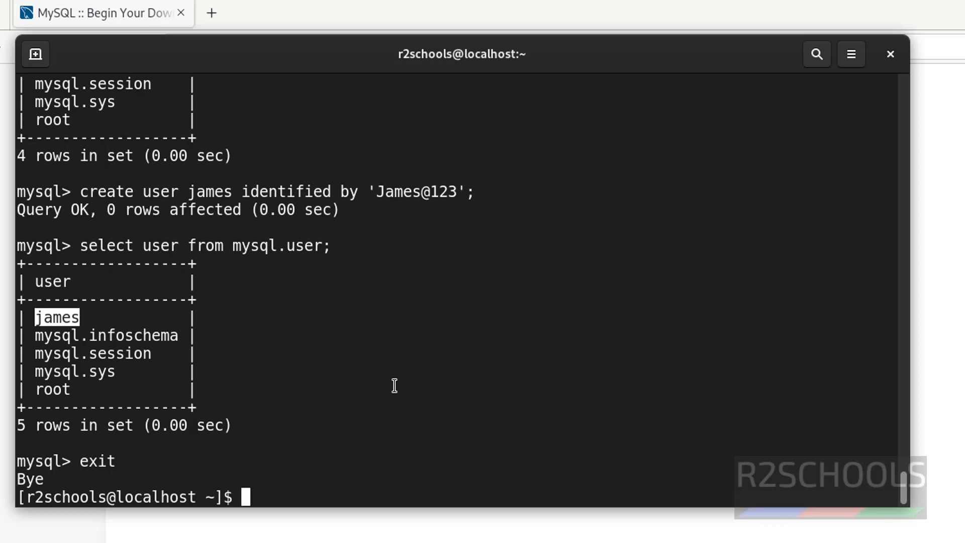
# Log in to MySQL as james and try USE r2schools, which is denied with error 1044.
pyautogui.write('mysql')
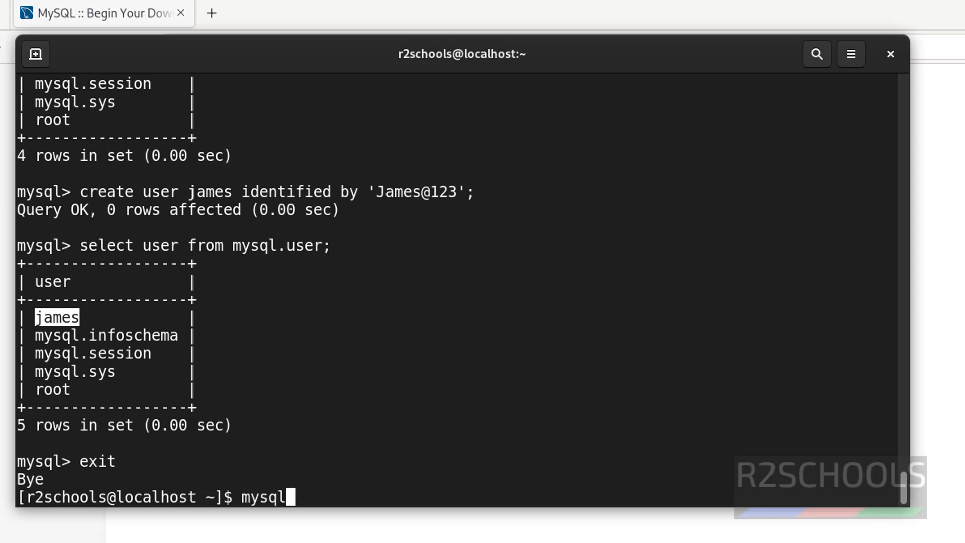
pyautogui.write('-u james -p')
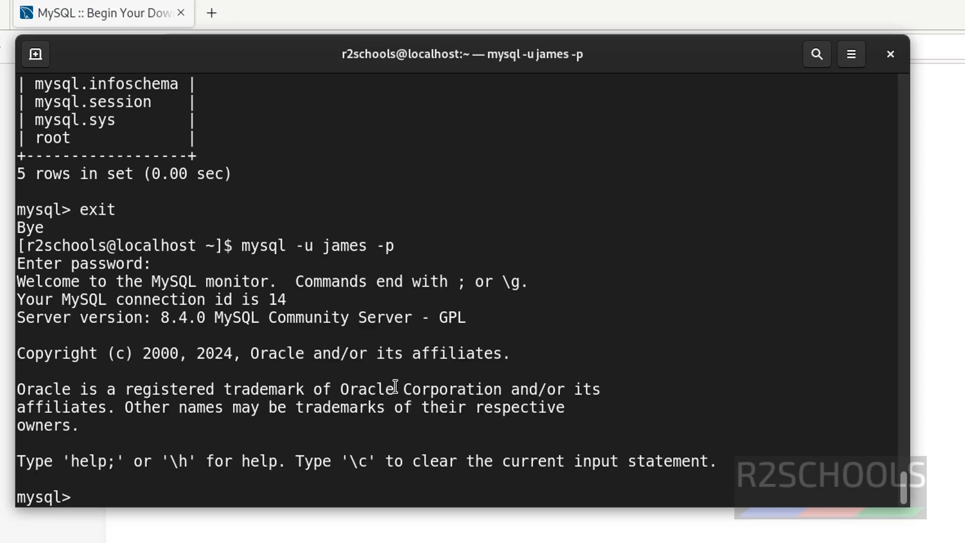
pyautogui.write('use r2sch')
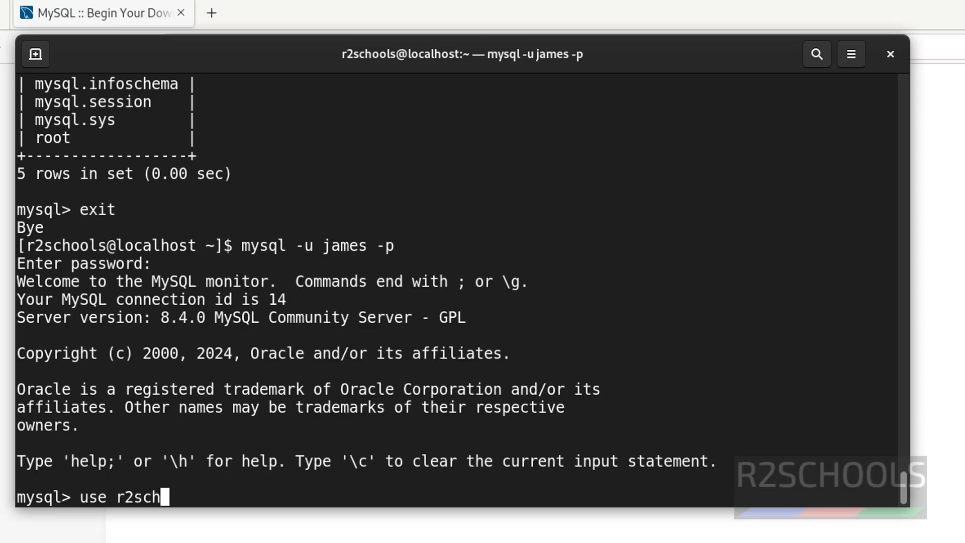
pyautogui.press('Return')
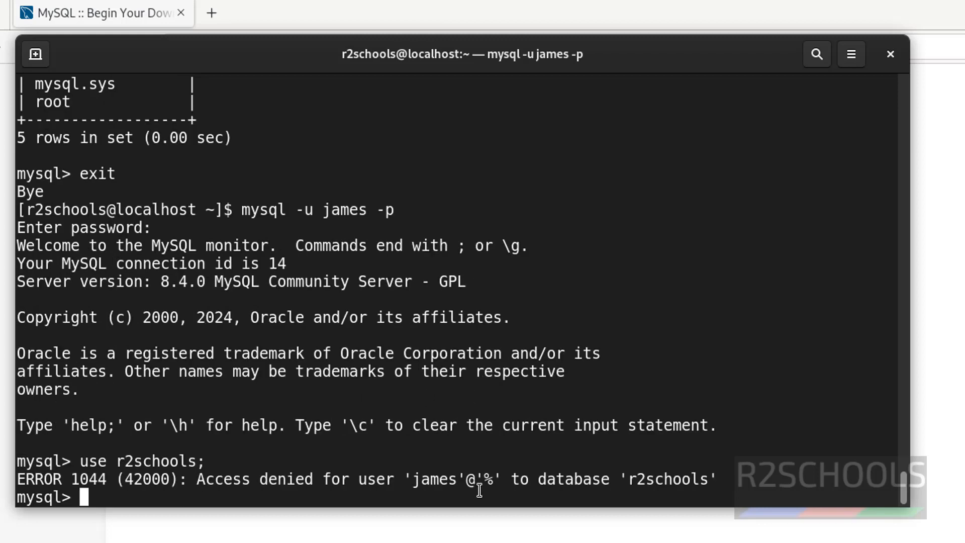
# Highlight james and r2schools in the access-denied error, then exit the session.
pyautogui.doubleClick(668, 478)
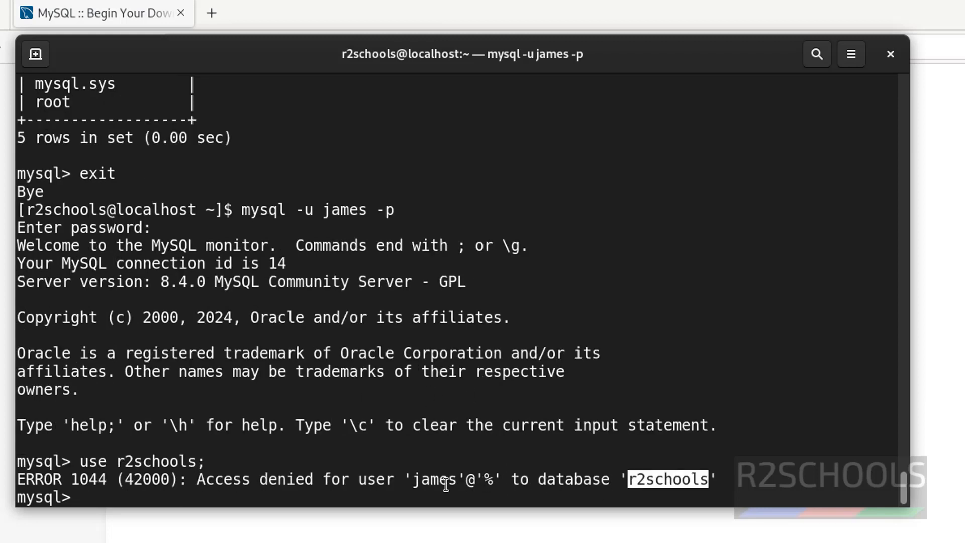
pyautogui.doubleClick(434, 478)
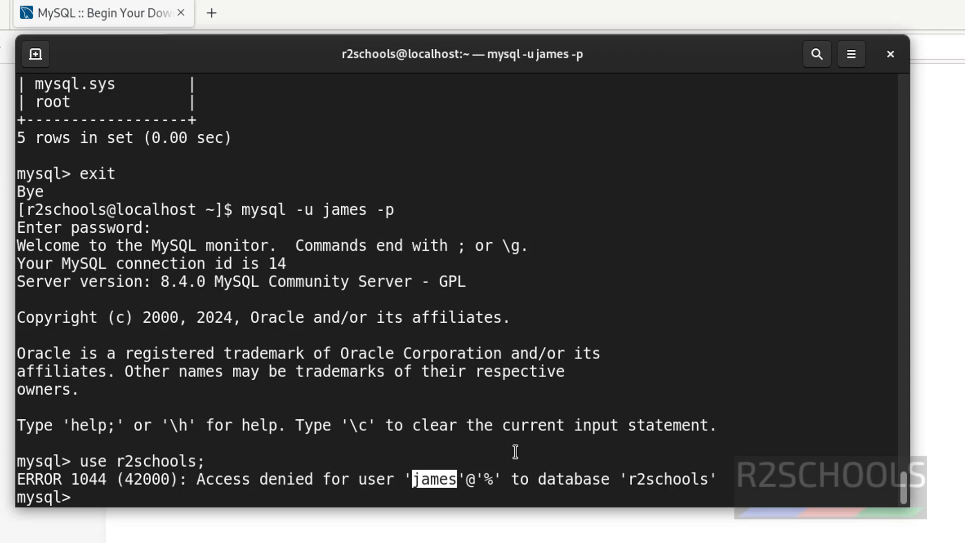
pyautogui.write('exit')
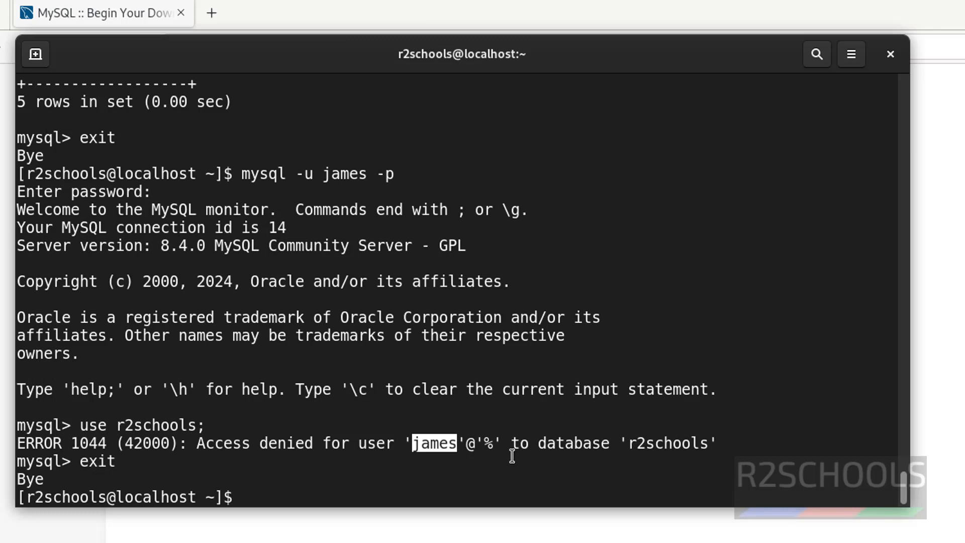
pyautogui.moveTo(509, 478)
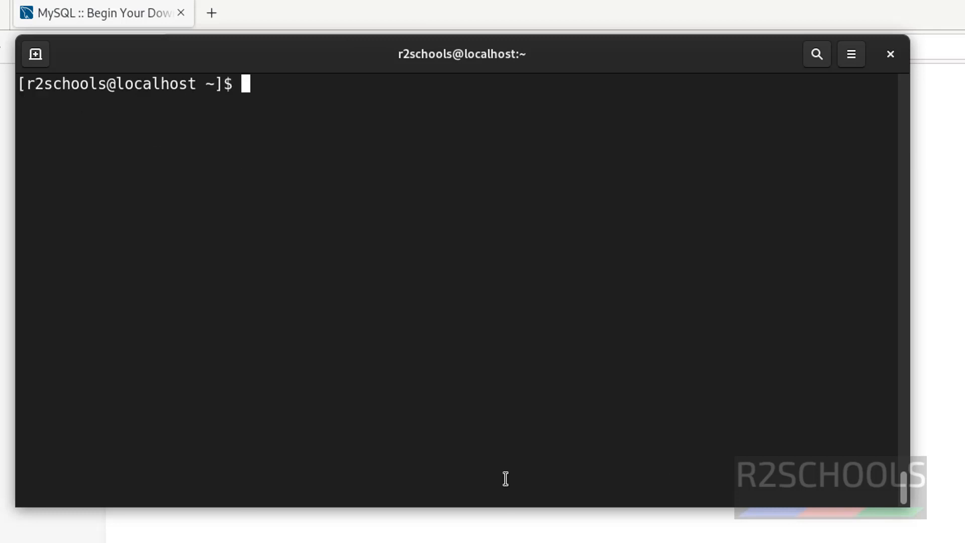
# Stop the mysqld service with systemctl and check its status shows inactive.
pyautogui.write('sudo systemc')
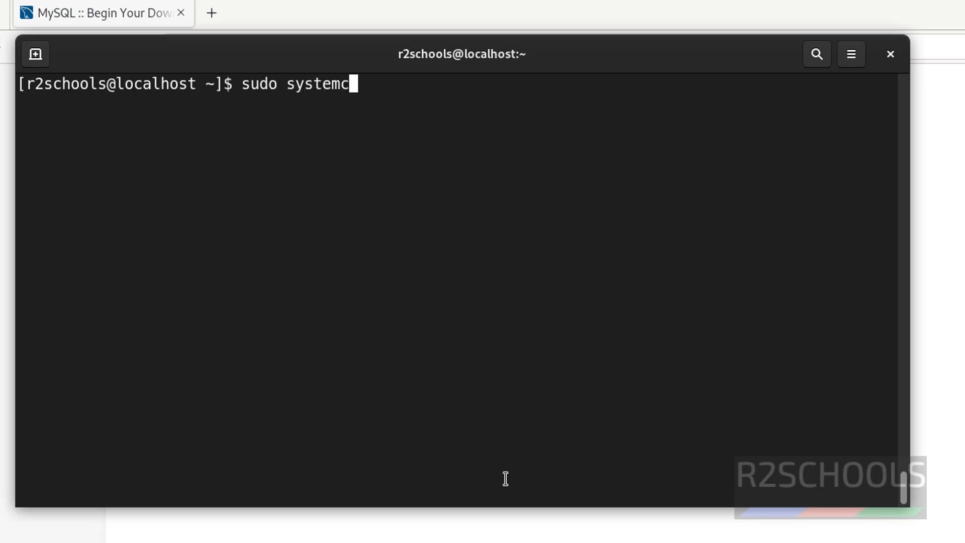
pyautogui.write('tl stop mysqld')
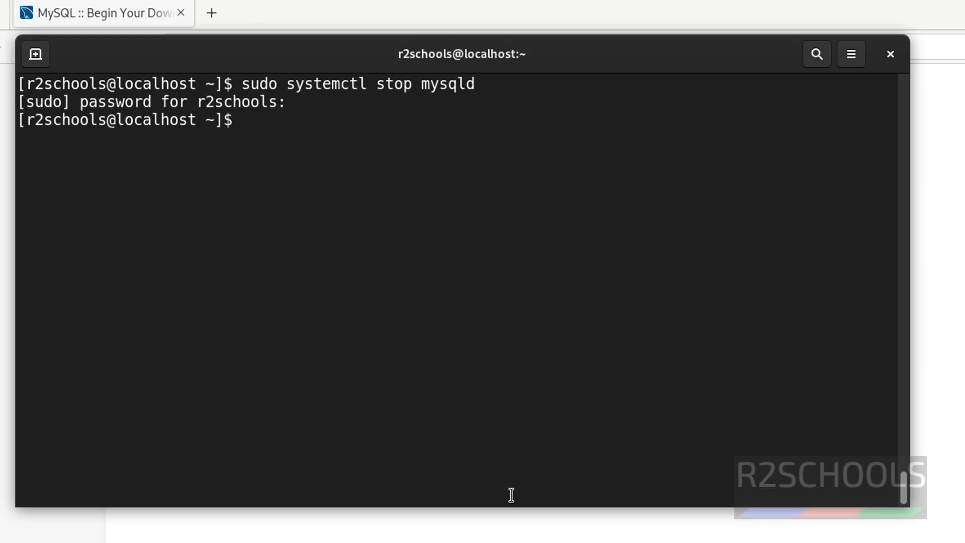
pyautogui.write('sudo systemctl stop mysqld')
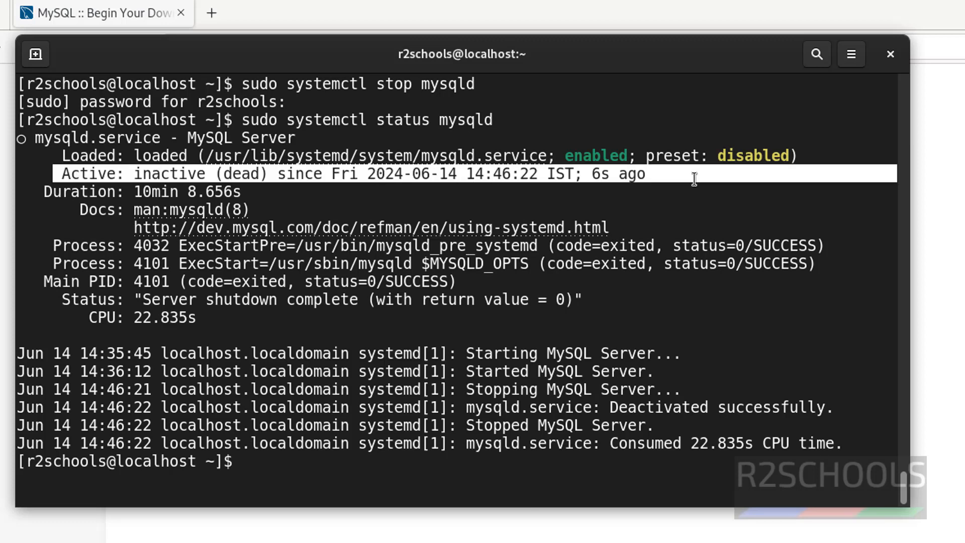
# Attempt mysql -u root -p login, which fails with error 2002 since the server is down.
pyautogui.write('m')
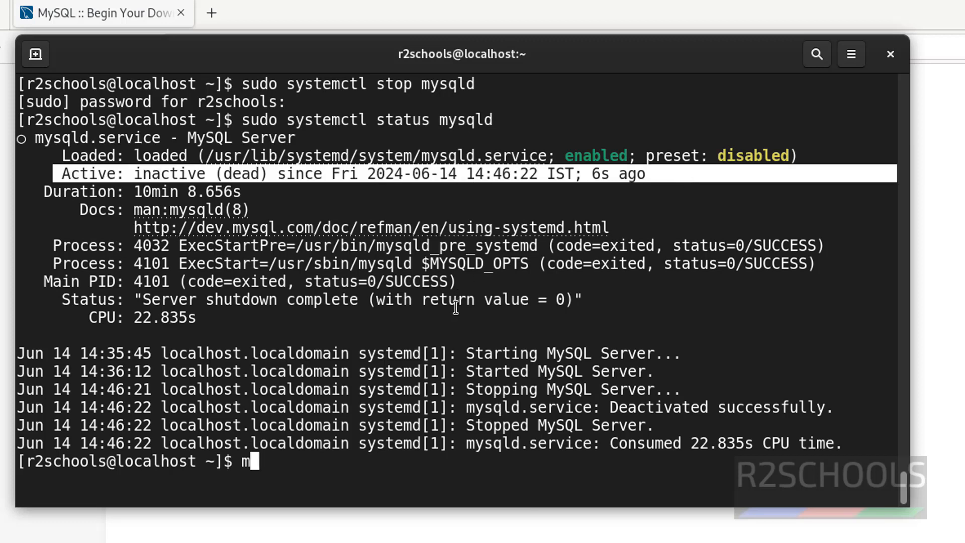
pyautogui.write('ysql')
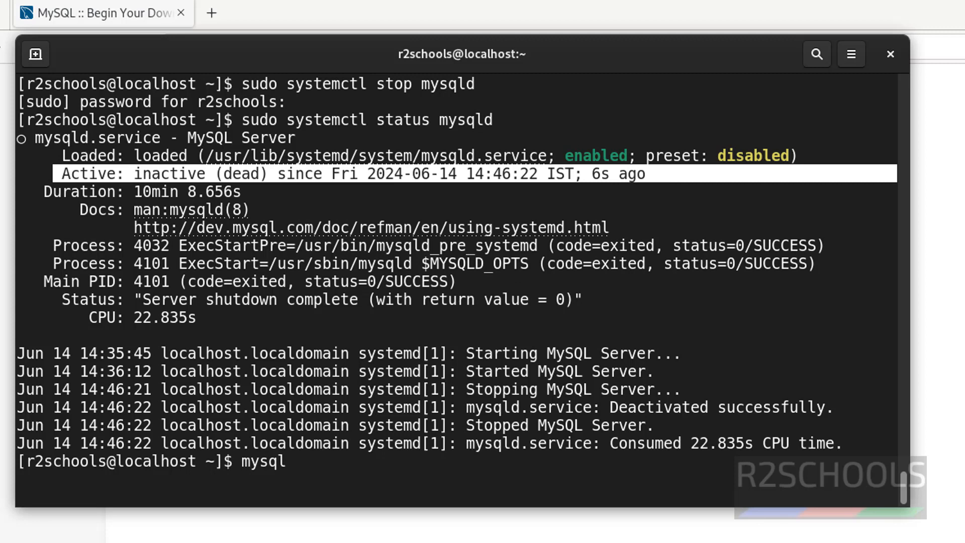
pyautogui.write('-u root -p')
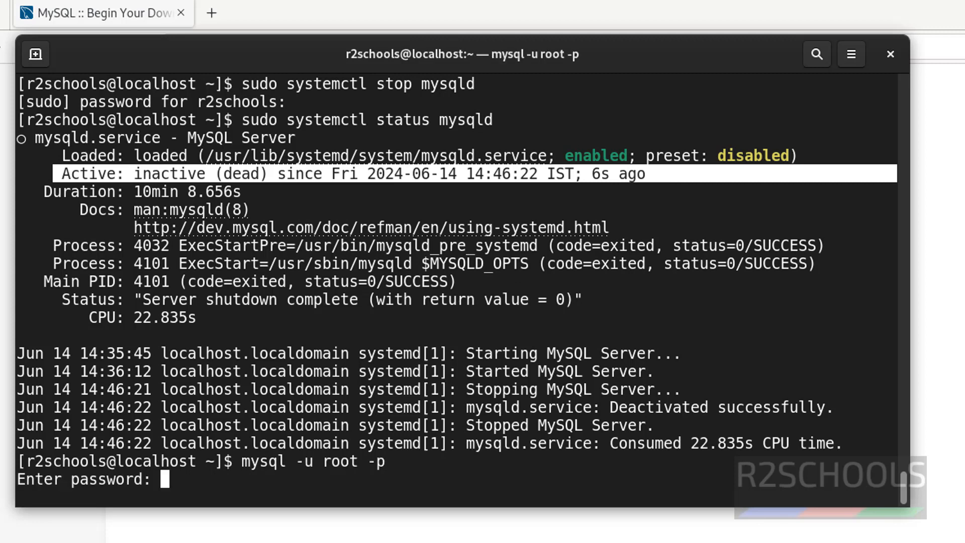
pyautogui.press('enter')
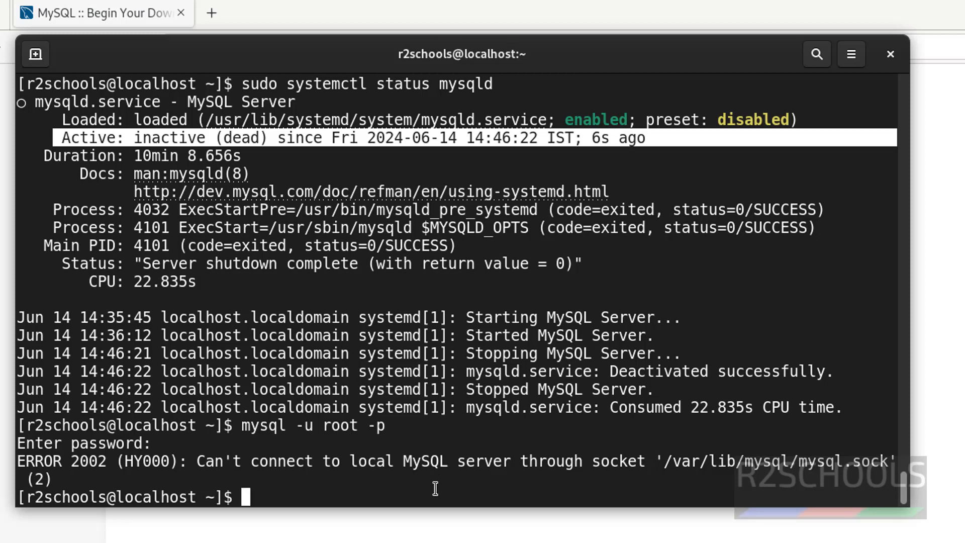
# Start mysqld, confirm status active, then log in as root and exit.
pyautogui.write('sudo systemctl start mysqld')
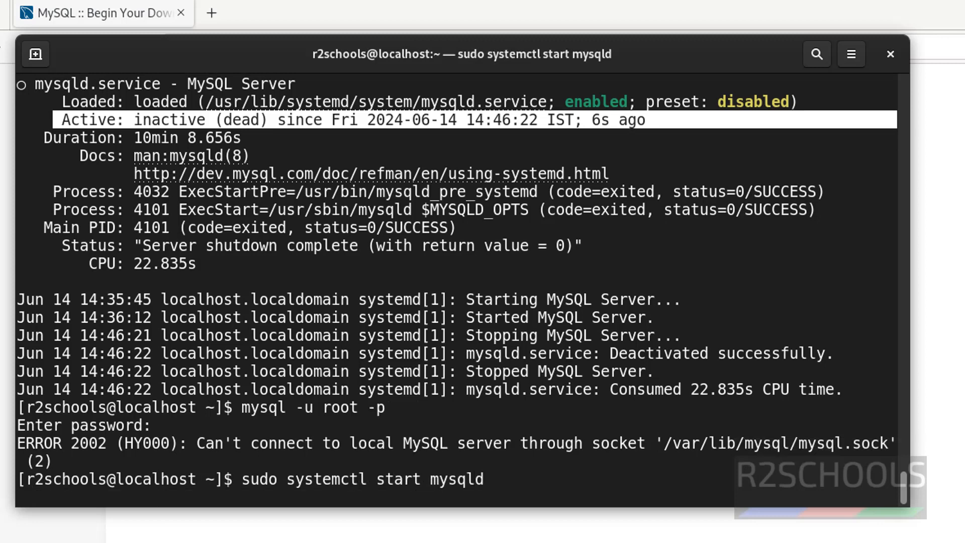
pyautogui.write('sudo systemctl status mysqld')
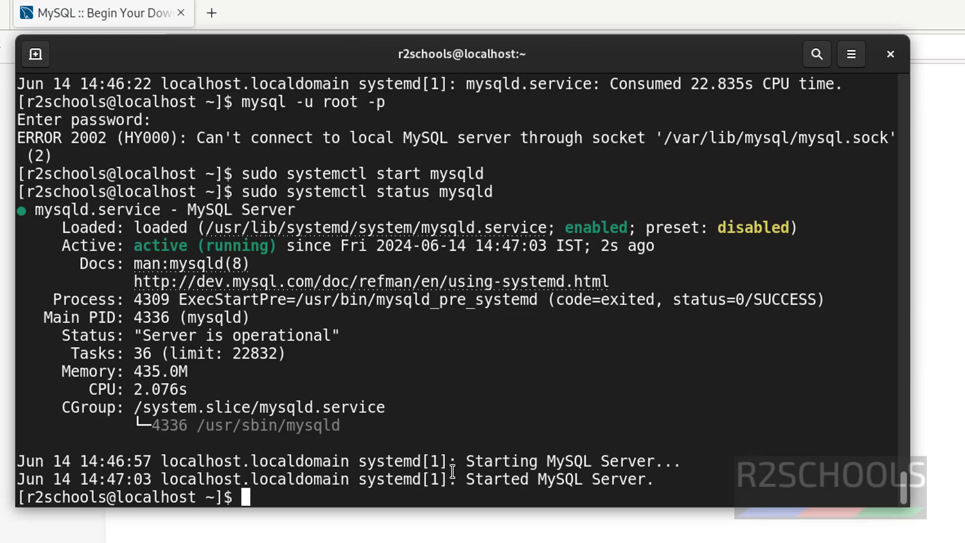
pyautogui.write('mysql -u root -p')
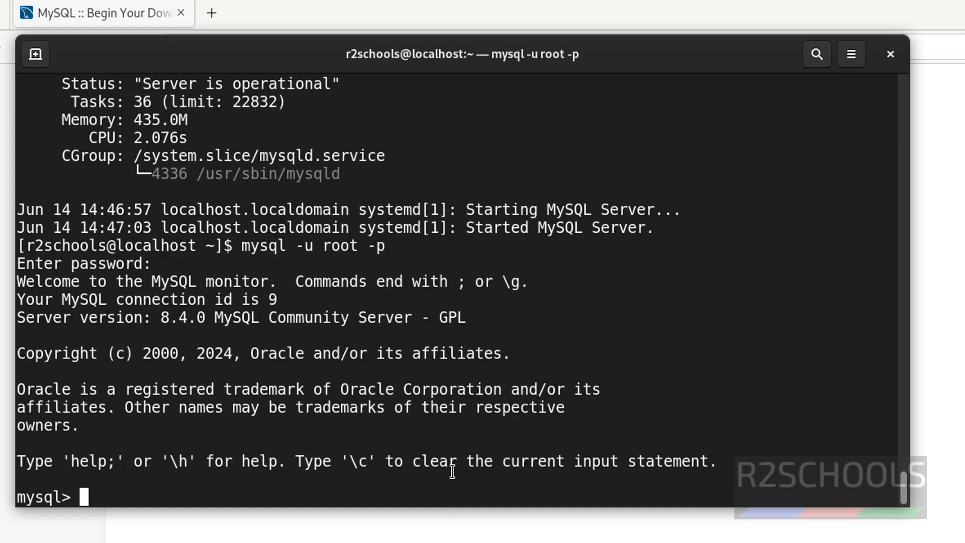
pyautogui.write('exit')
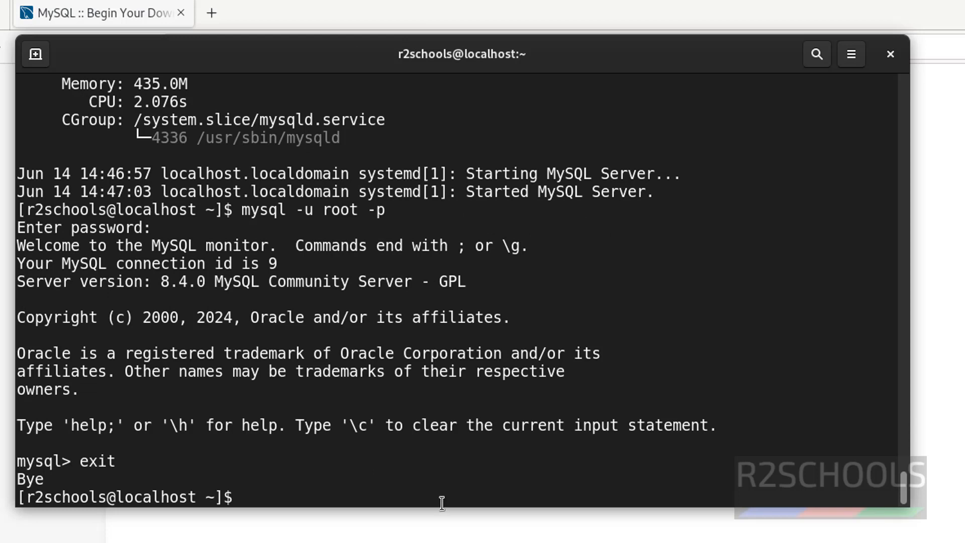
# Enter sudo systemctl restart mysqld to begin restarting the service.
pyautogui.write('sudo')
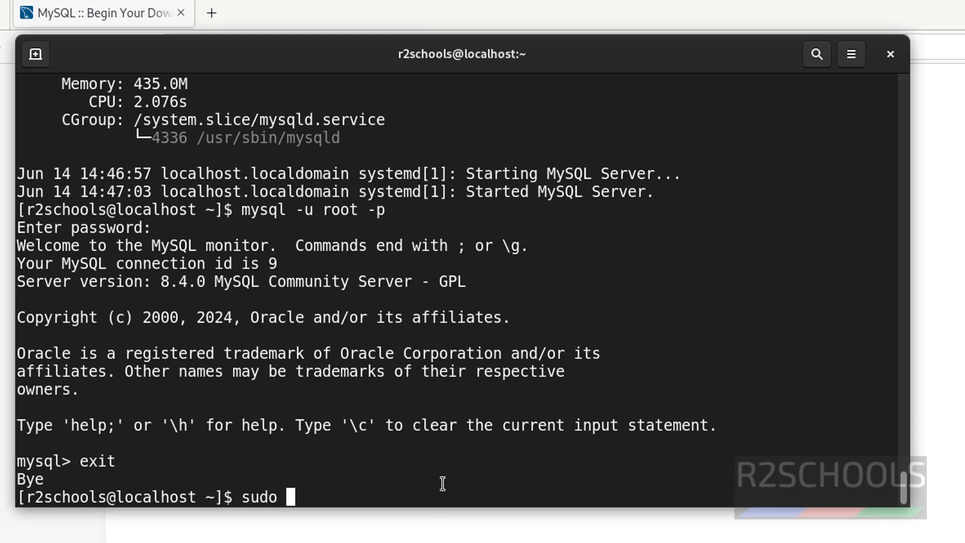
pyautogui.write('syste')
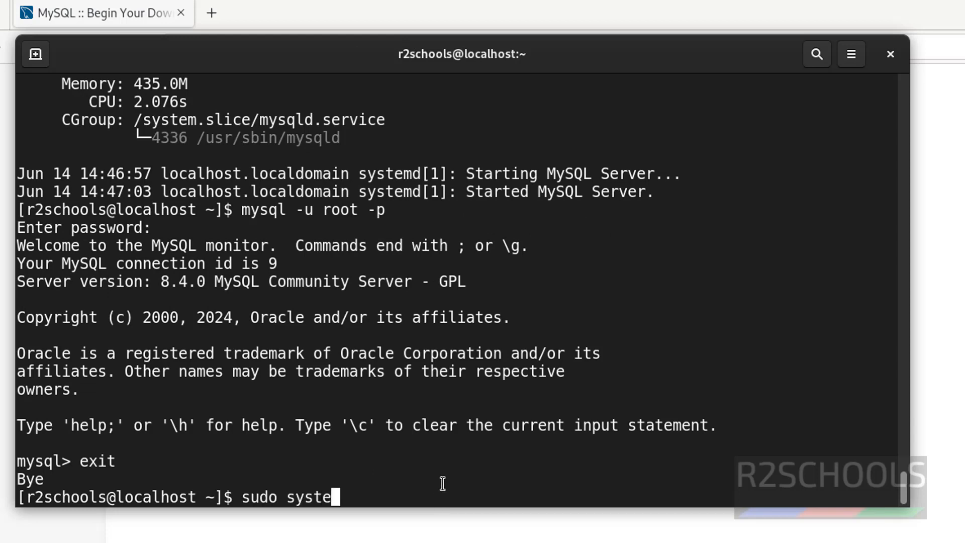
pyautogui.write('mctl r')
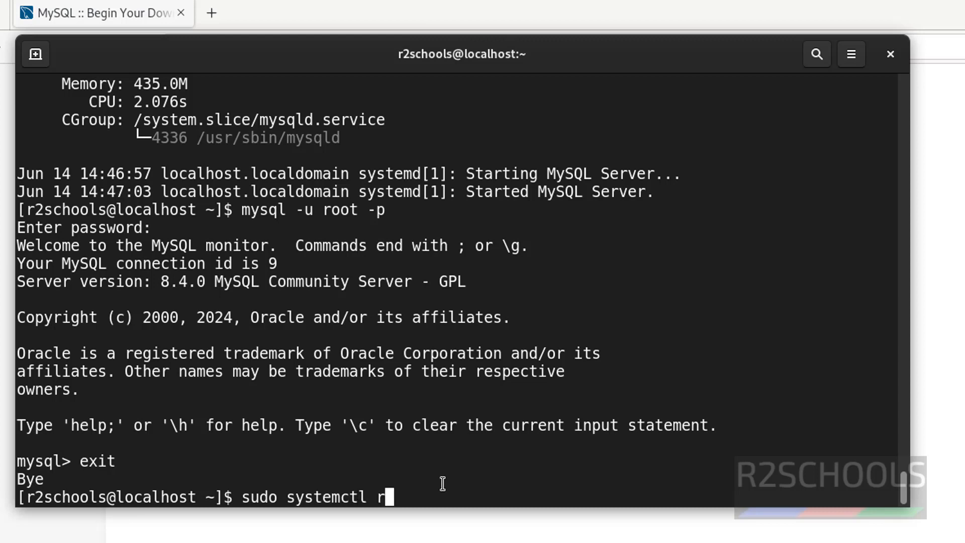
pyautogui.write('estart mysql')
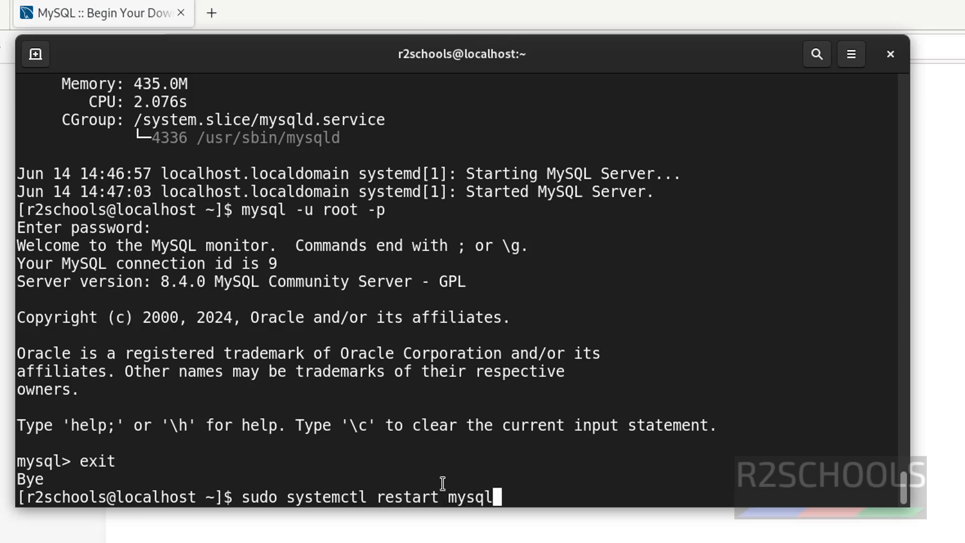